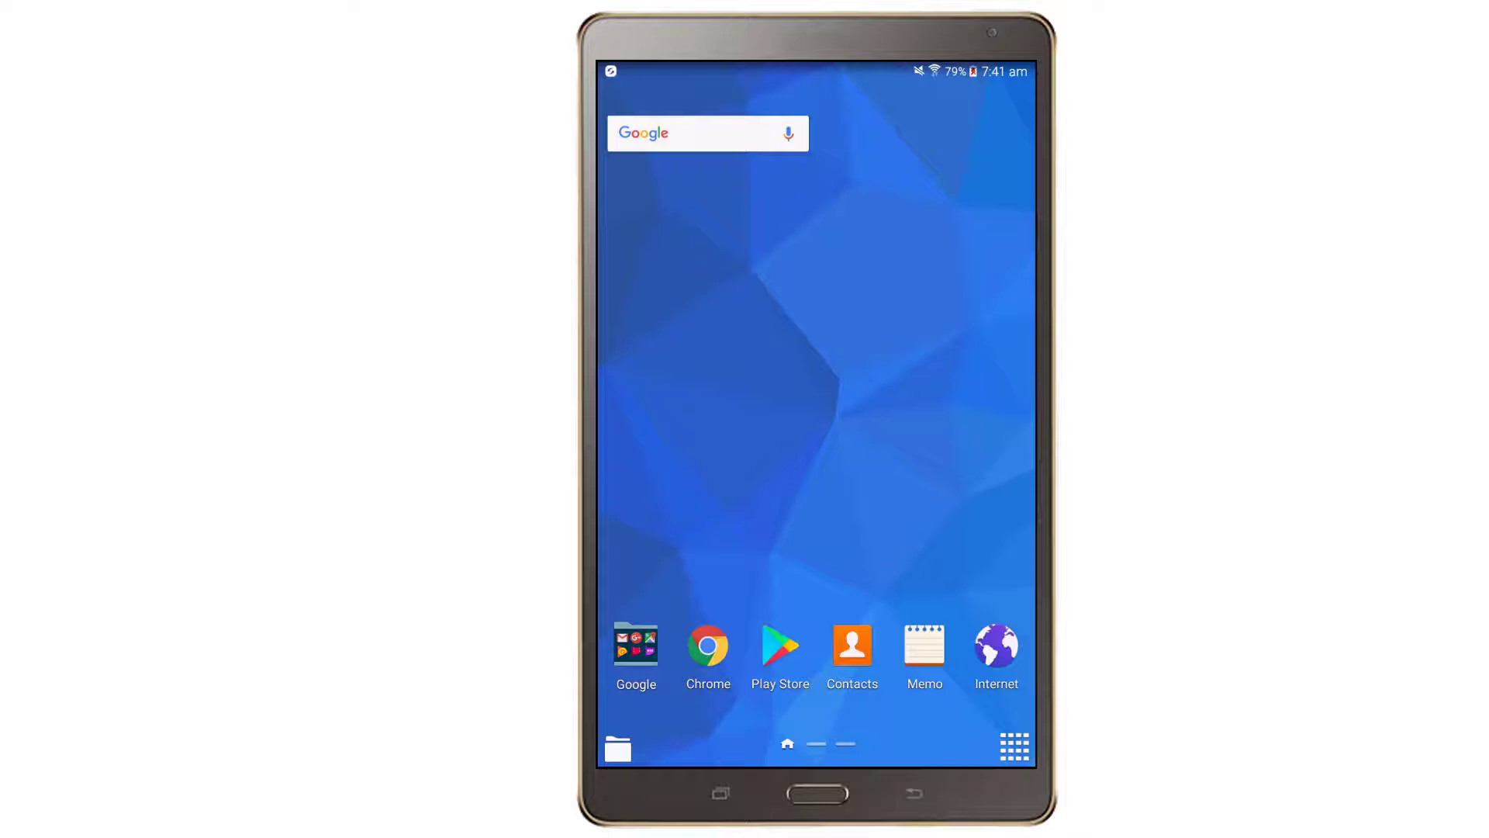
- Launch Interviewer from the app drawer and sign in to an empty dashboard
click(1013, 746)
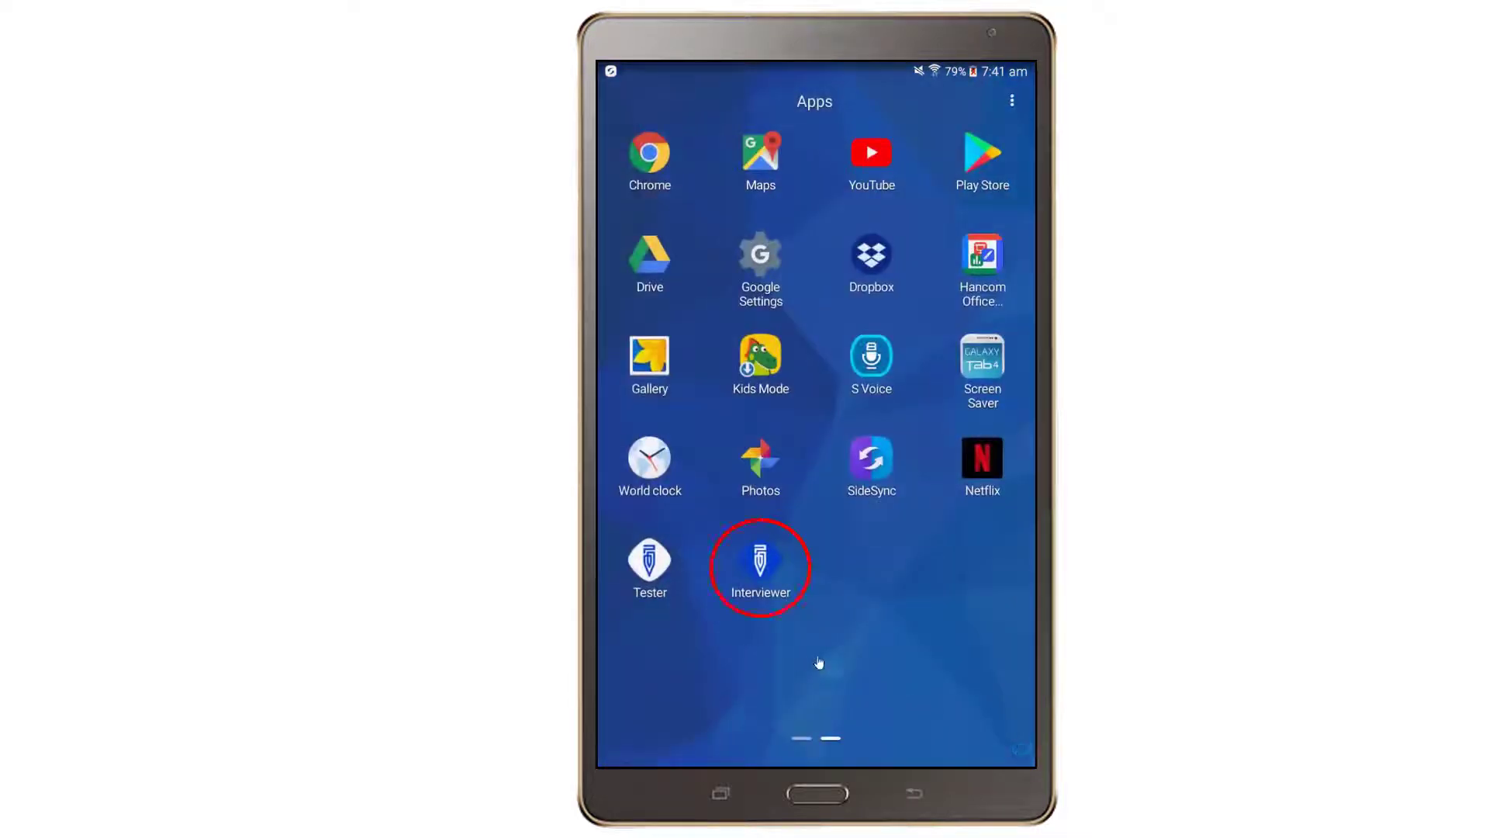
click(760, 567)
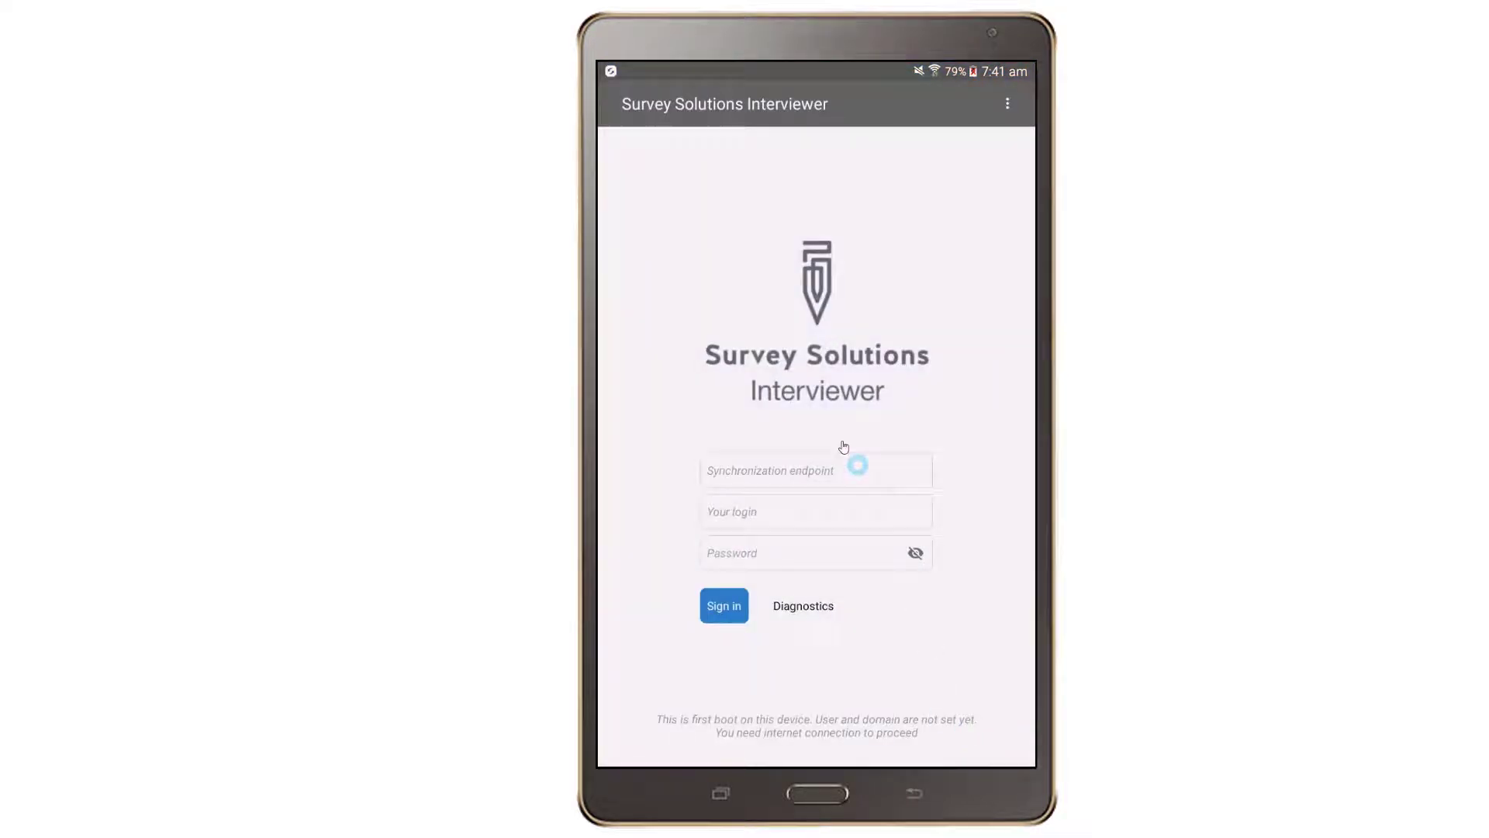
click(814, 472)
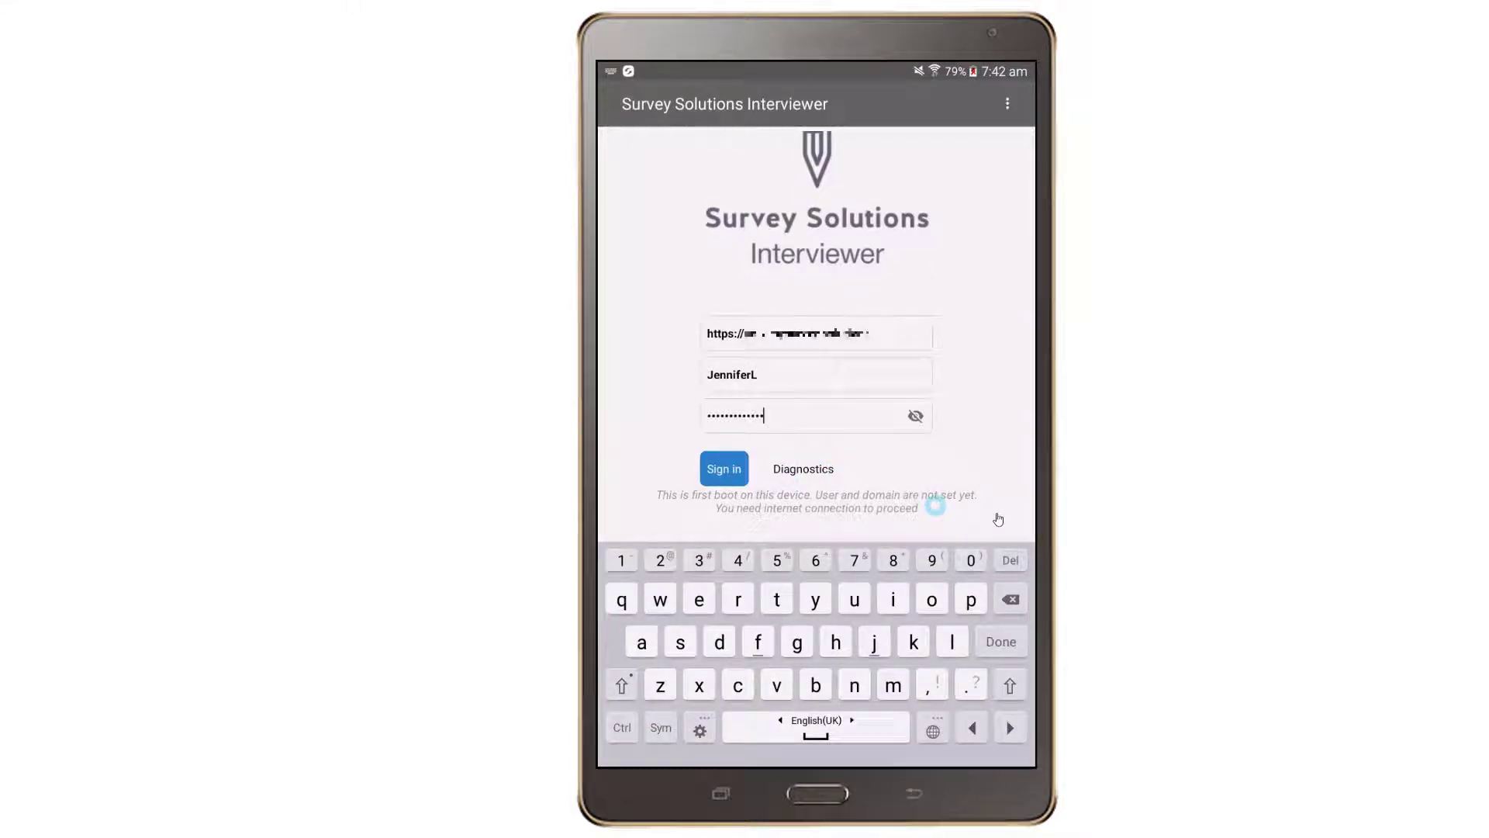
click(723, 468)
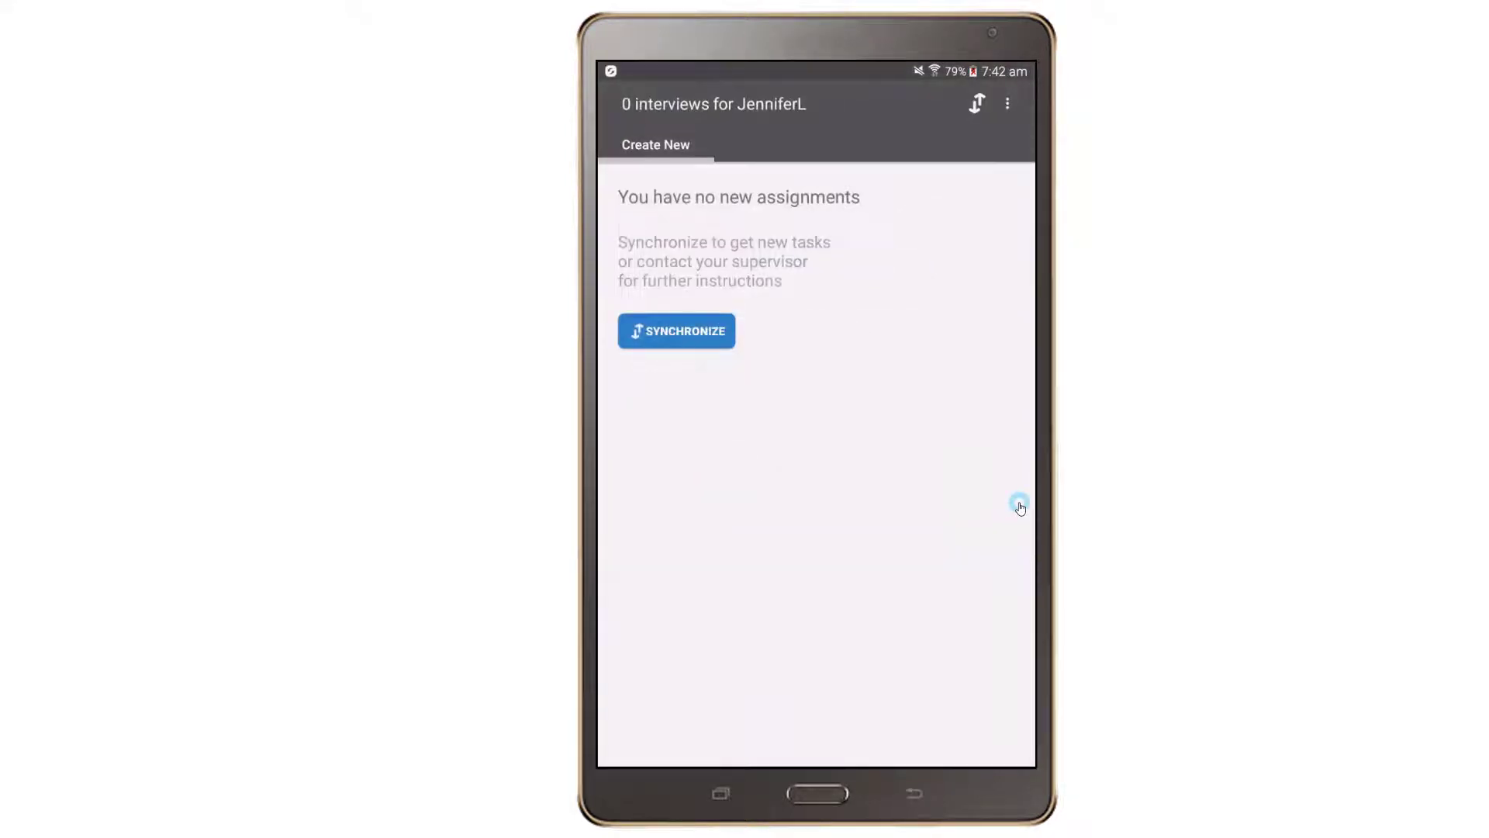
- Run synchronization to download 5 interviews, including 1 started and 2 rejected
click(676, 331)
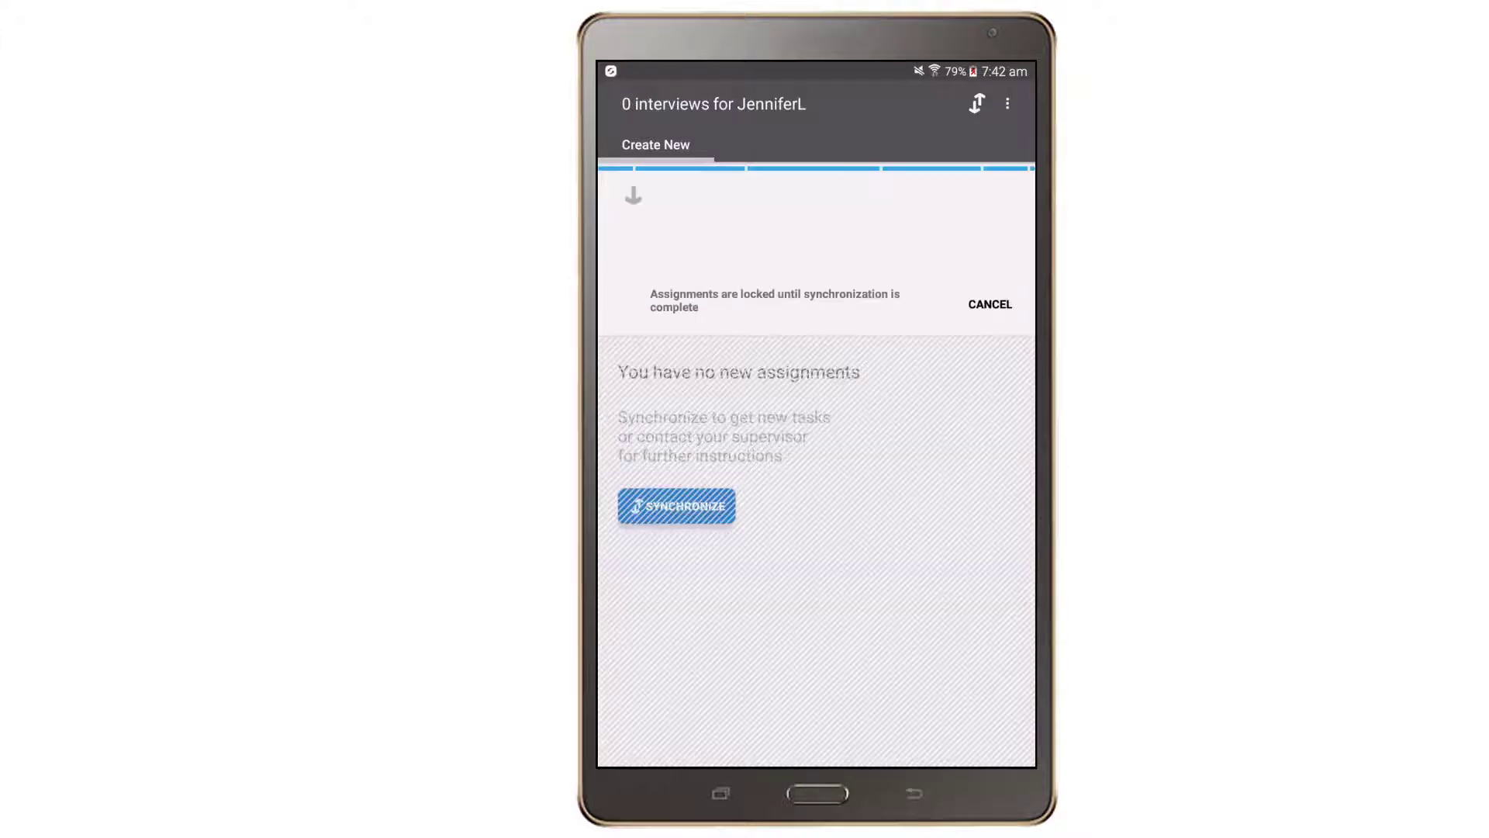
click(676, 505)
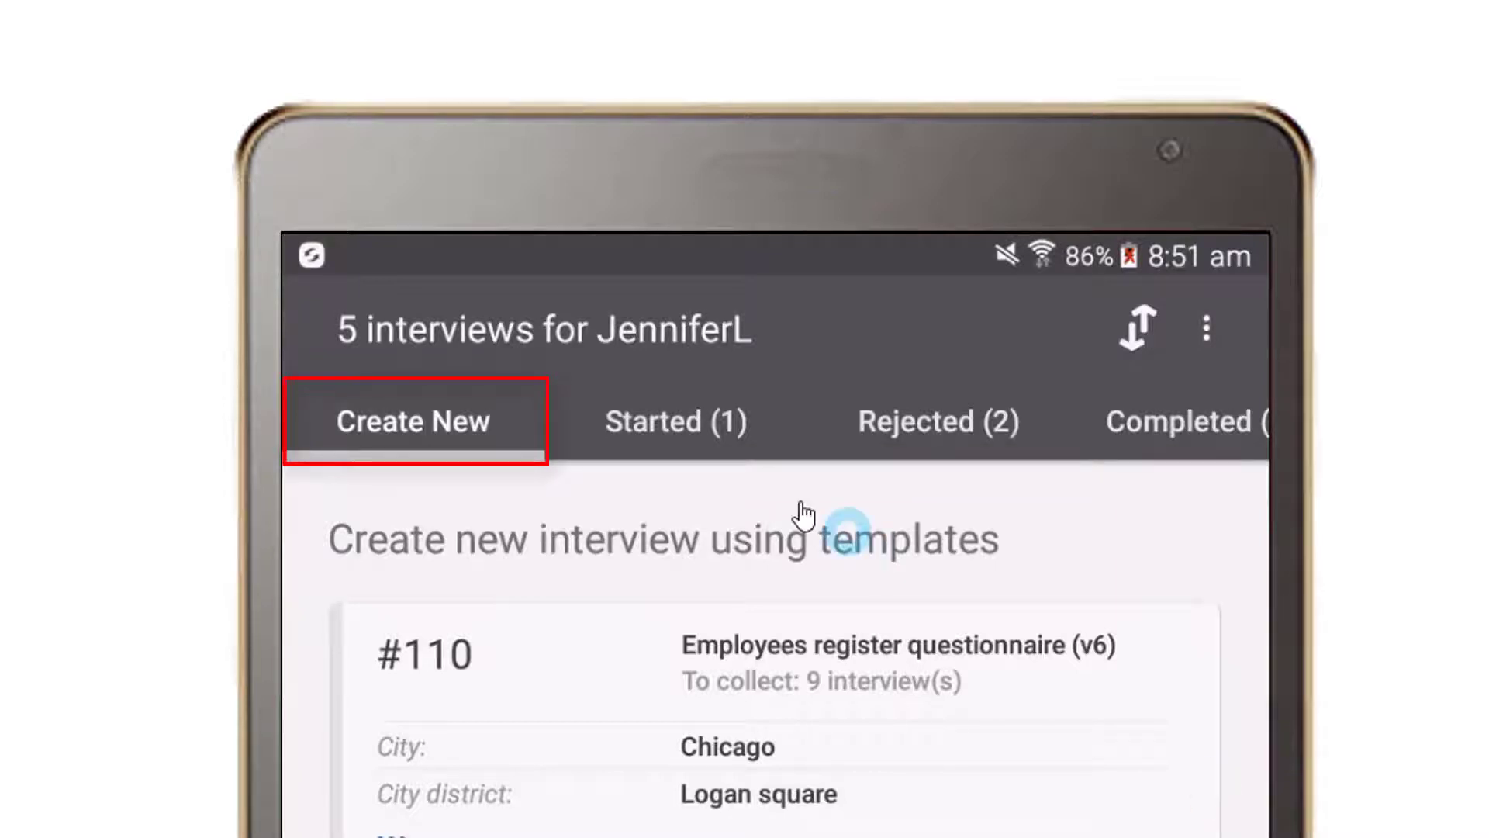
click(675, 420)
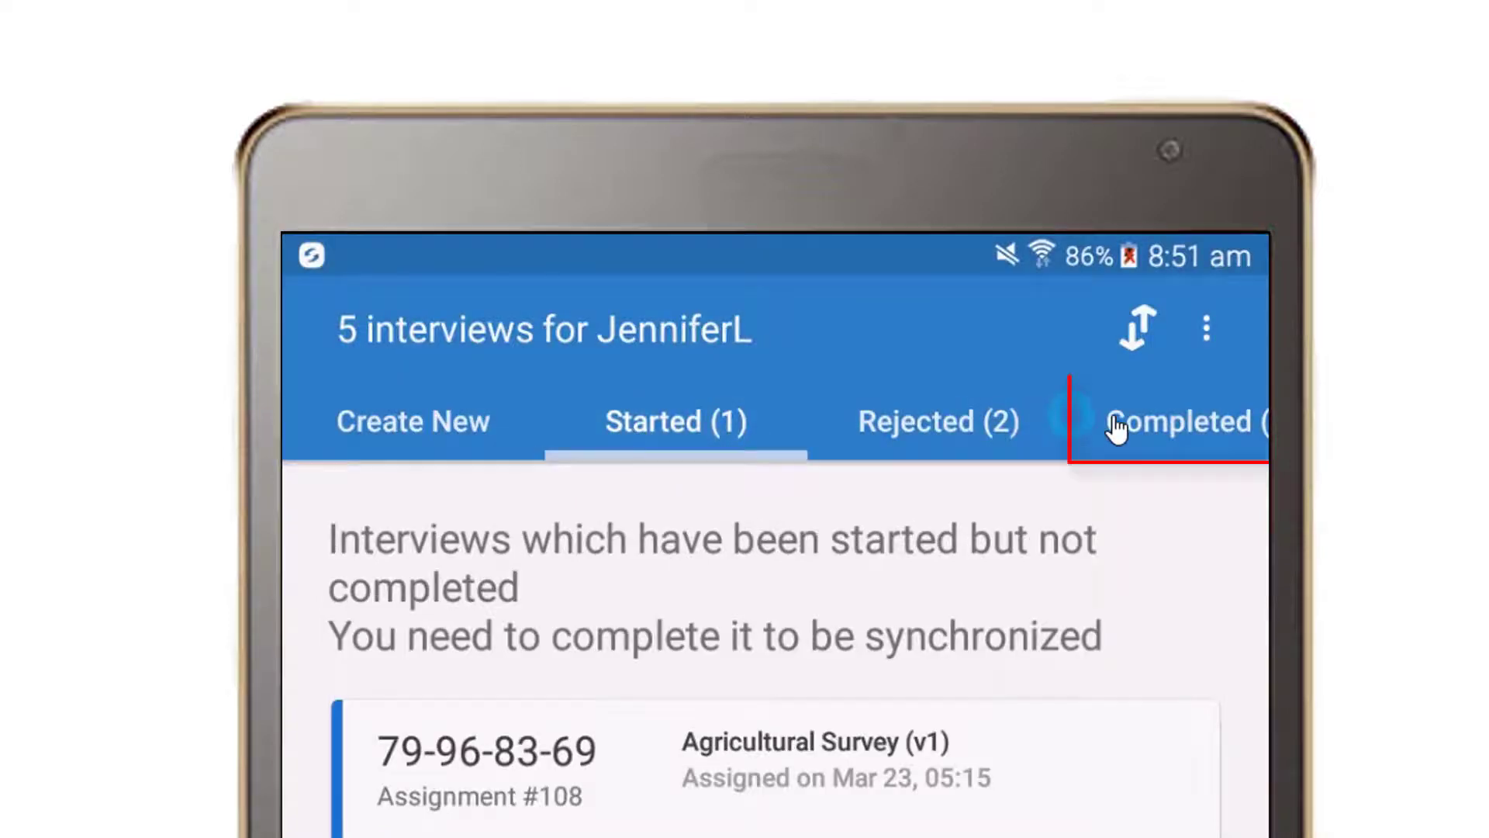
click(1168, 422)
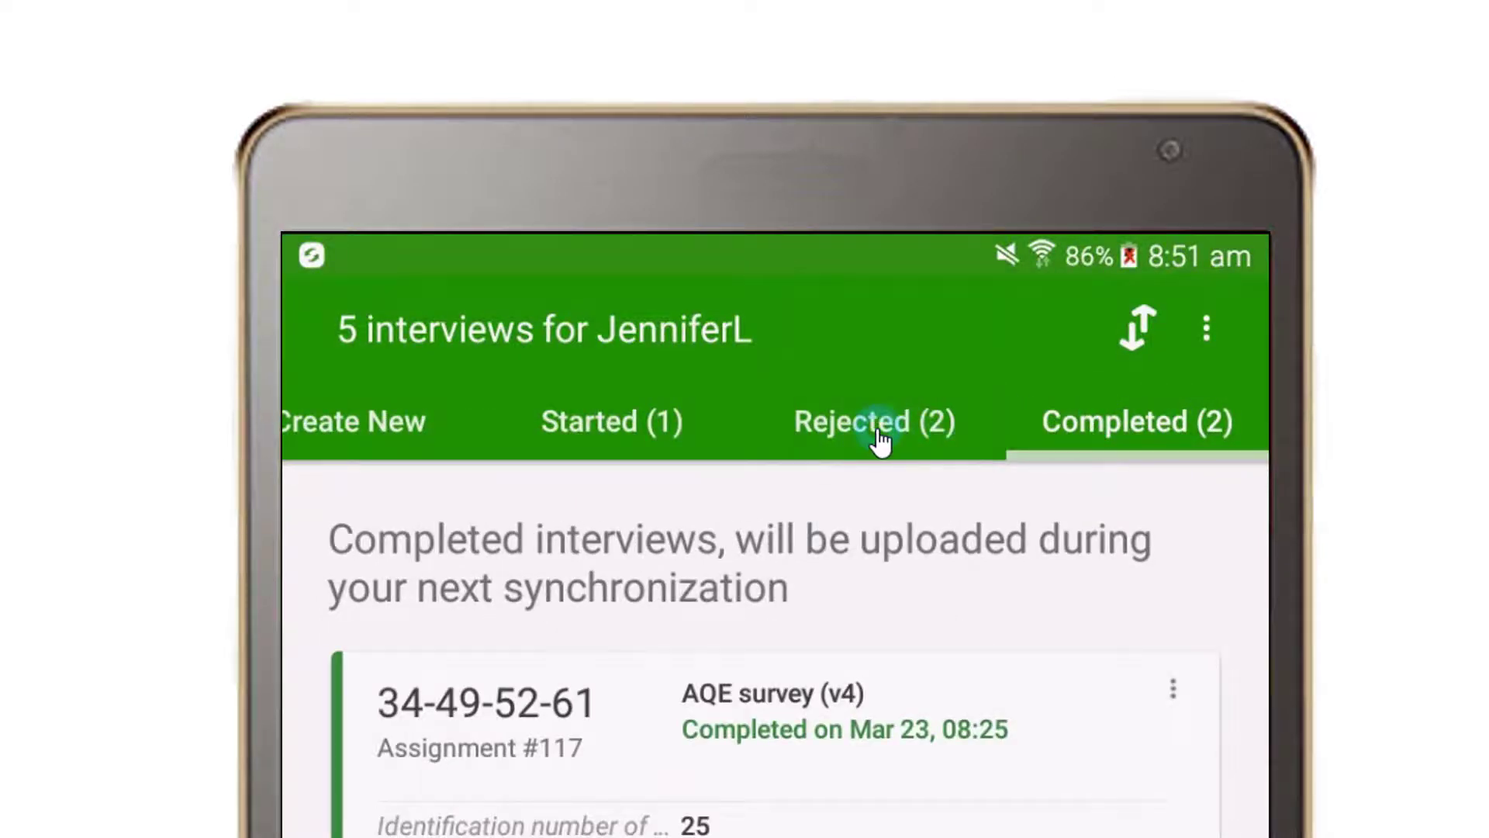
click(871, 421)
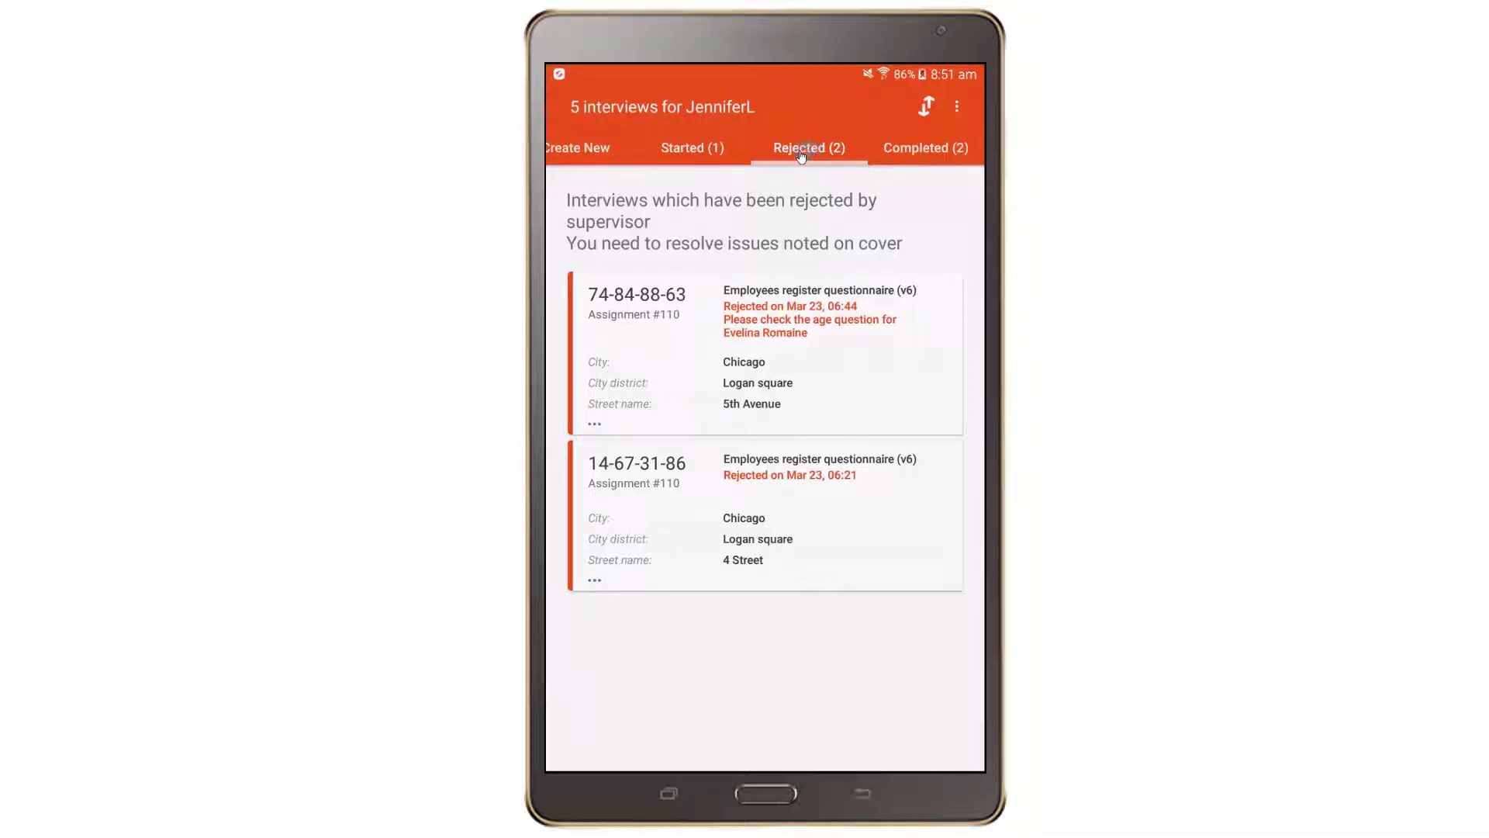
click(720, 147)
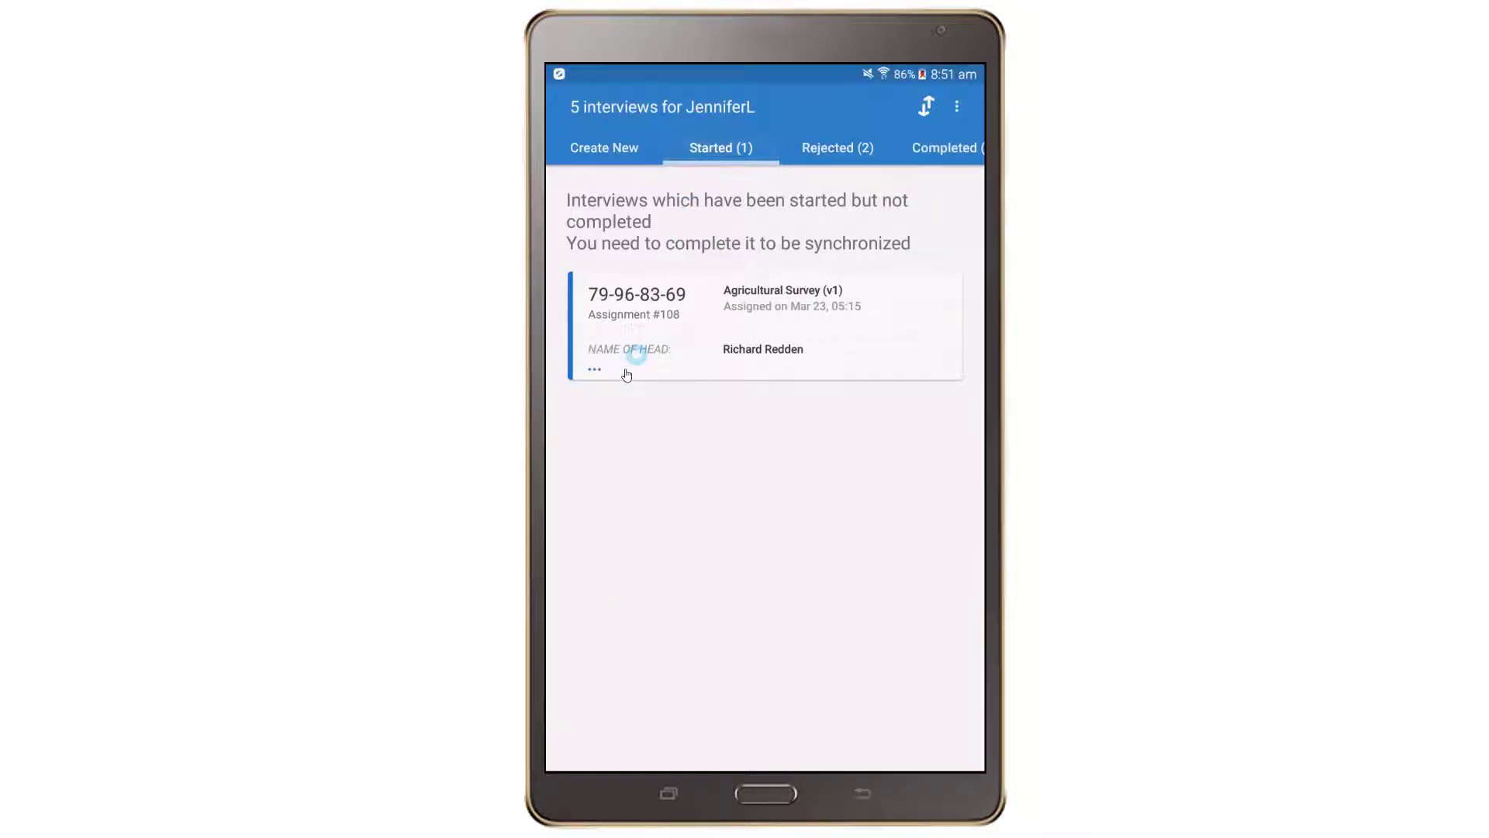
click(604, 147)
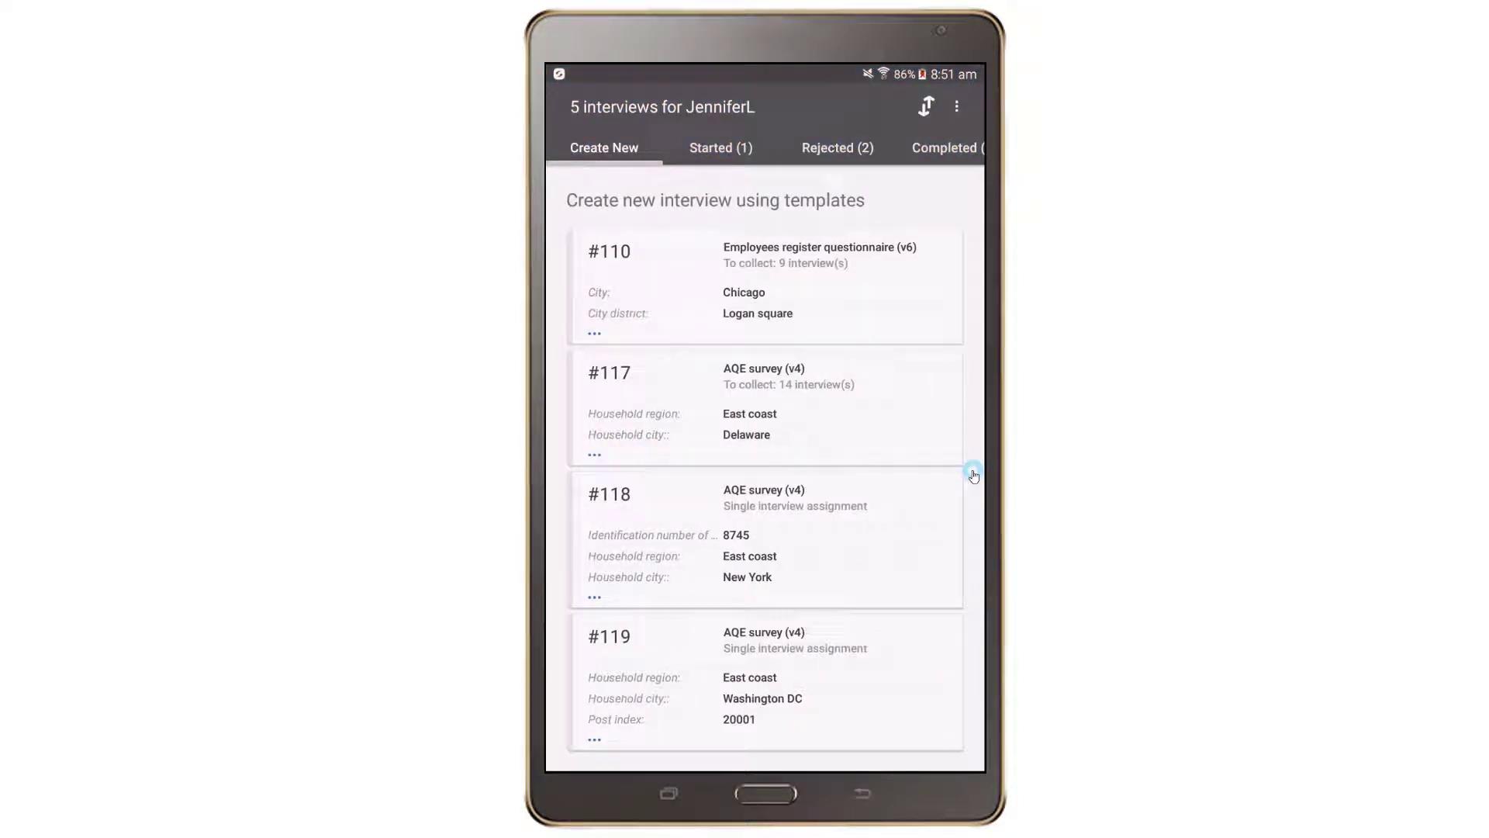
mouse_move(971, 468)
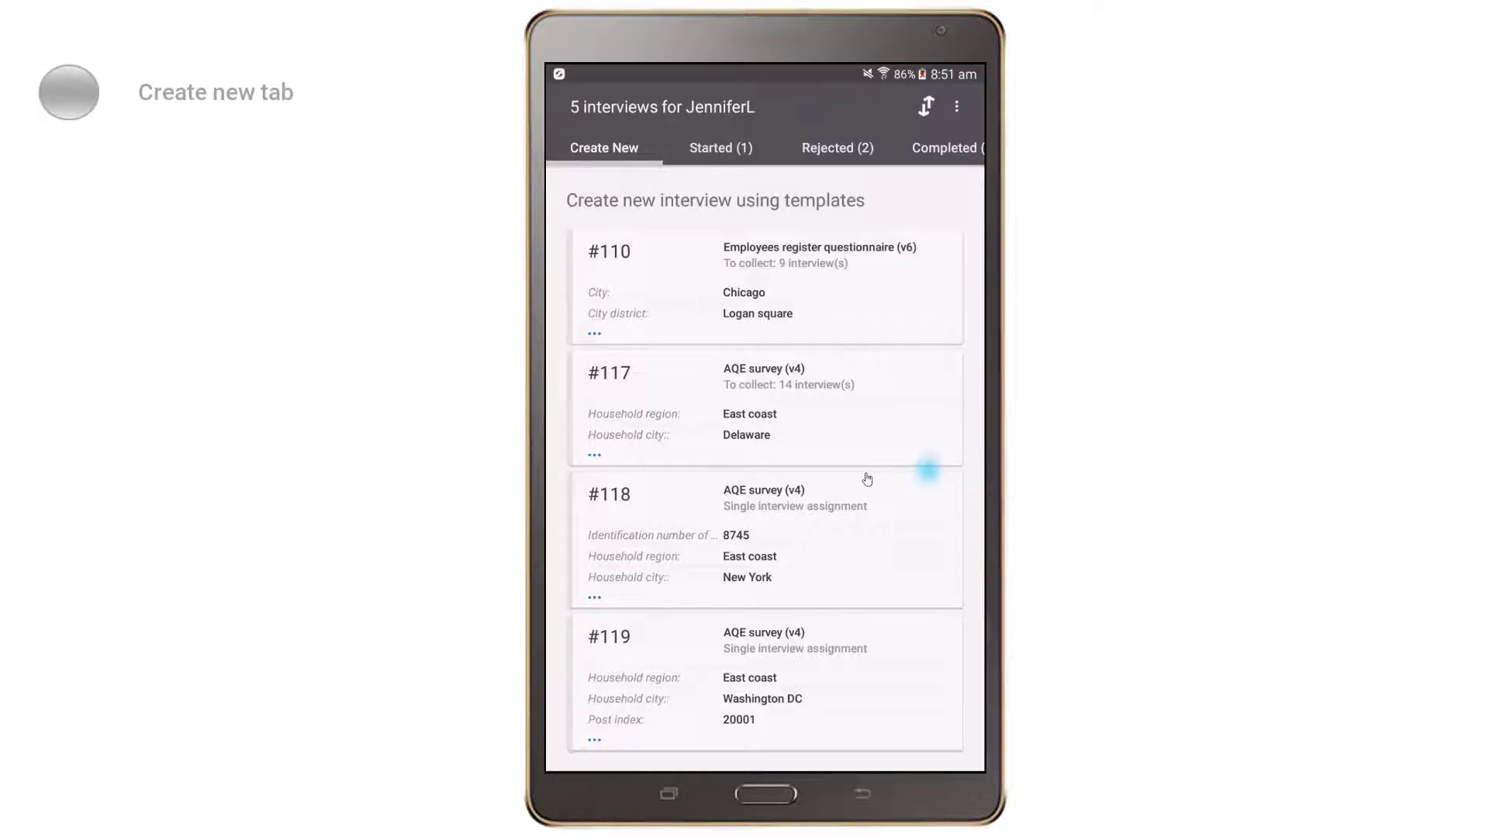
click(720, 148)
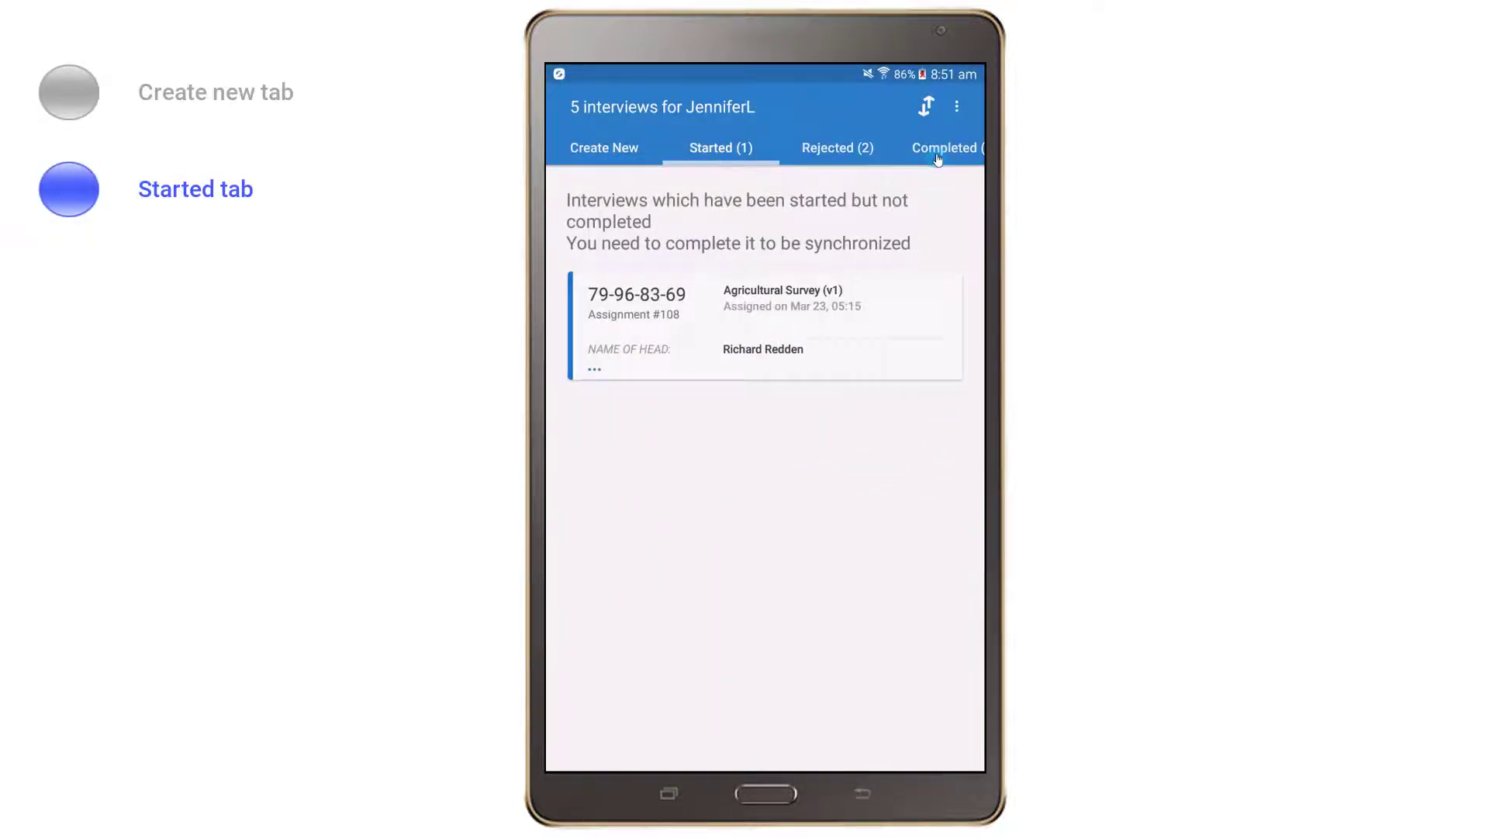
click(923, 147)
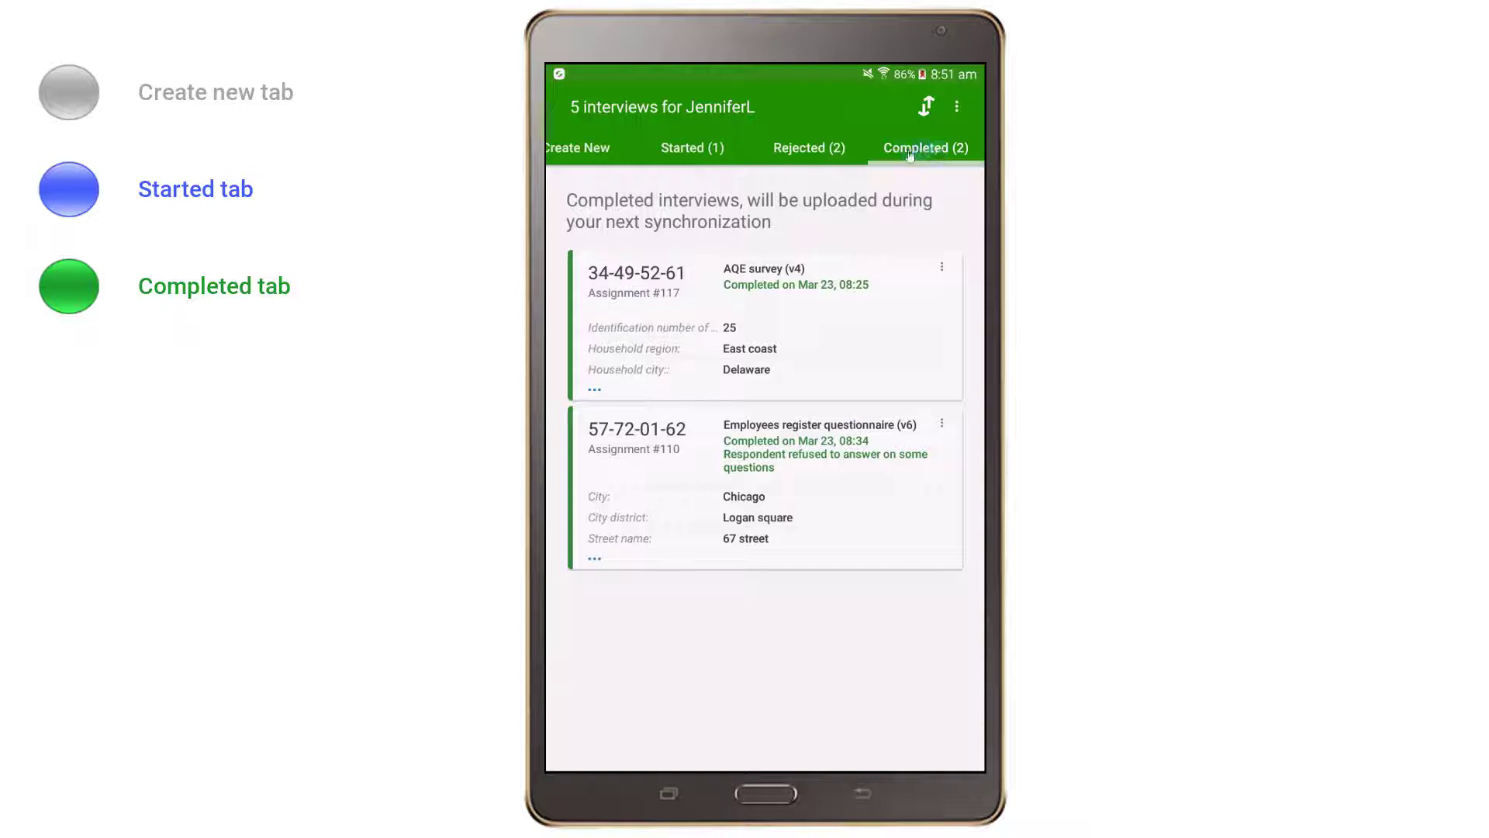
click(807, 147)
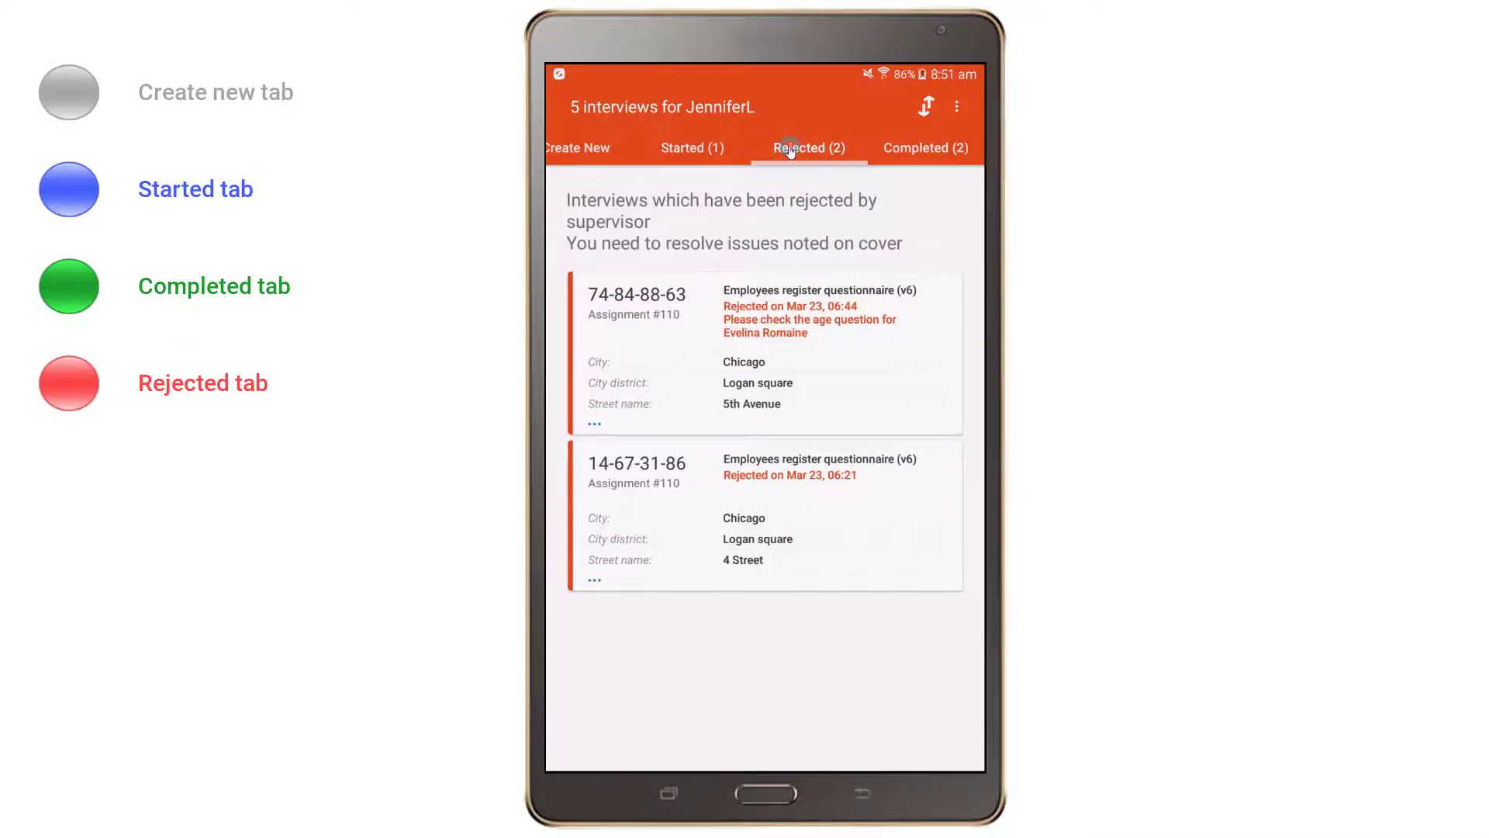
click(603, 147)
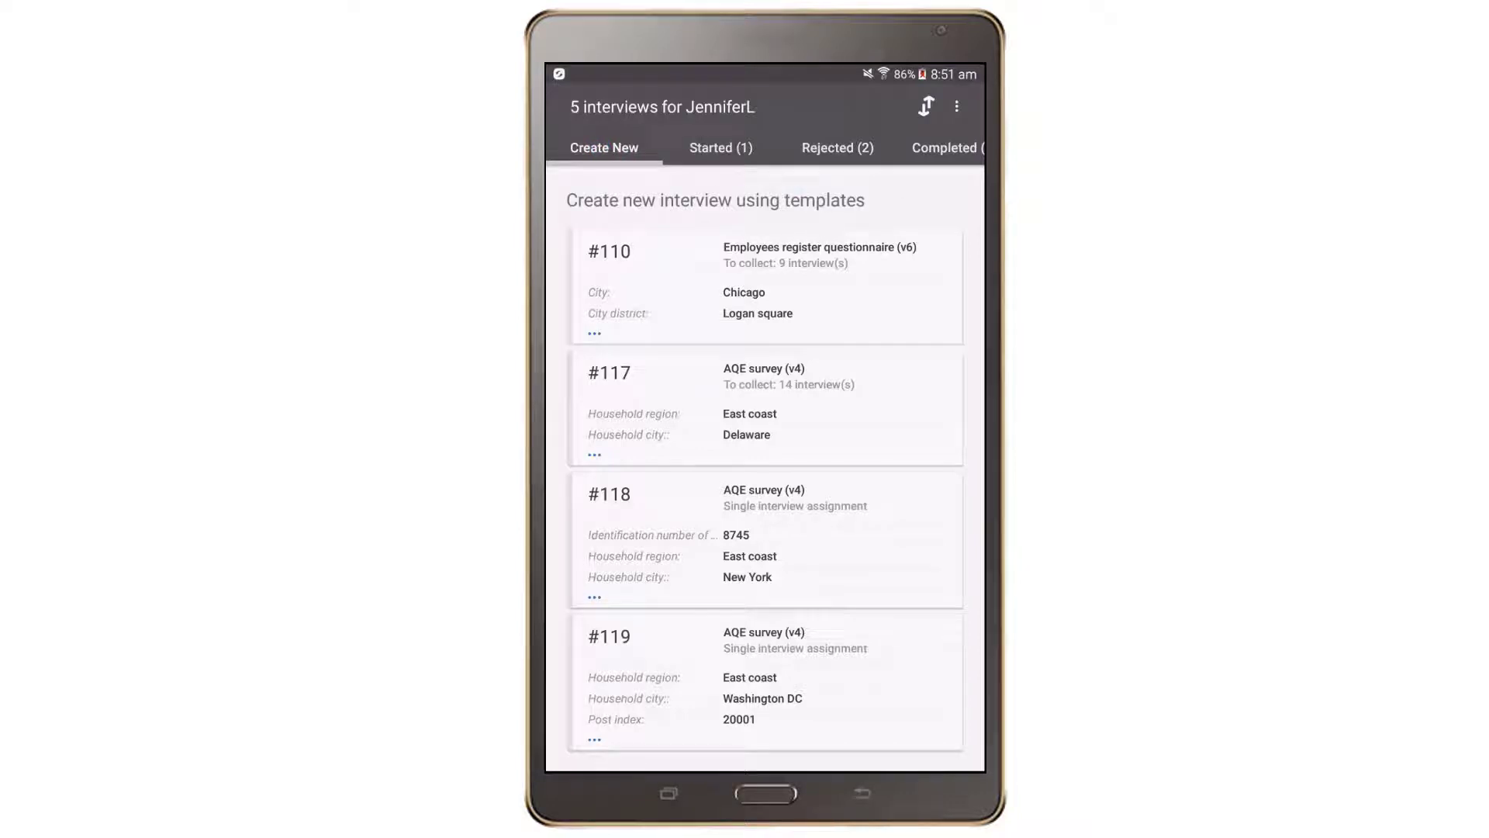
- View assignment #118's location, then start a new interview from assignment #117
click(608, 251)
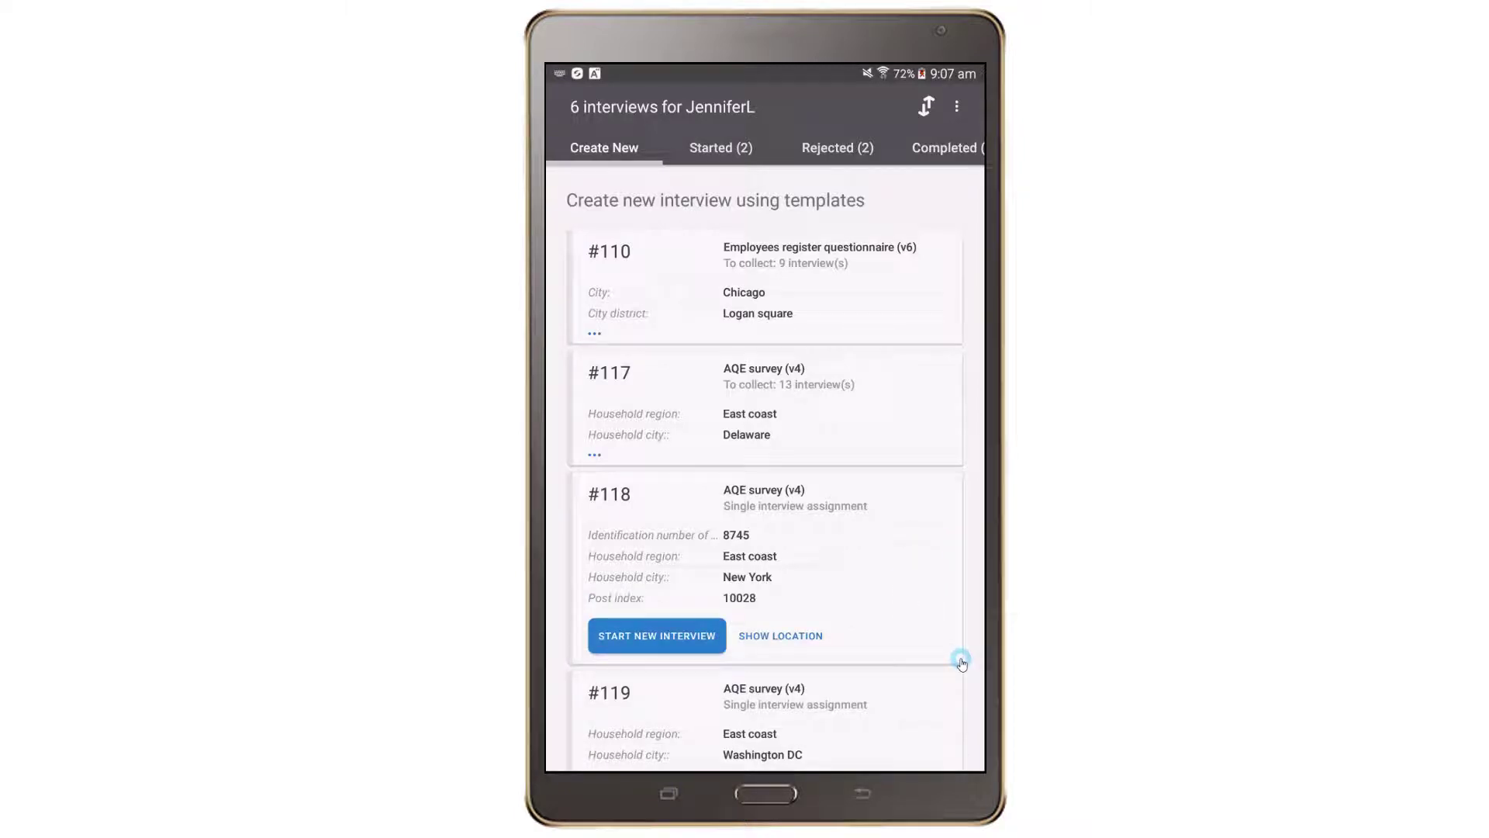
click(781, 636)
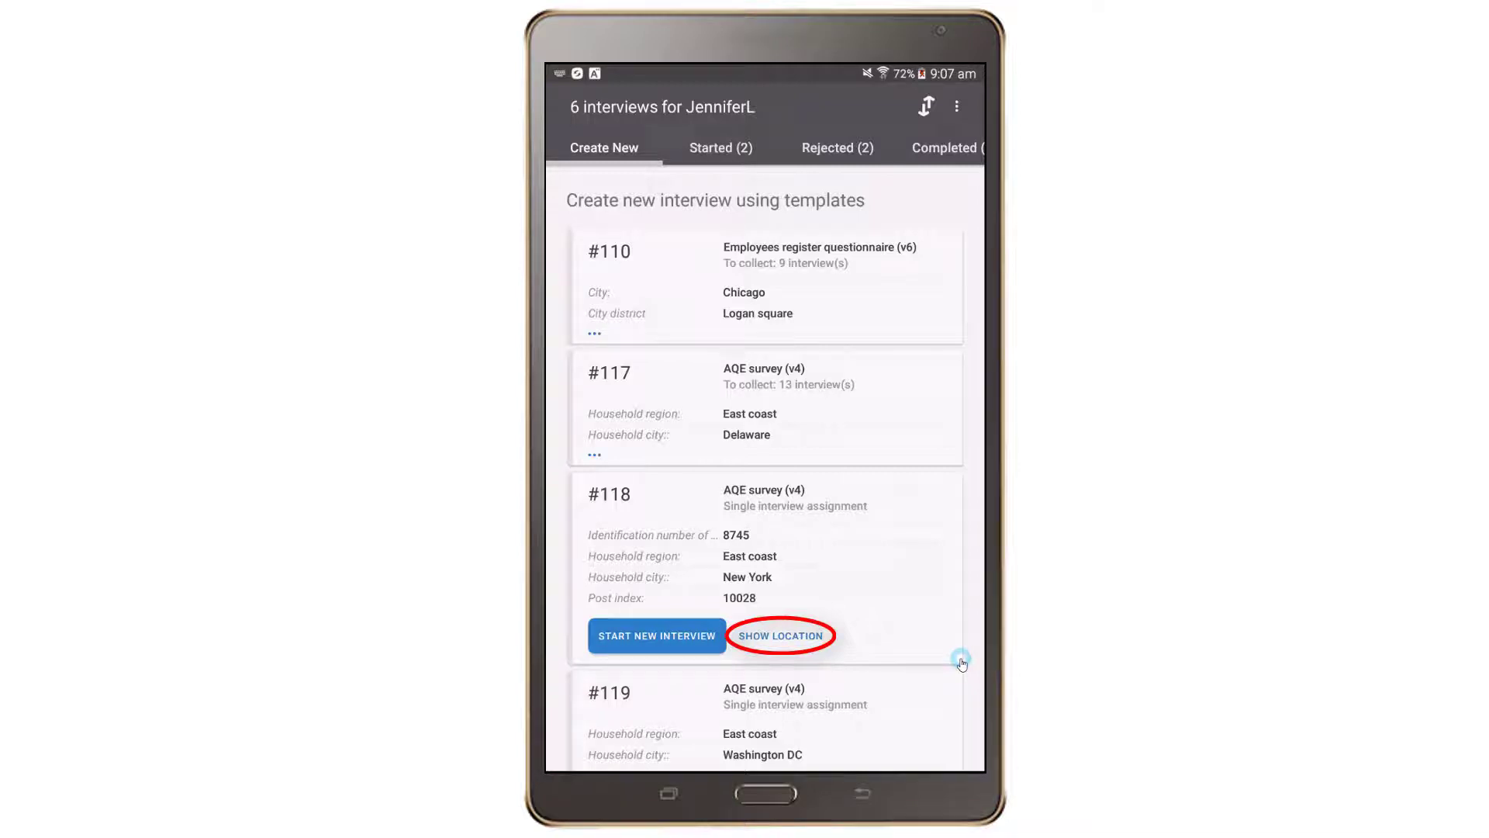
click(780, 636)
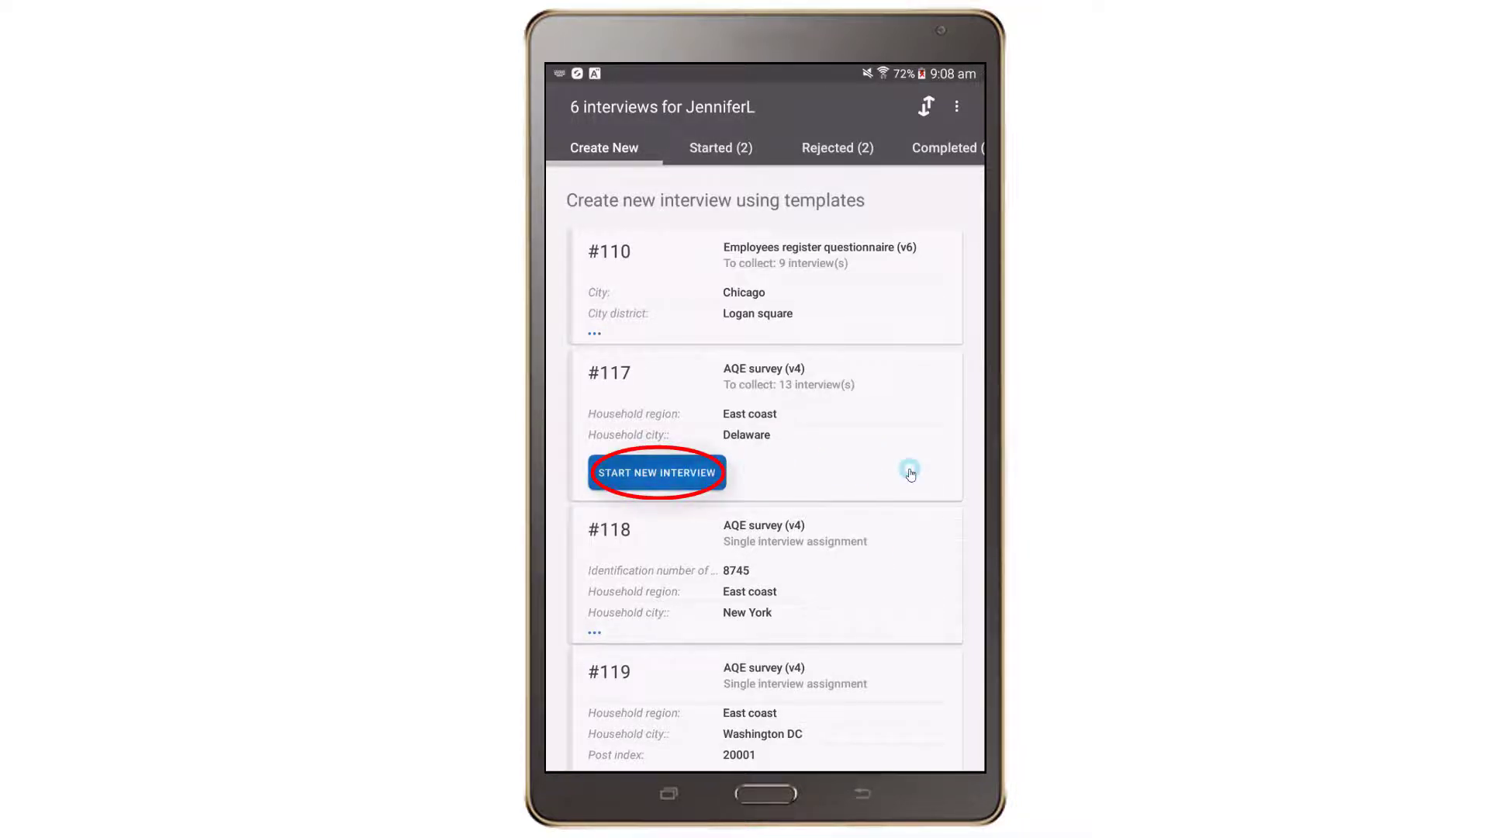
click(657, 471)
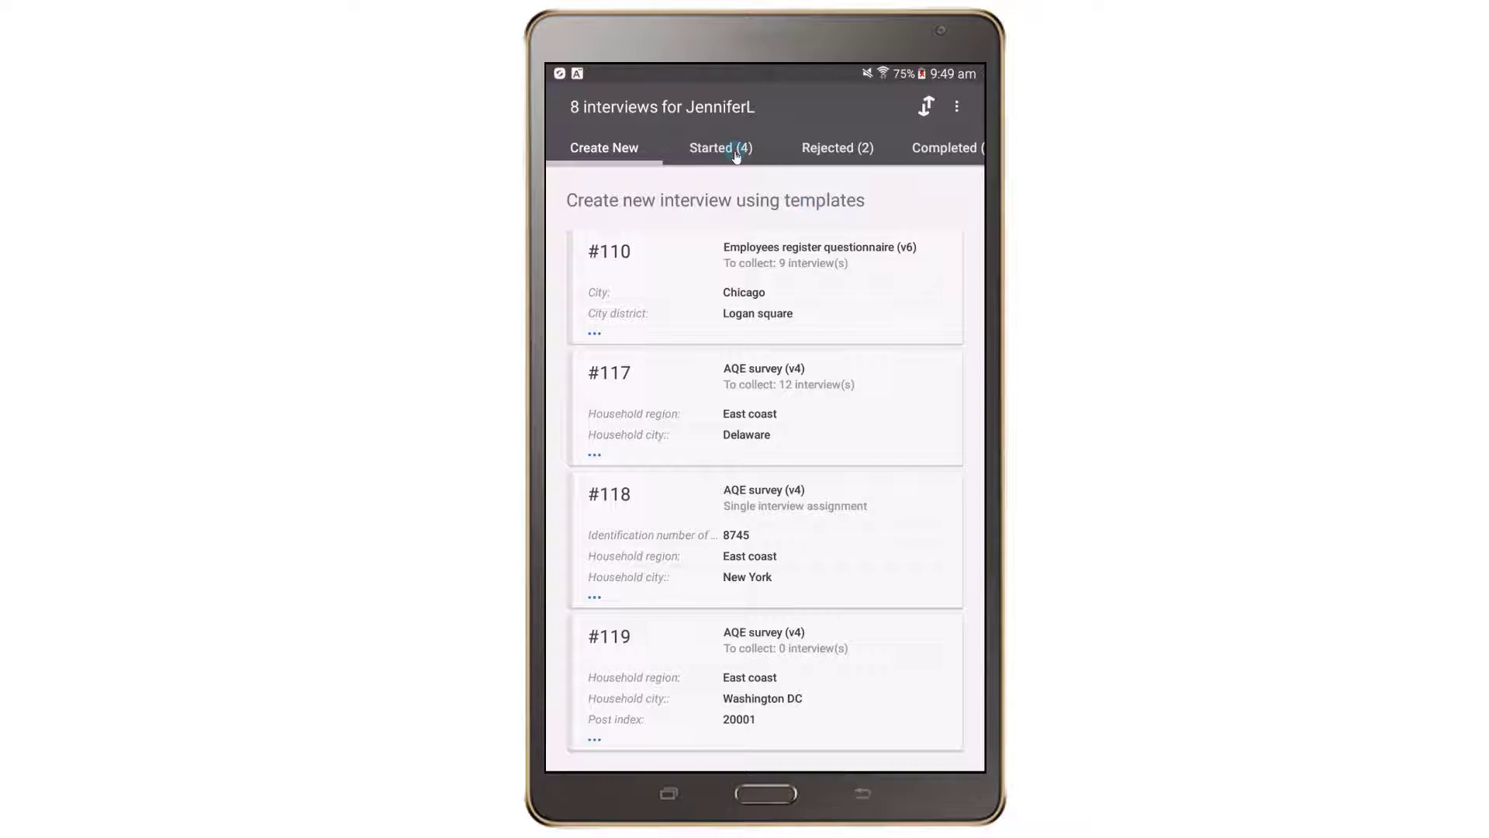
- From the Started tab, expand and open interview 05-83-41-88 from assignment #119
click(720, 148)
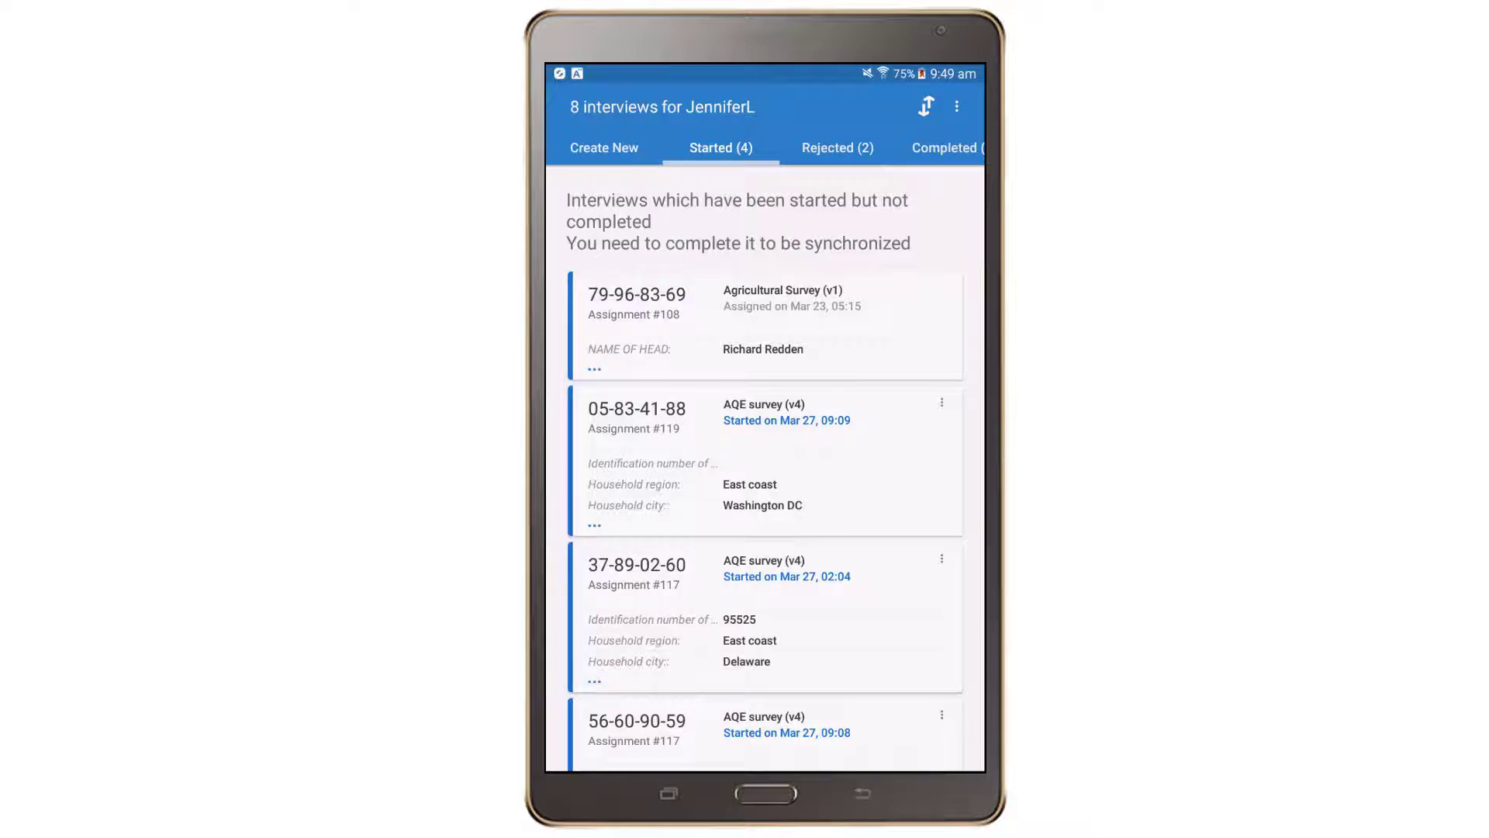
click(883, 447)
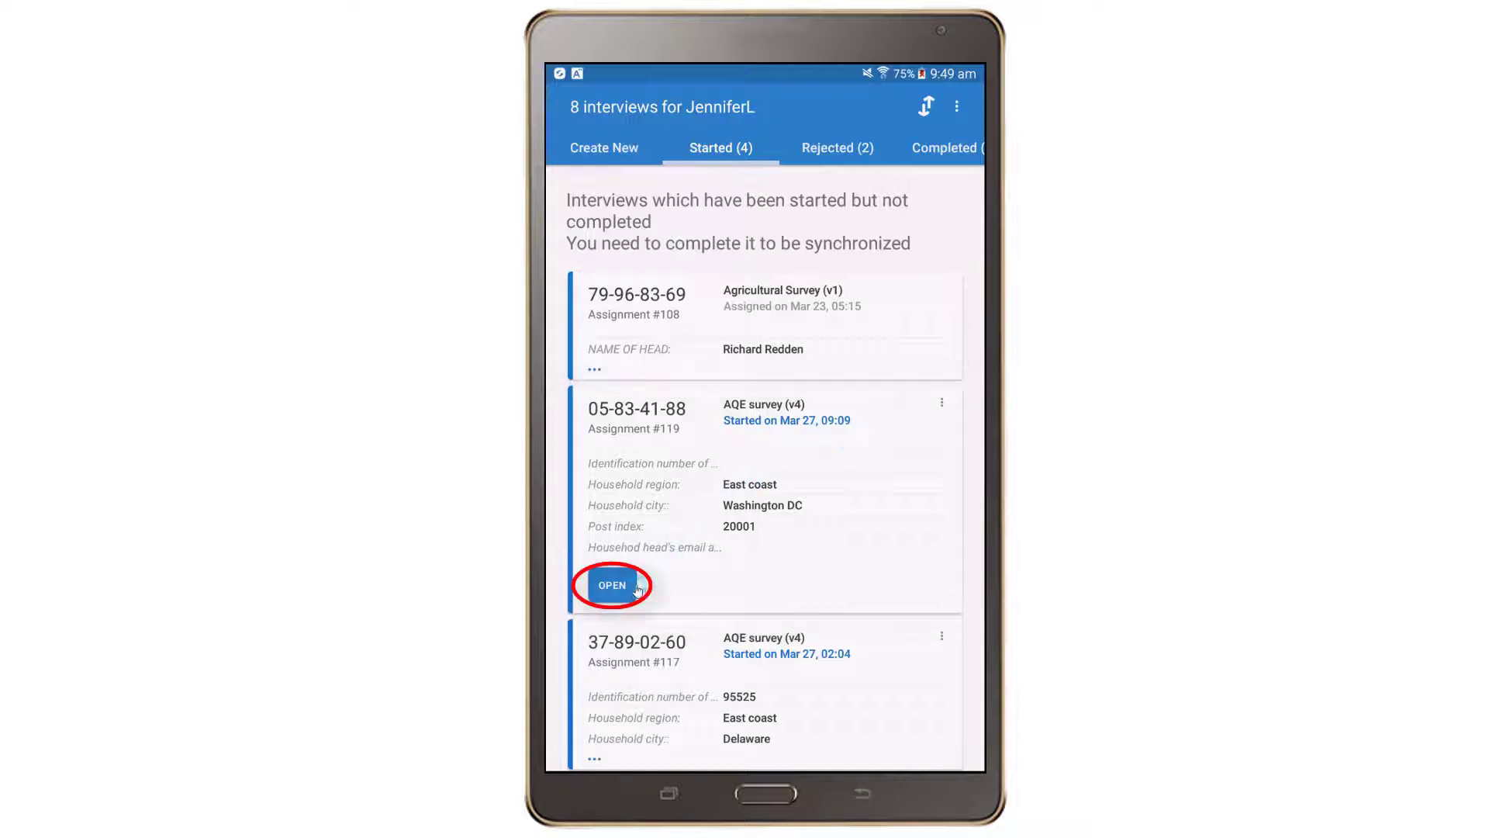
click(612, 585)
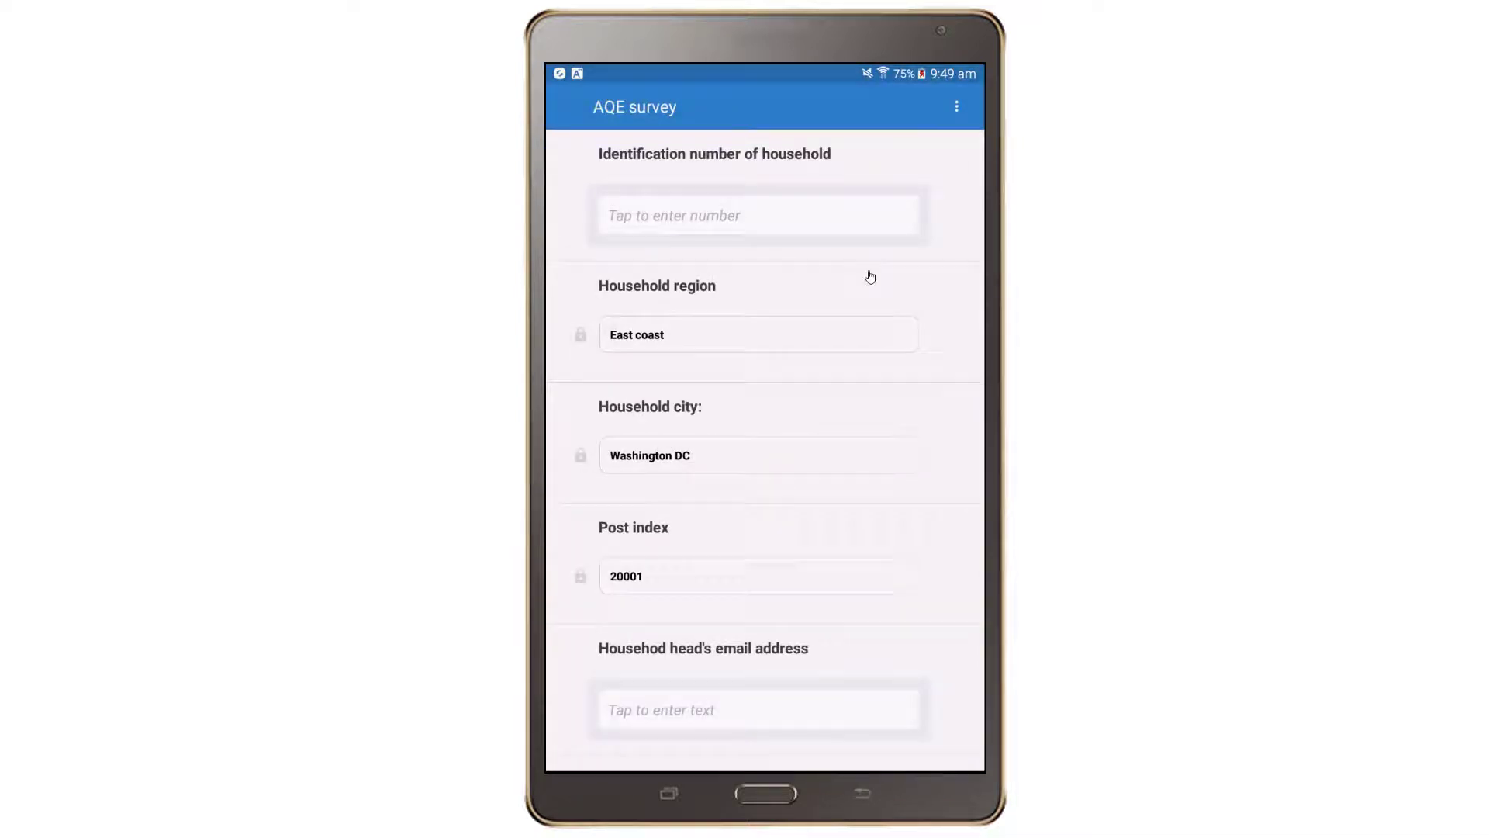
text(958954)
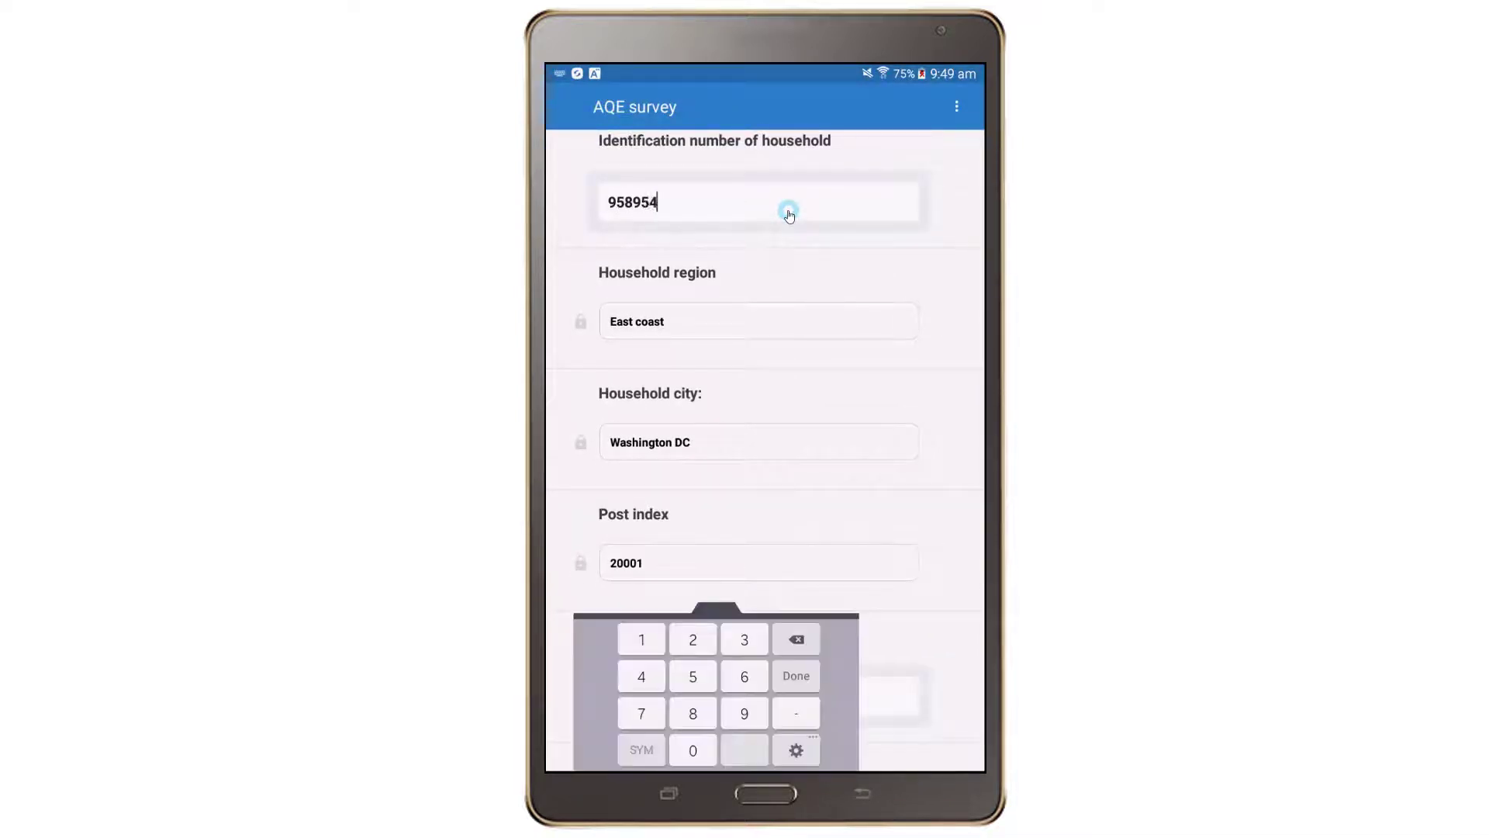
scroll(down, 3)
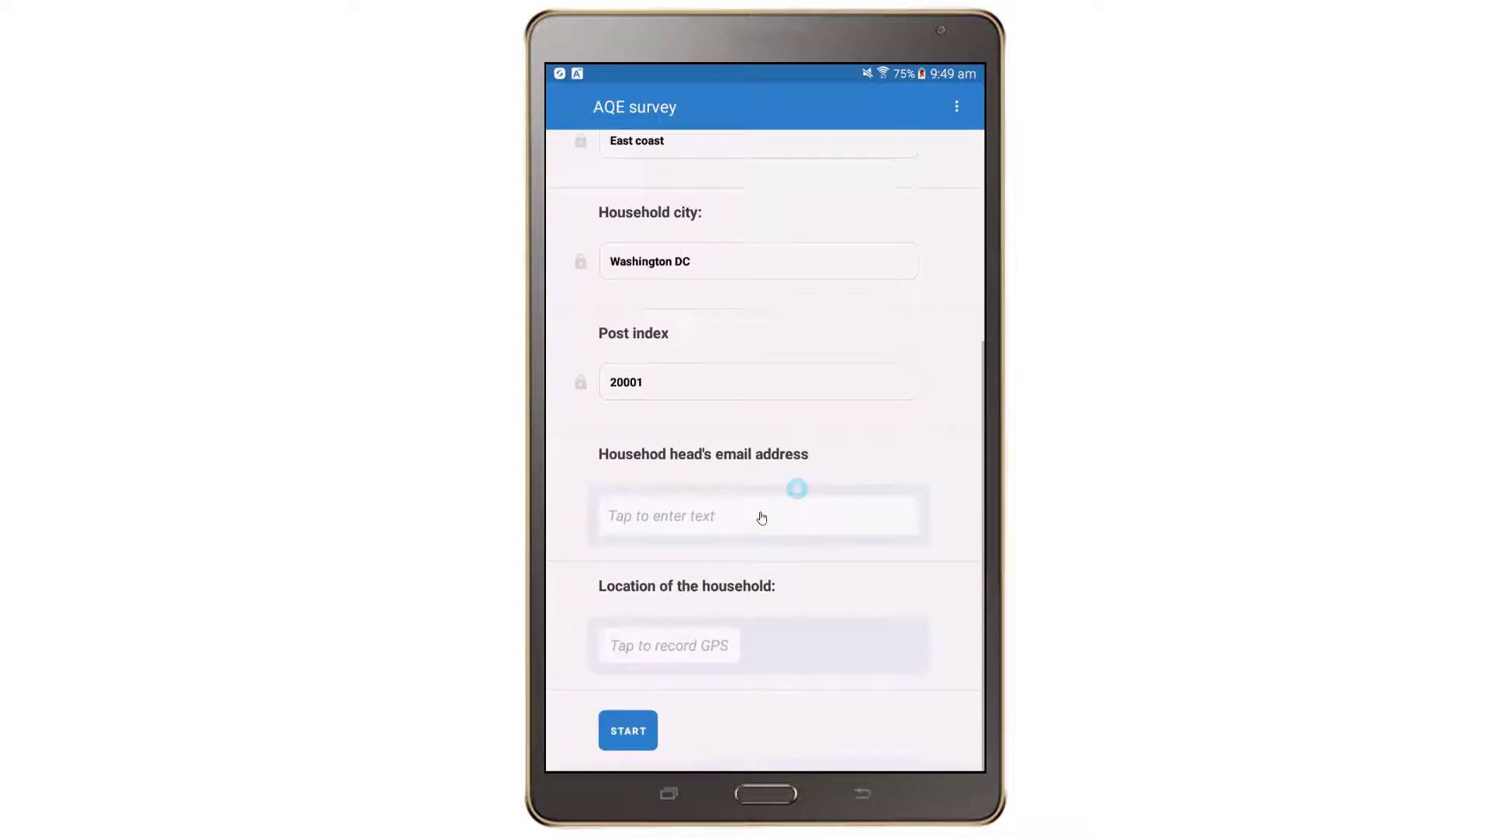
text(lfranceschi@example.com)
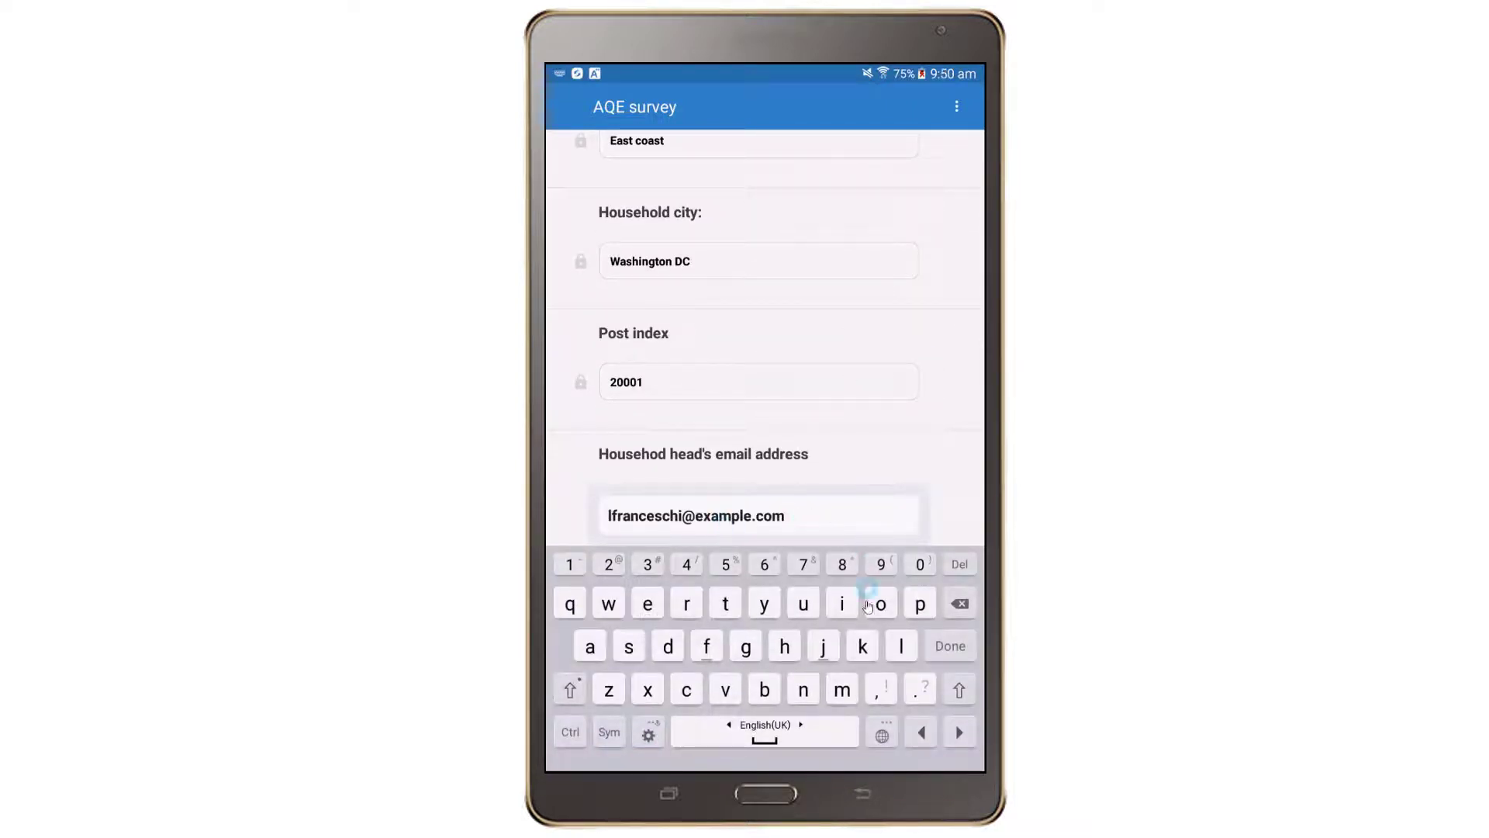
click(949, 645)
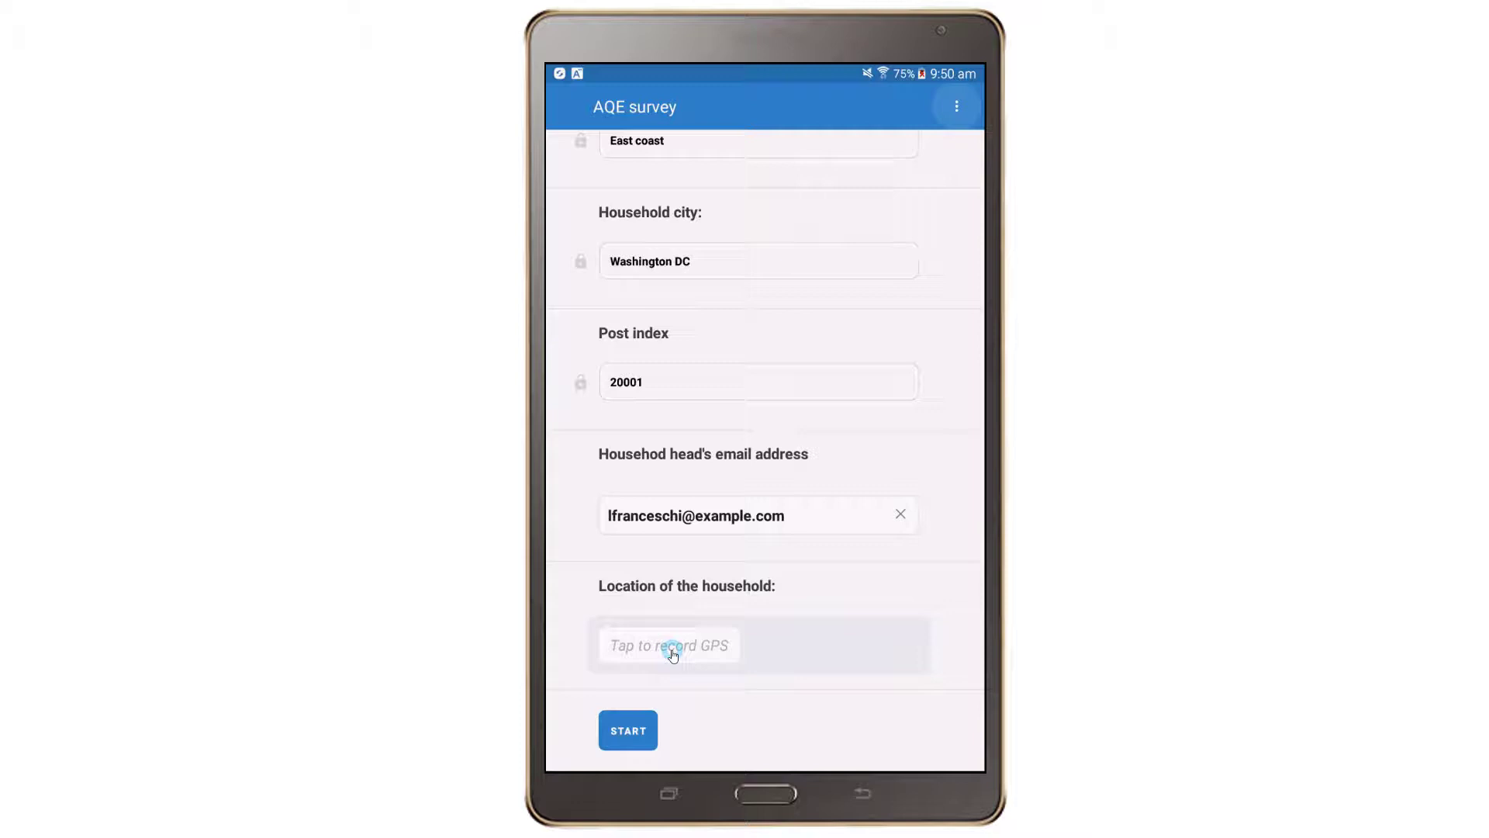
click(627, 729)
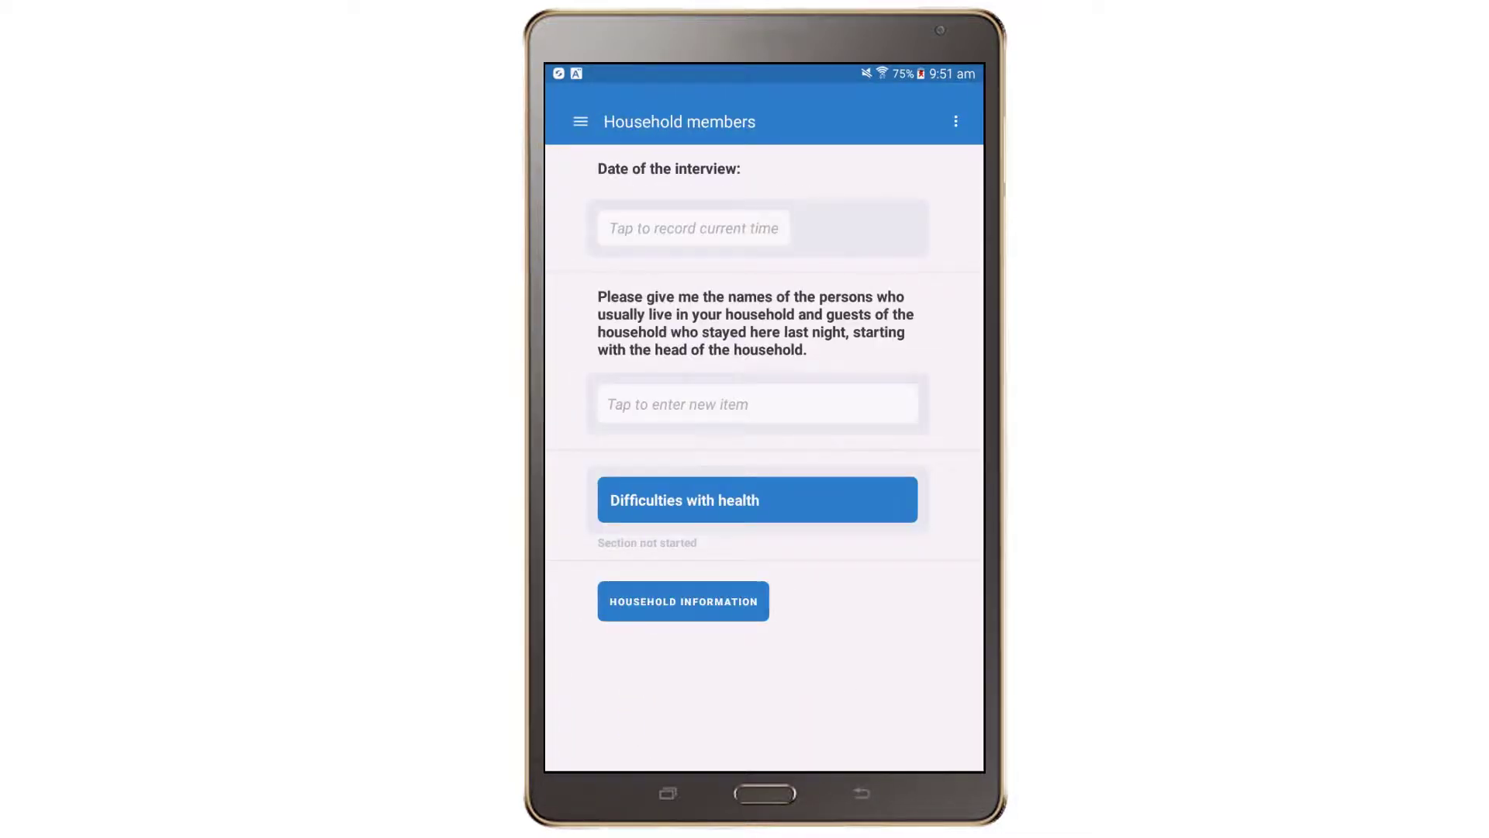
- Leave interview 05-83-41-88 via the menu and return to the dashboard
click(956, 121)
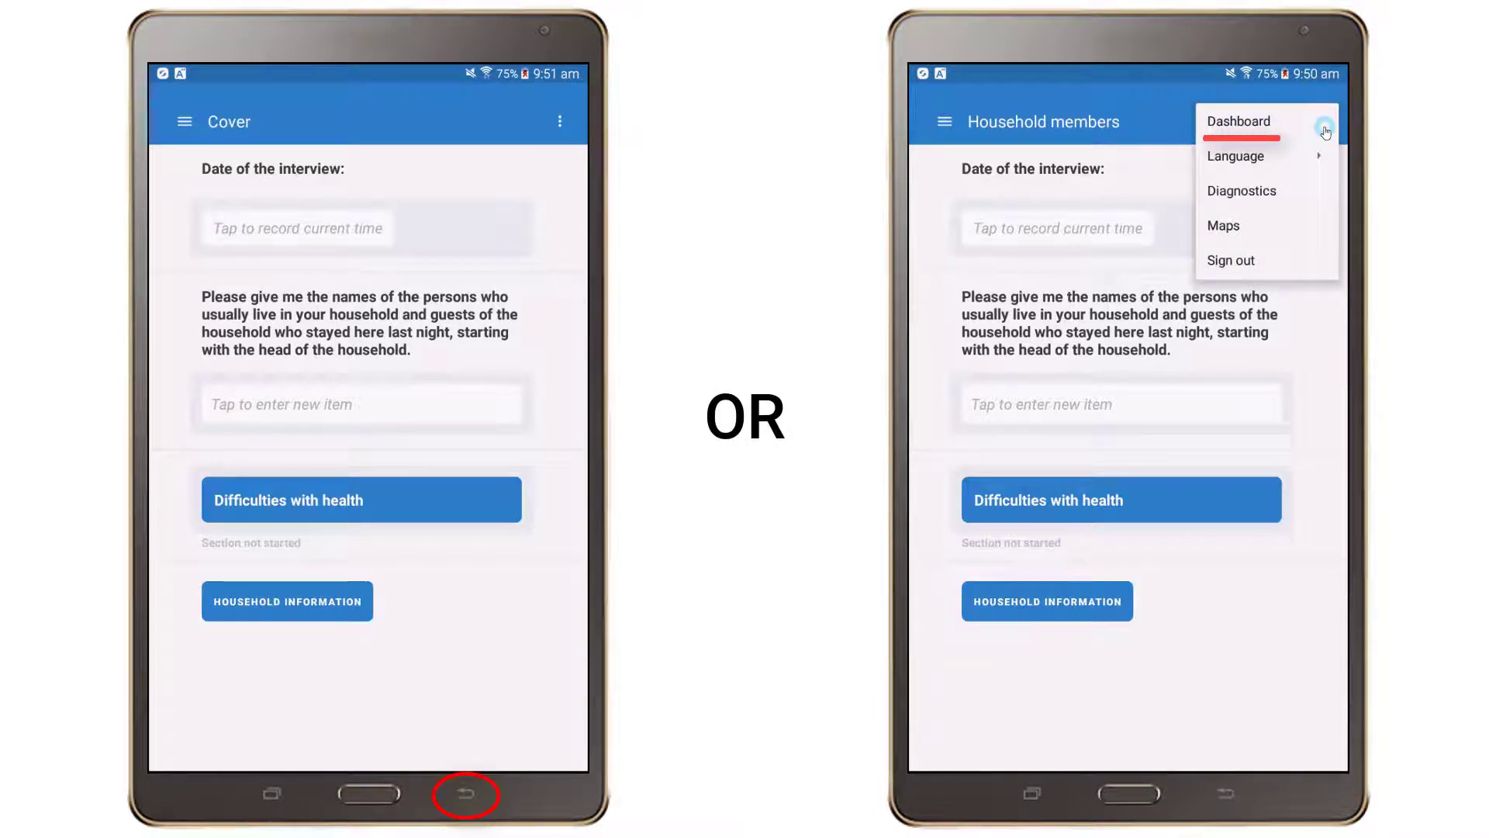
click(464, 796)
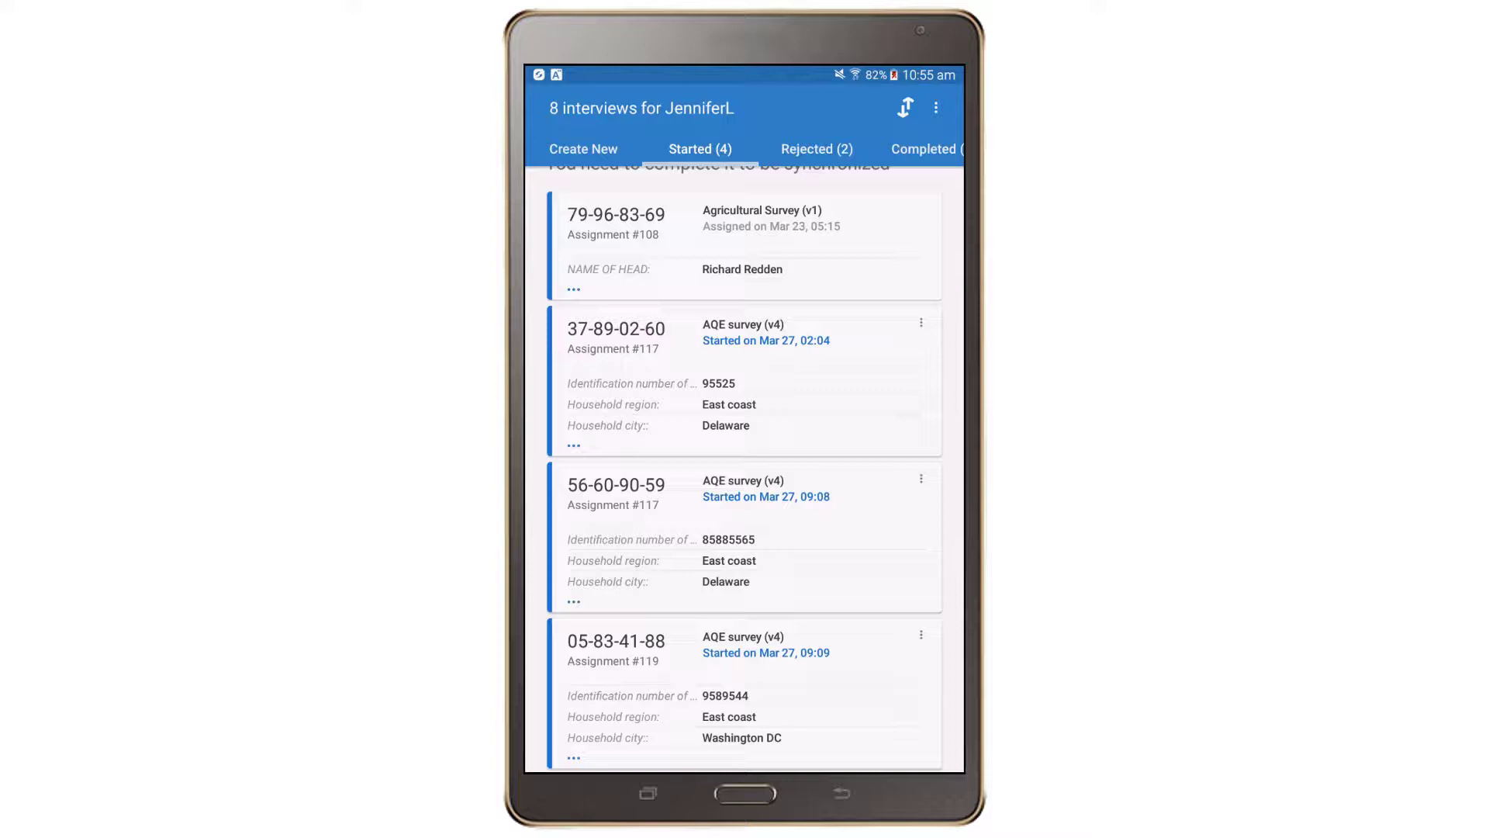
click(904, 149)
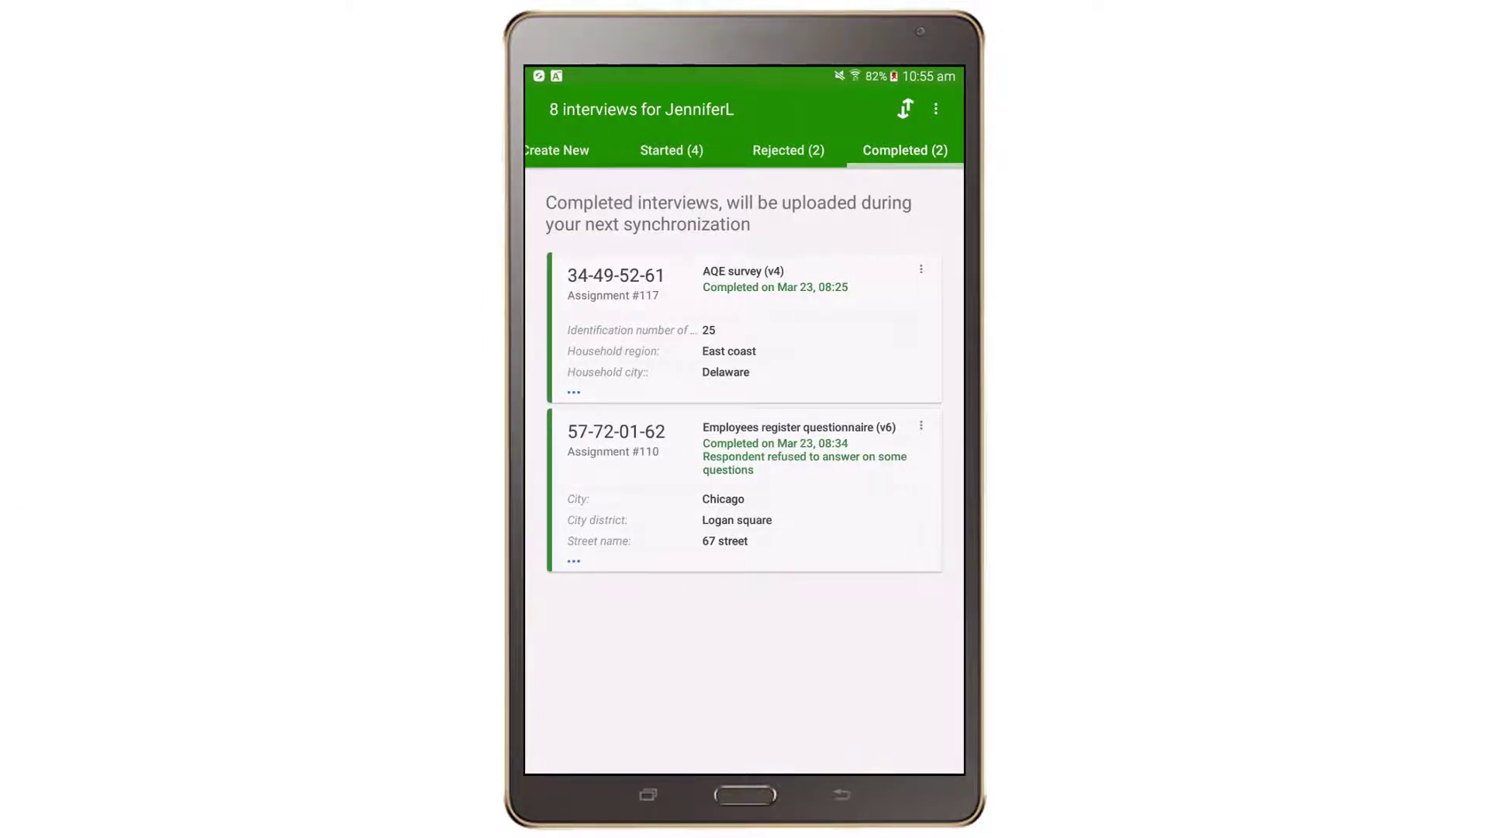
- Expand completed interview 34-49-52-61, reopen it and confirm the restart
click(572, 391)
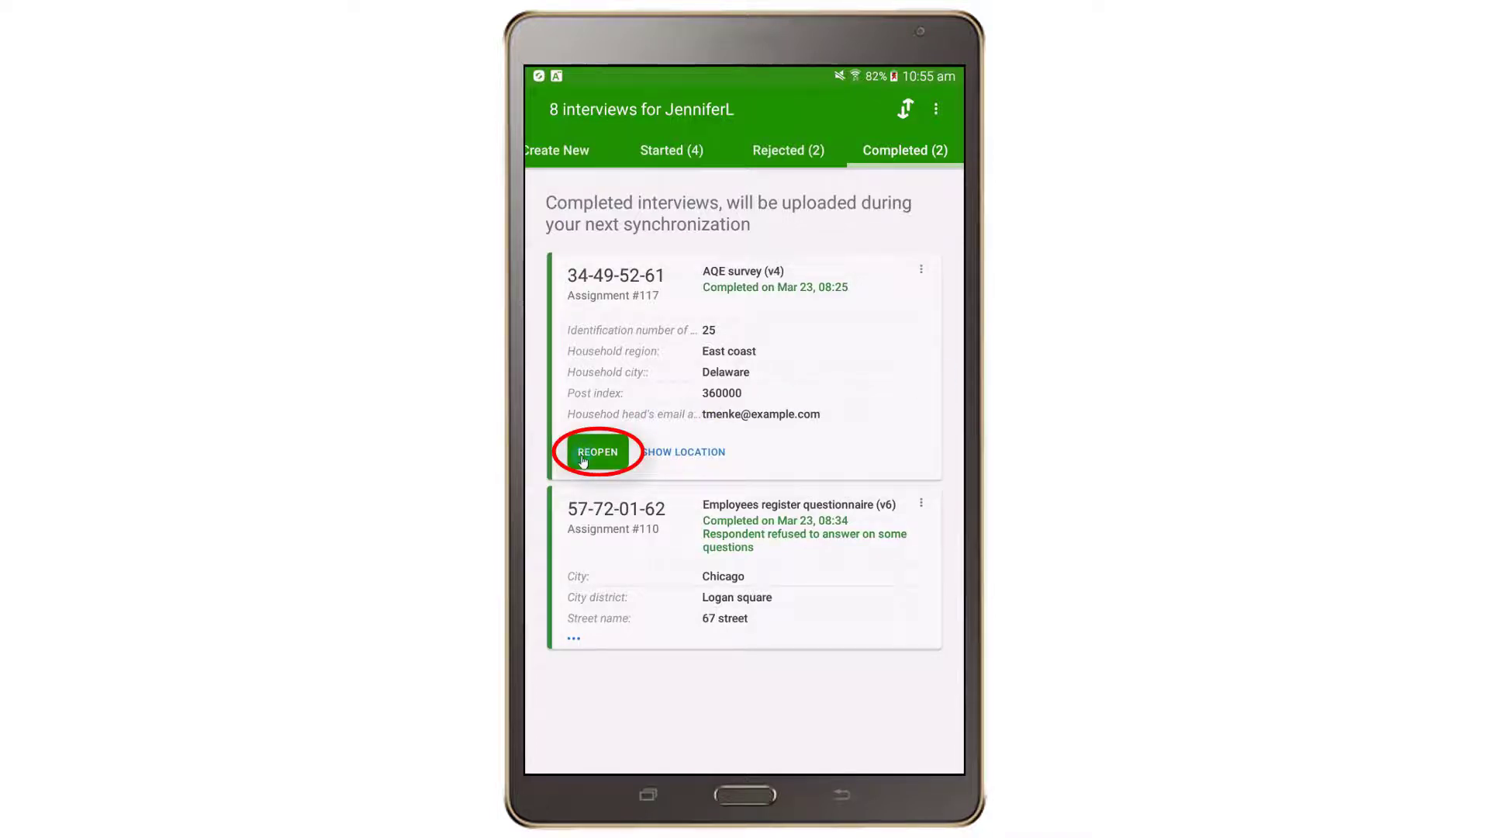
click(597, 452)
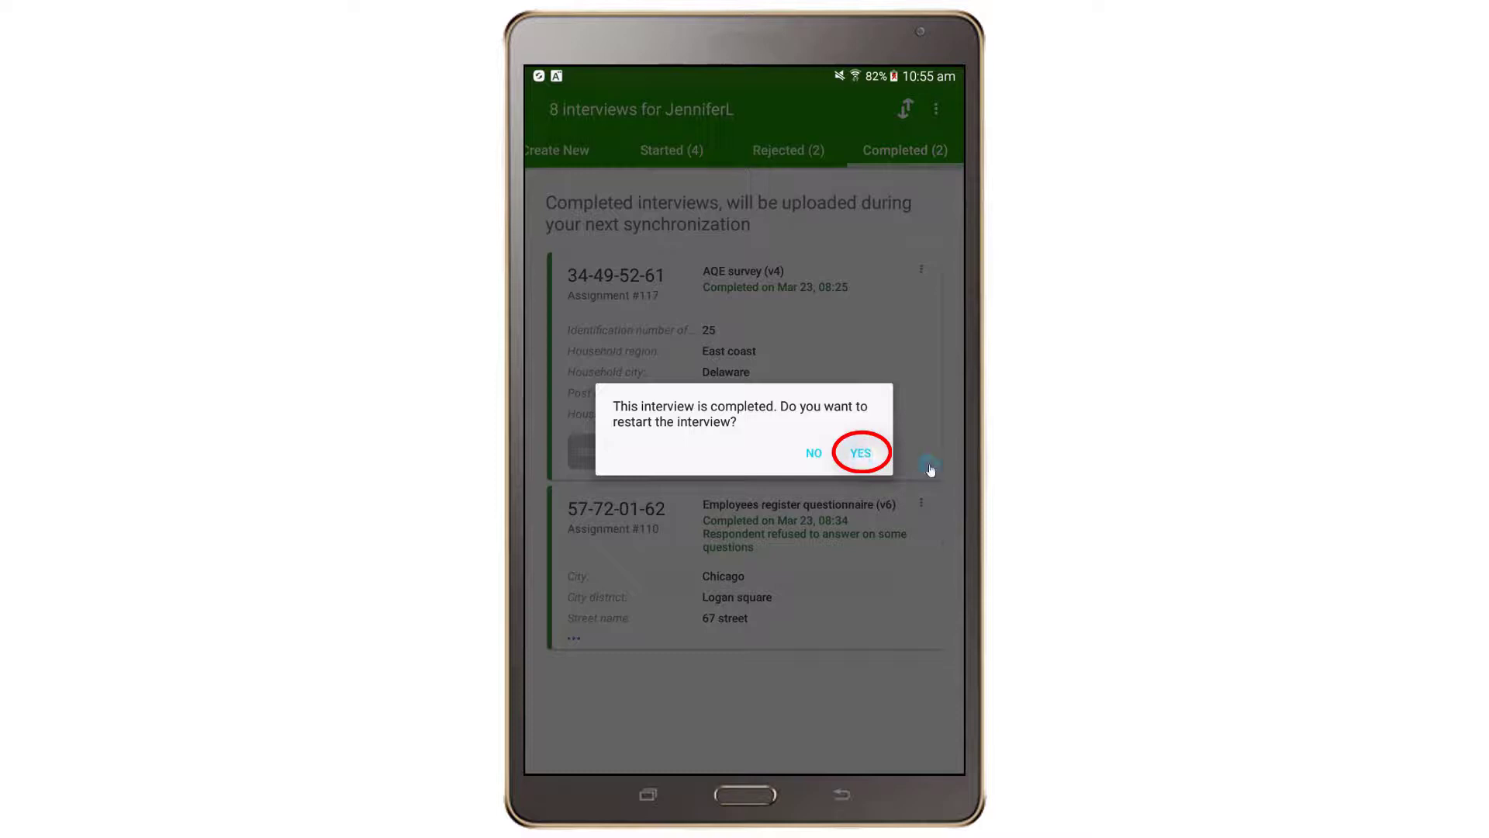
click(860, 451)
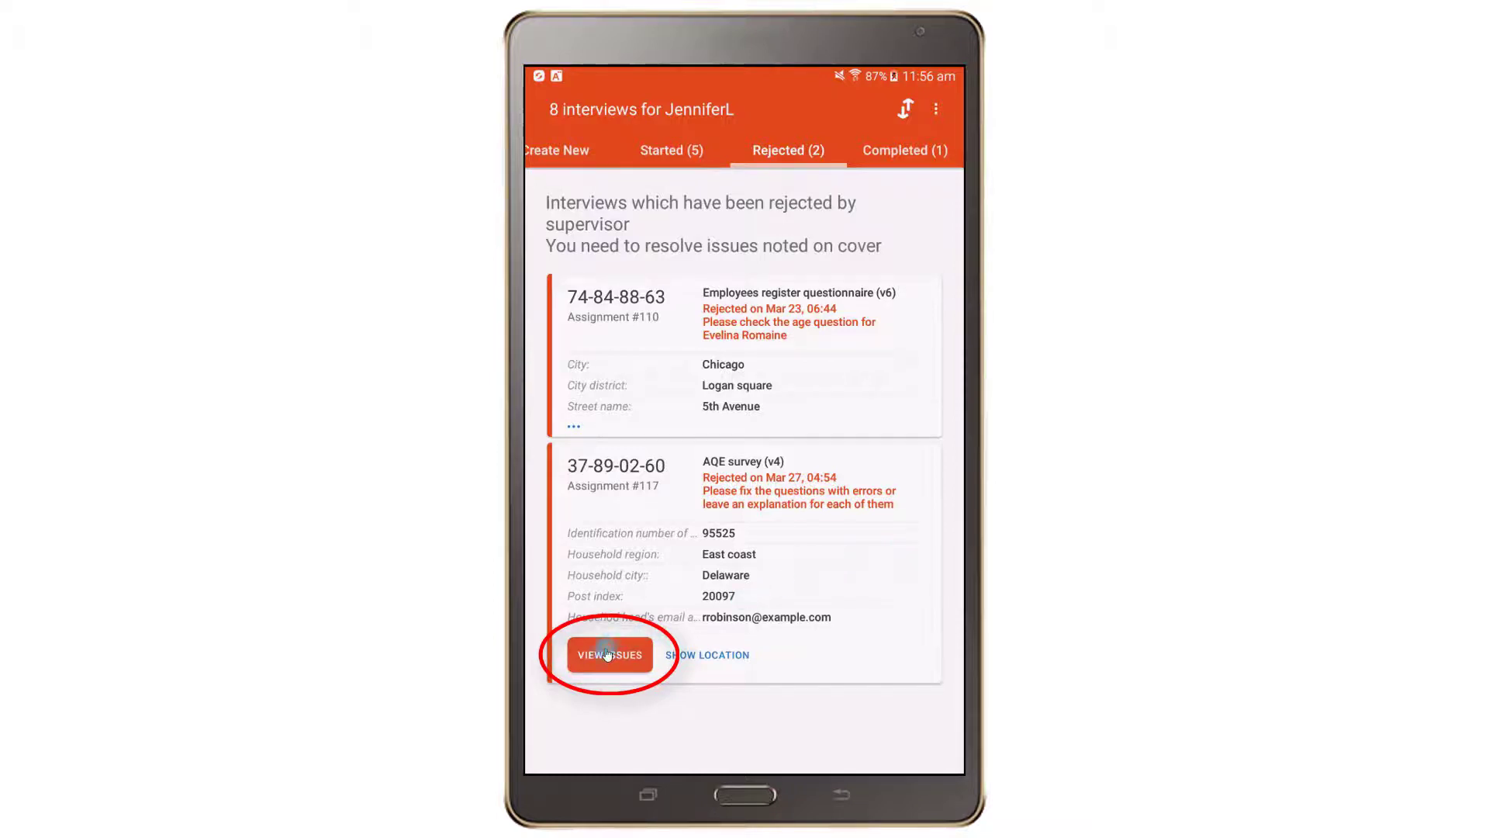
- View the supervisor's issues on rejected interview 37-89-02-60
click(609, 655)
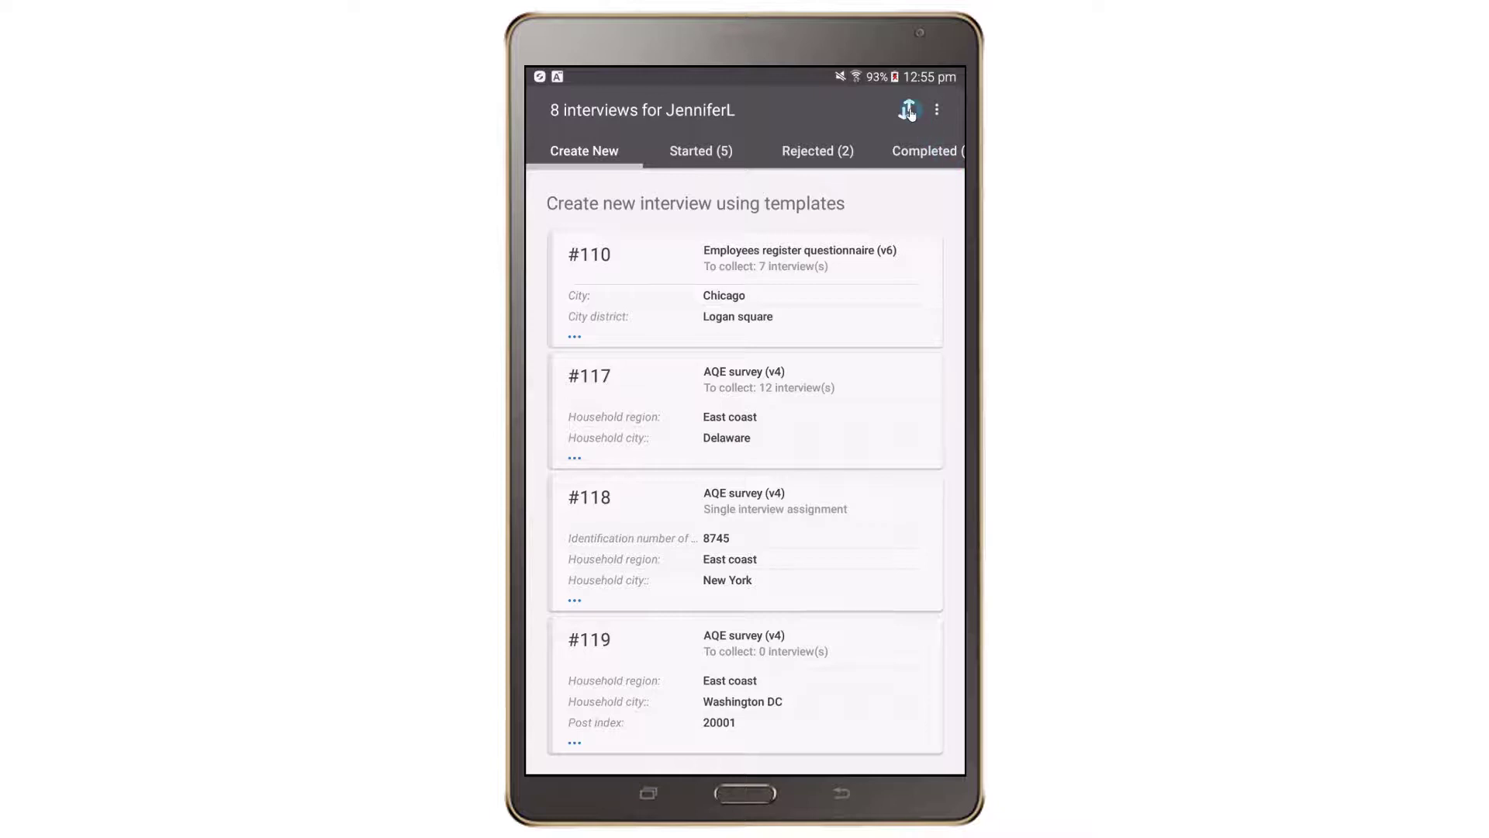
- Synchronize with the server, dismiss the success message, then synchronize again
click(904, 109)
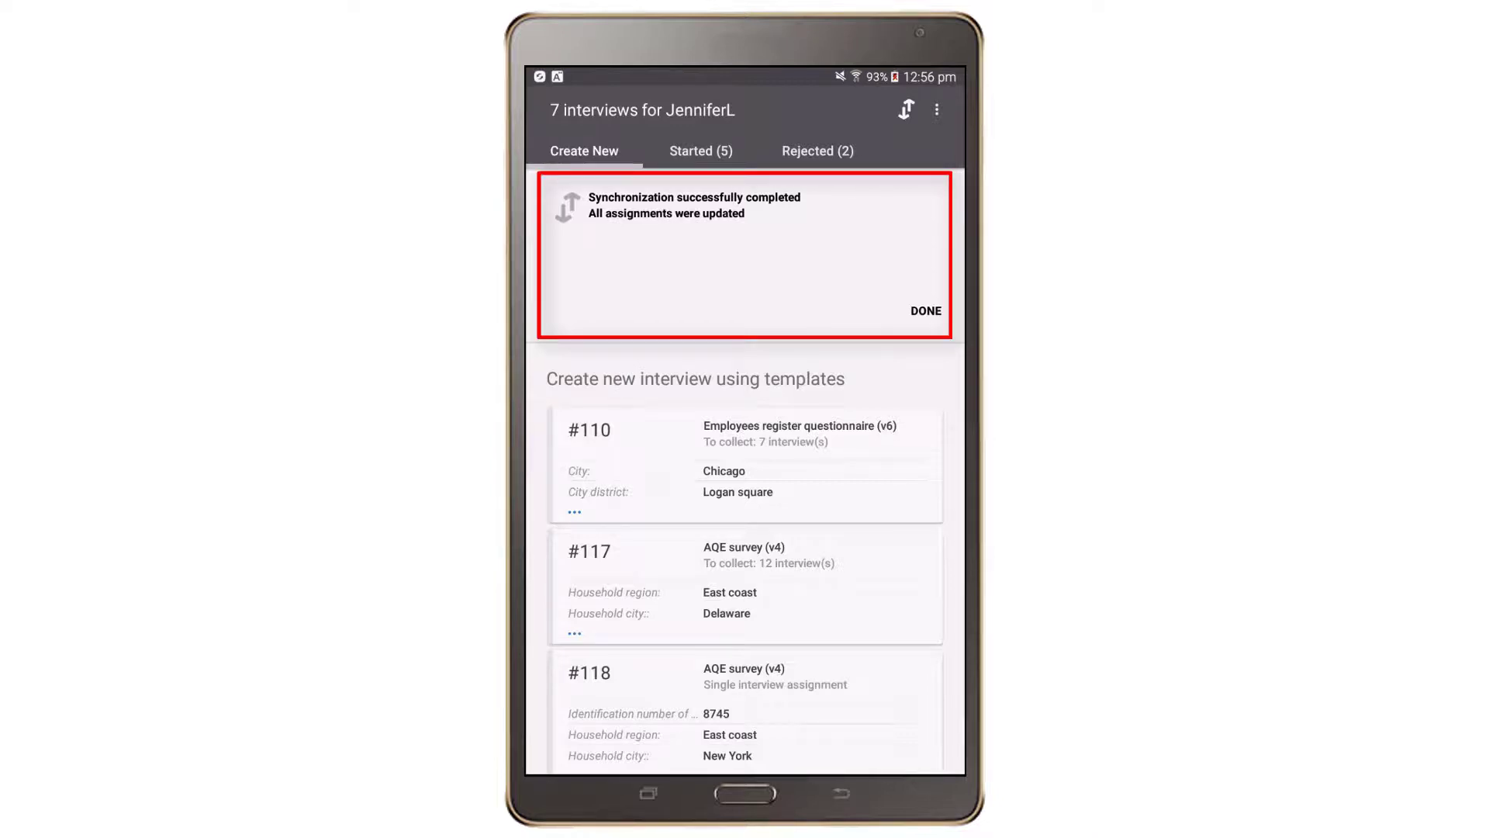
click(923, 310)
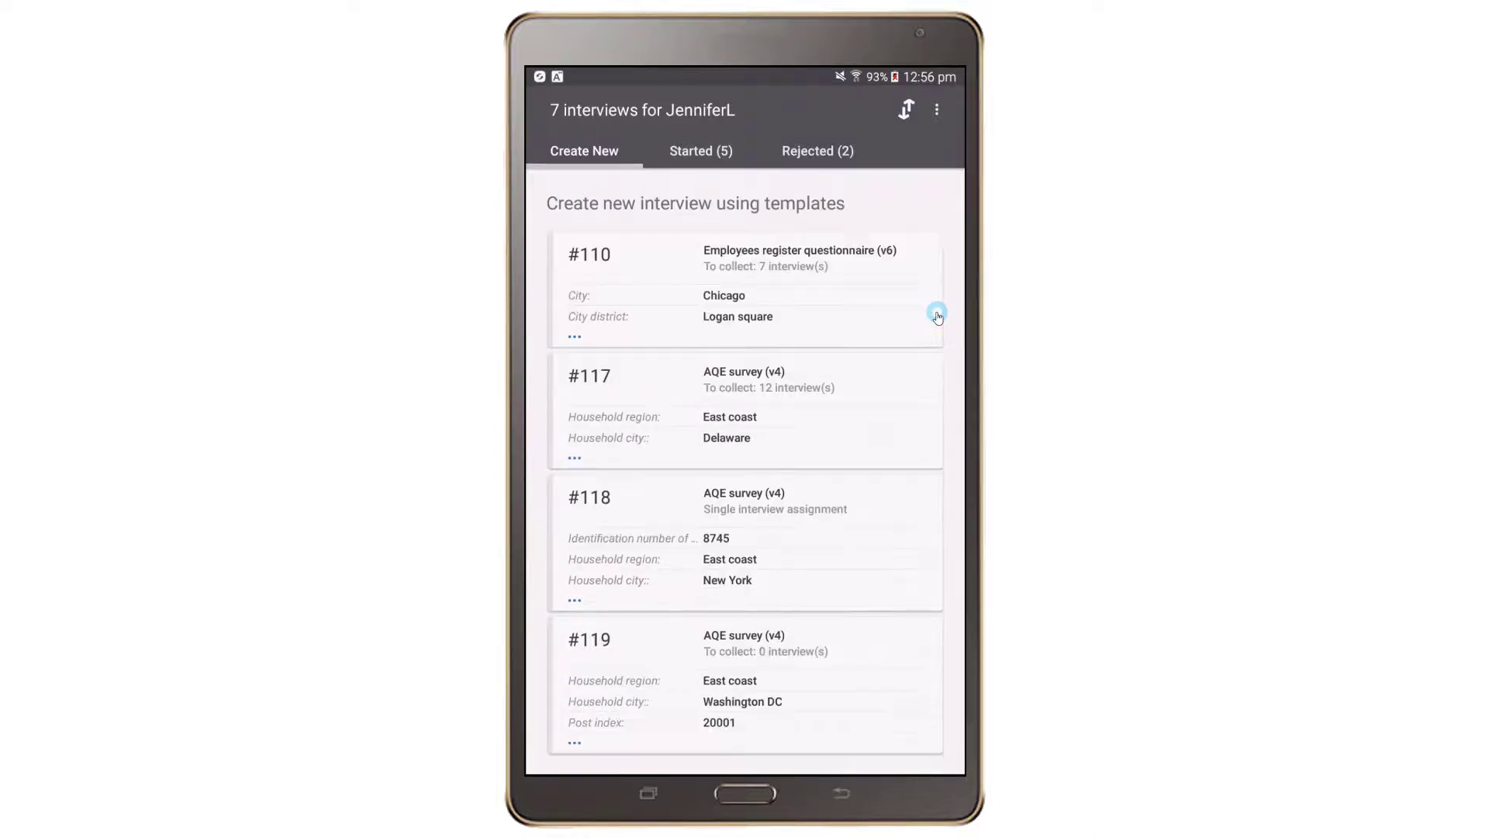
click(904, 108)
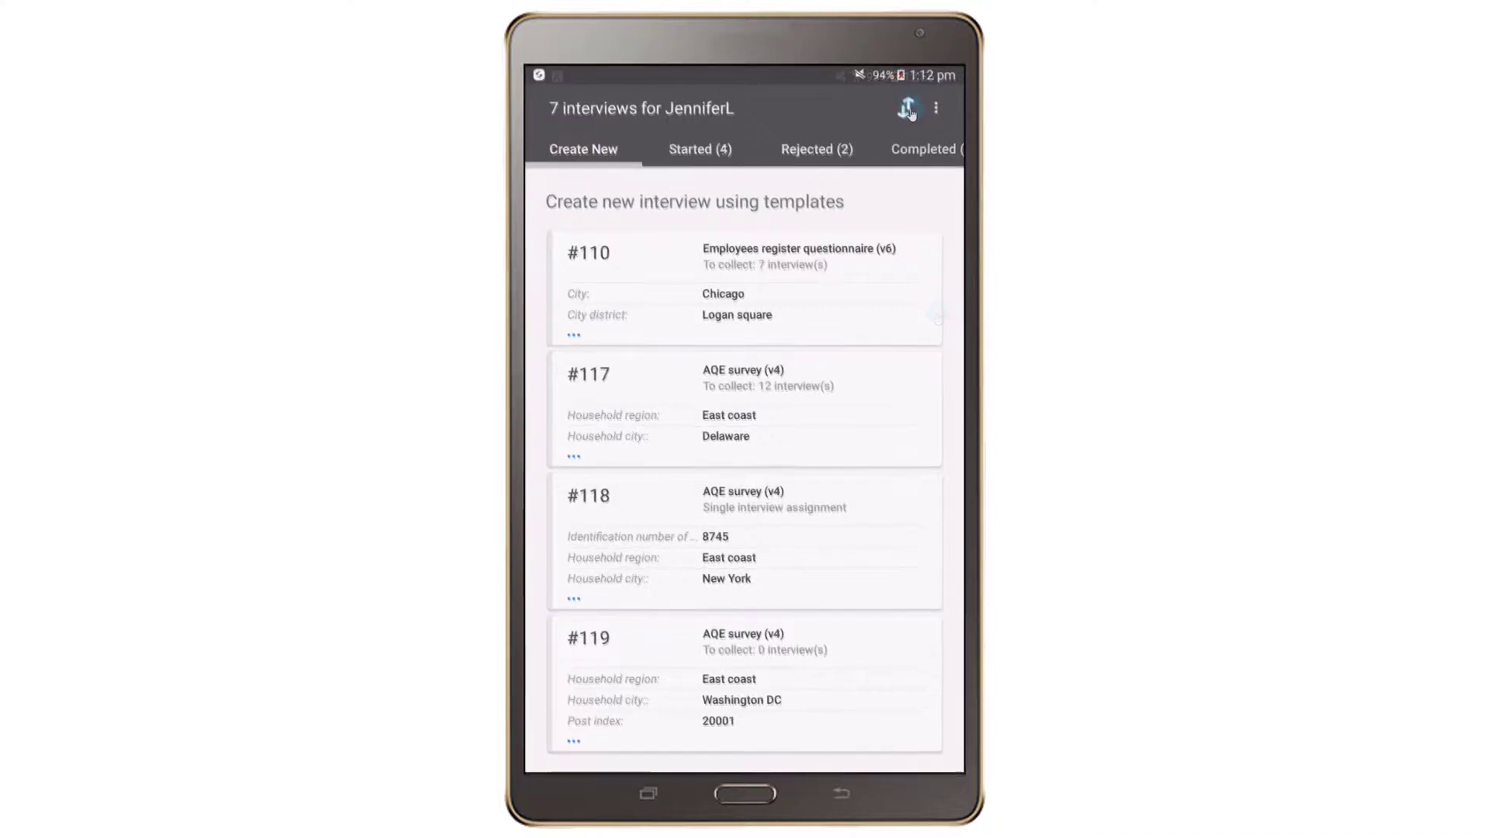
click(904, 107)
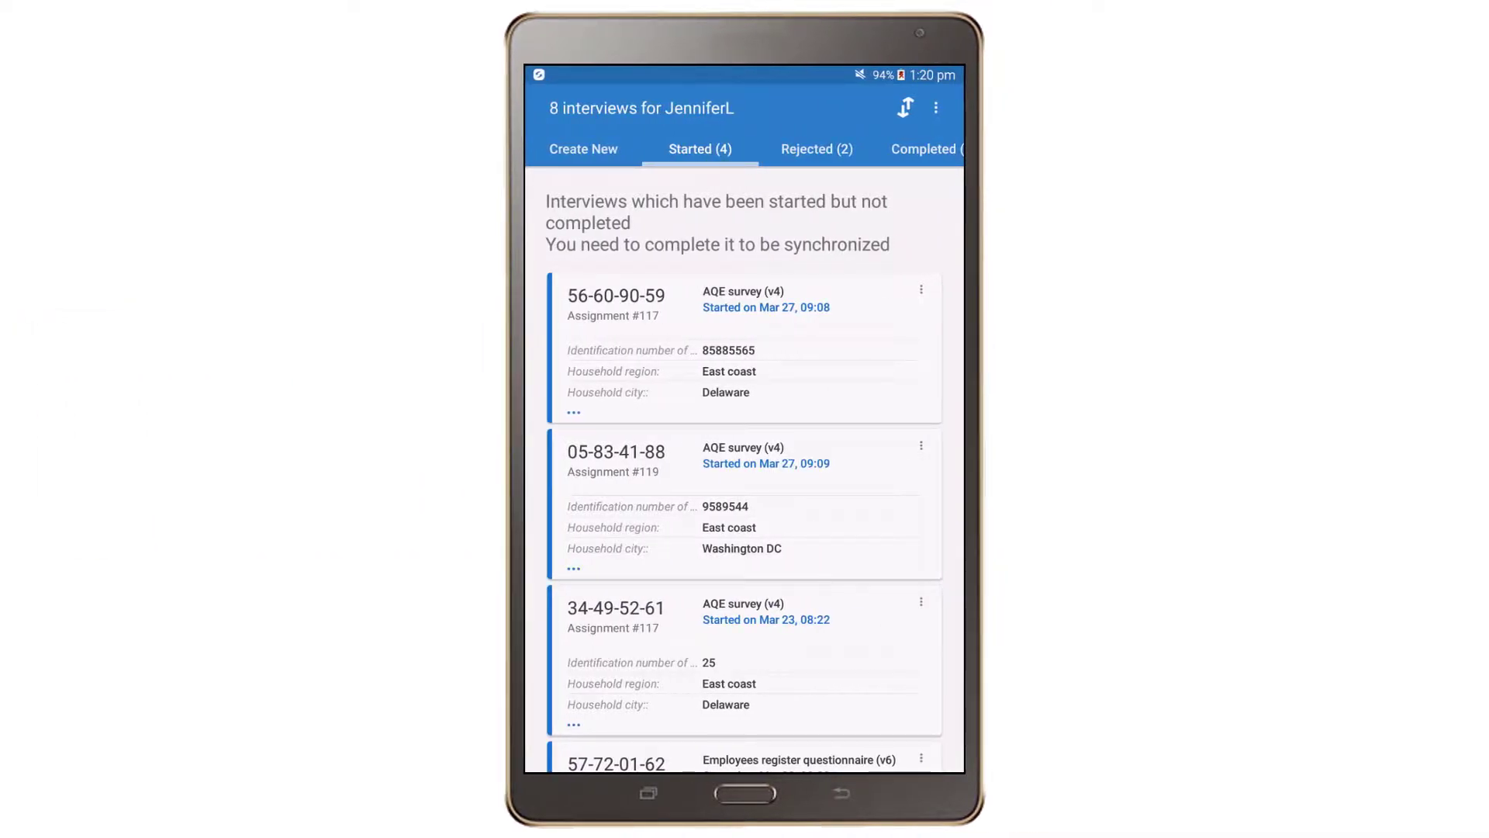
- Discard started interview 56-60-90-59 from its card menu and confirm the deletion
click(920, 288)
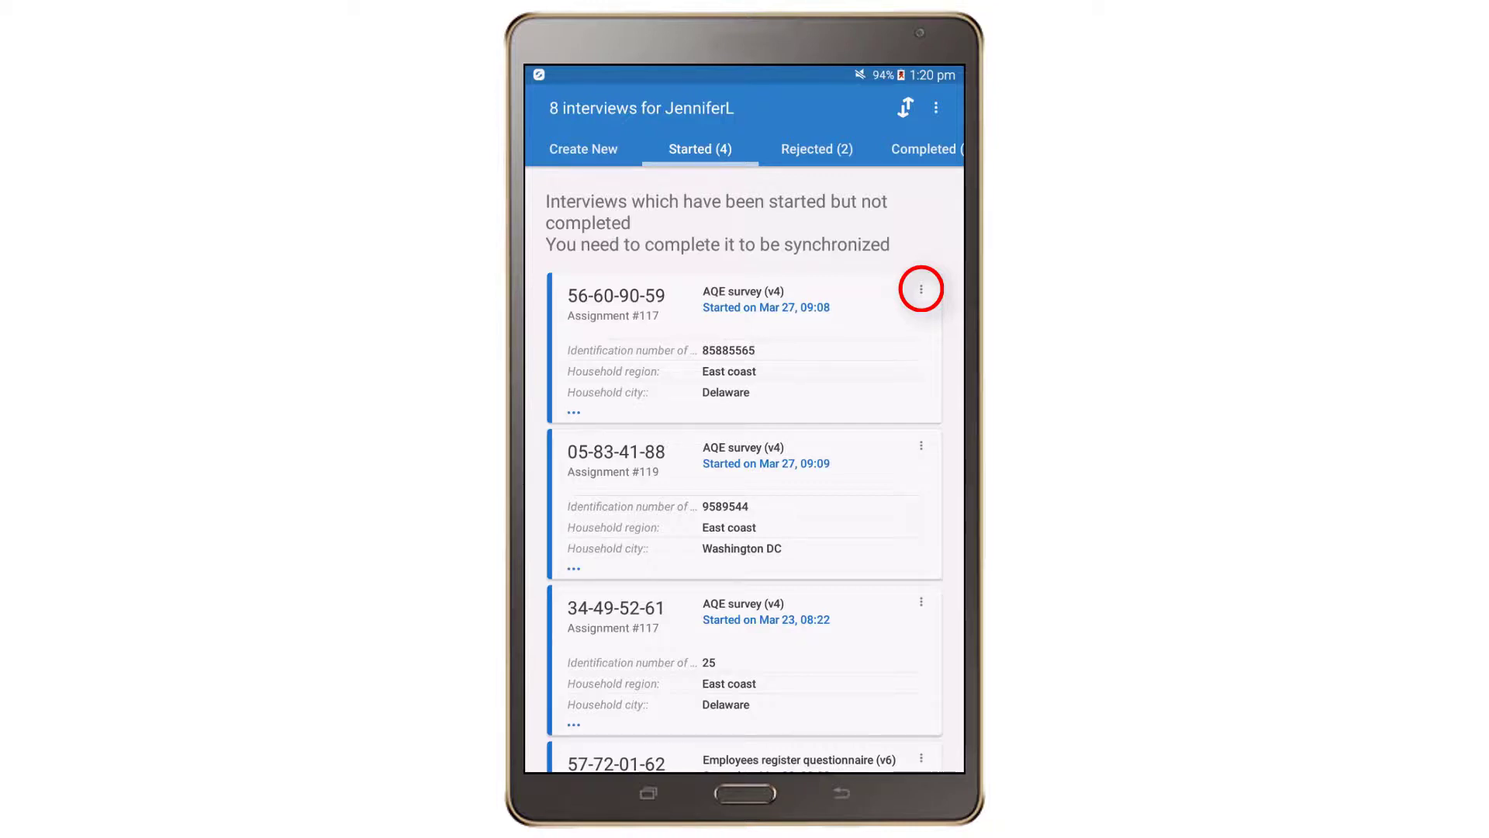
click(920, 288)
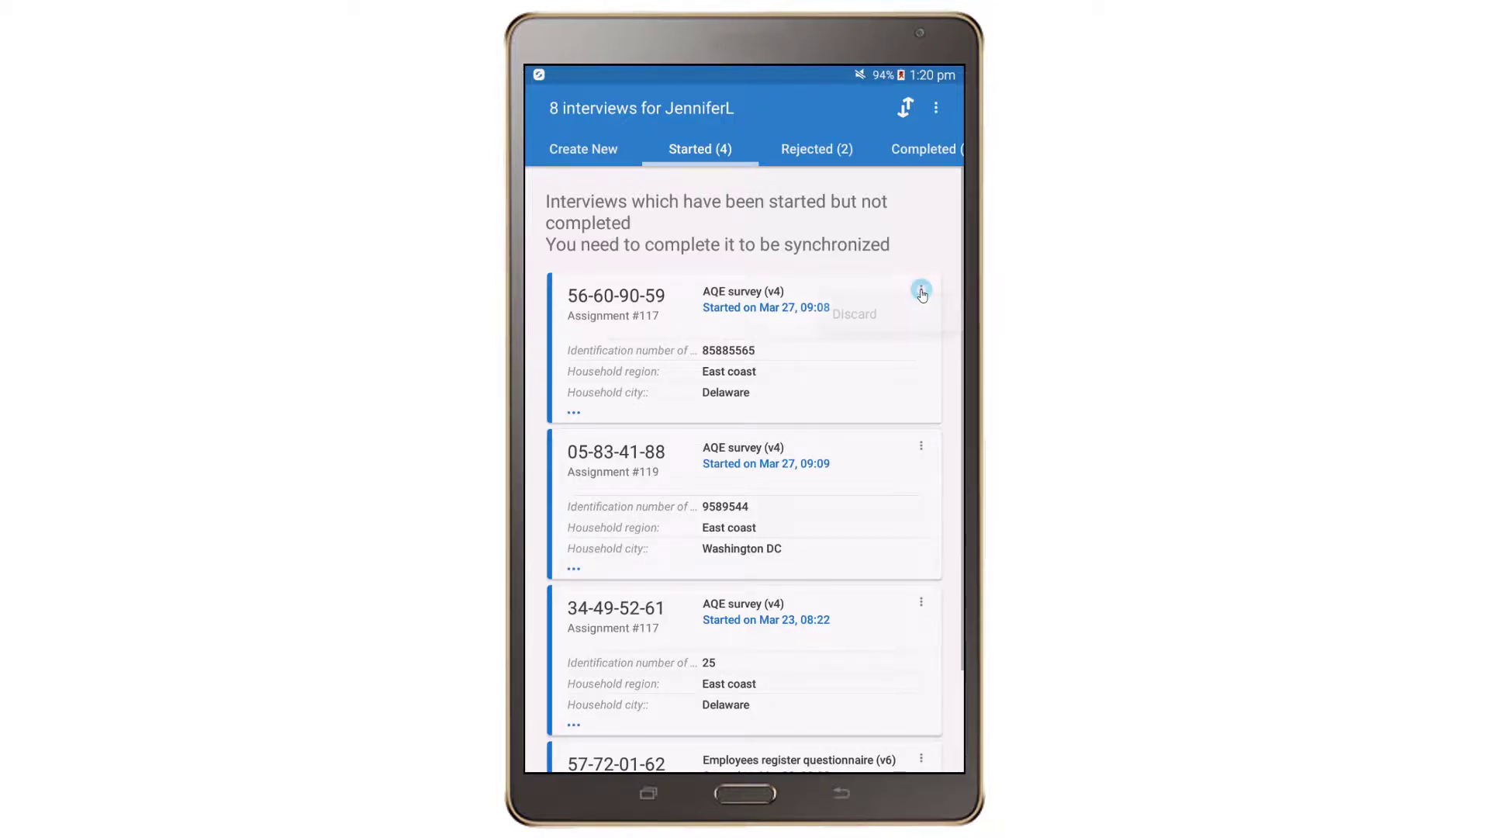
click(920, 291)
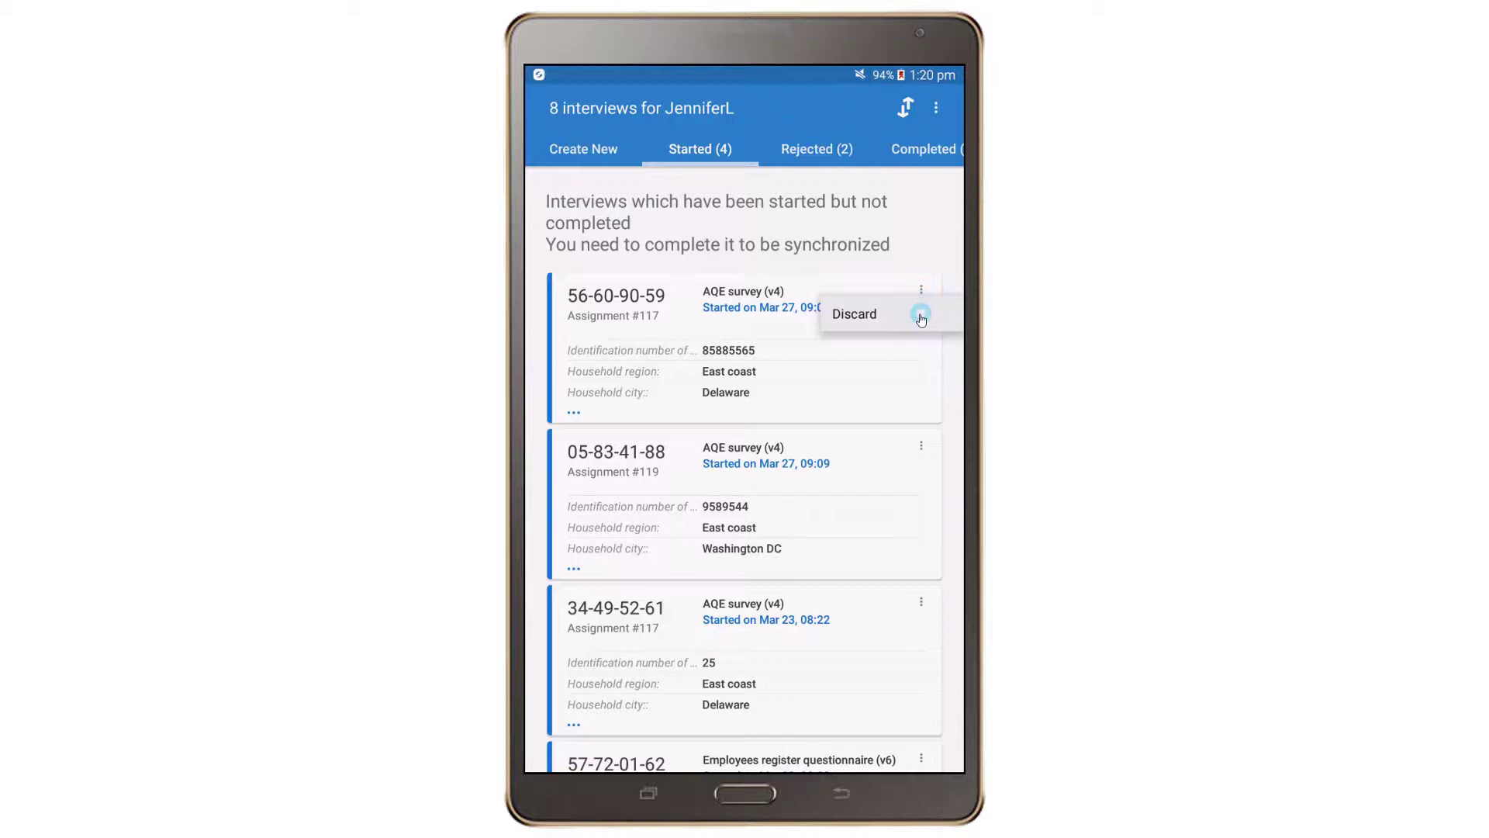
click(854, 313)
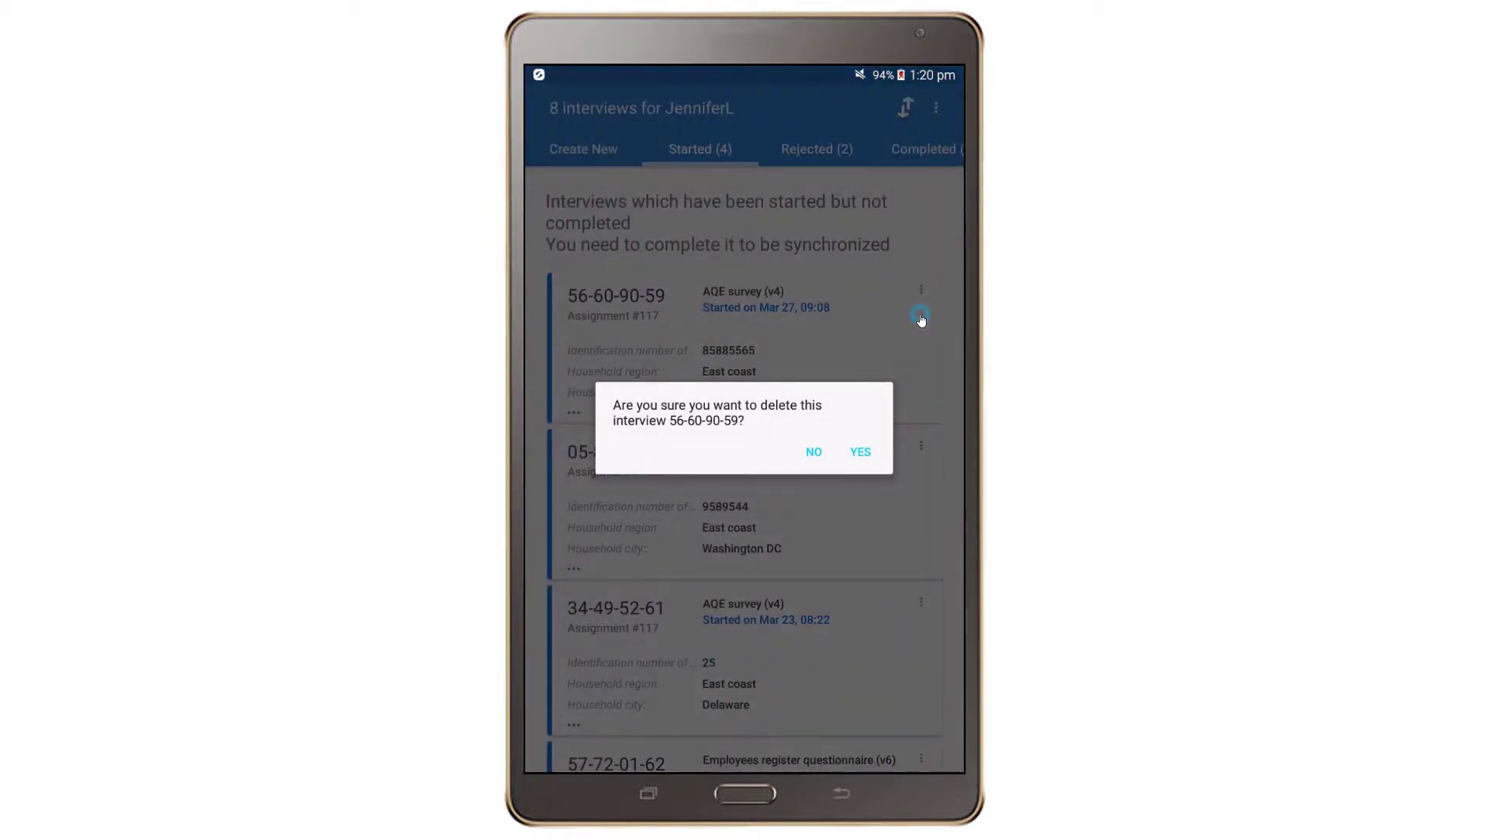
click(859, 451)
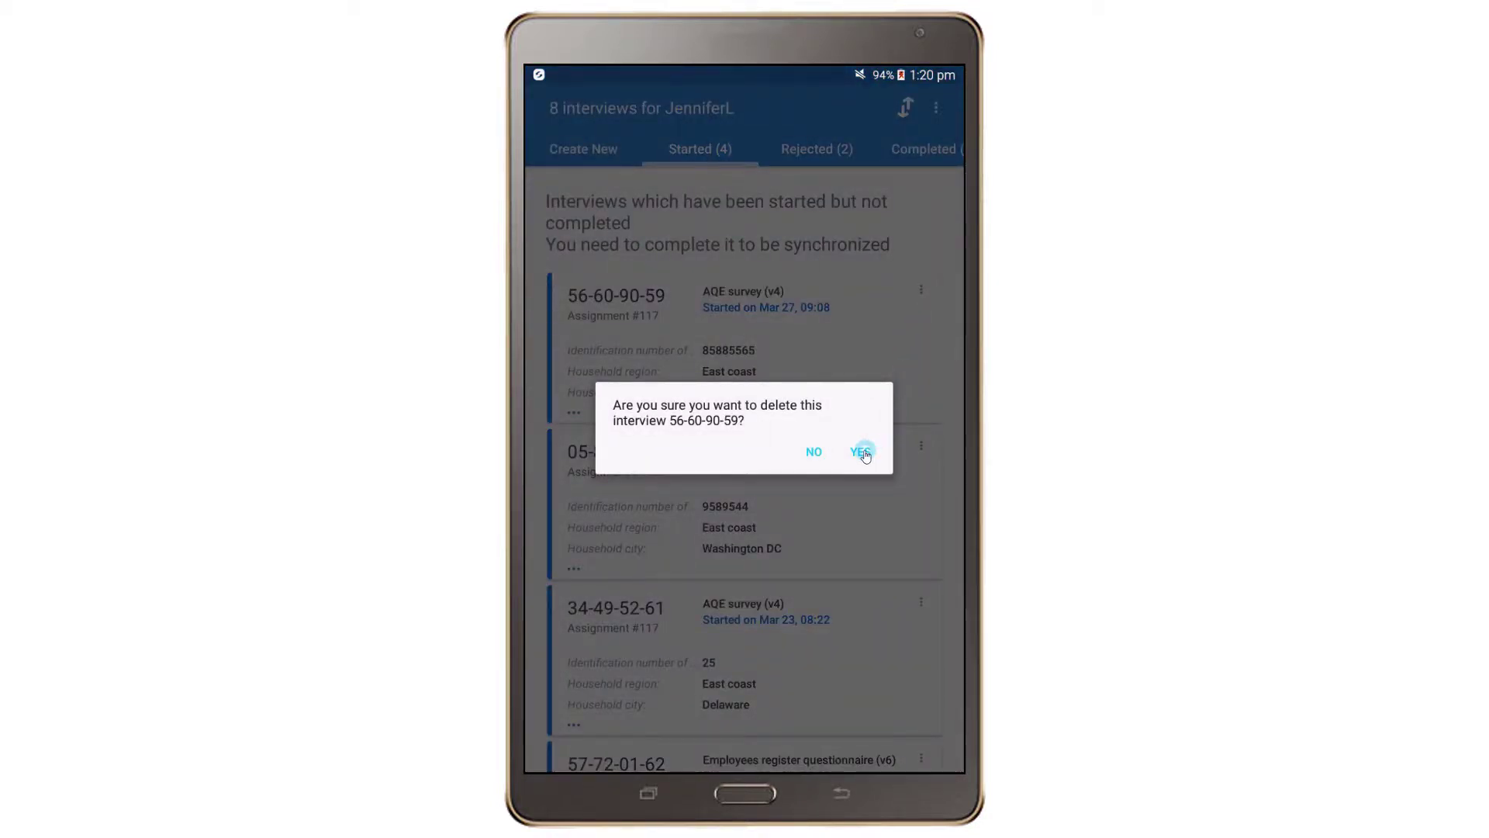
click(861, 451)
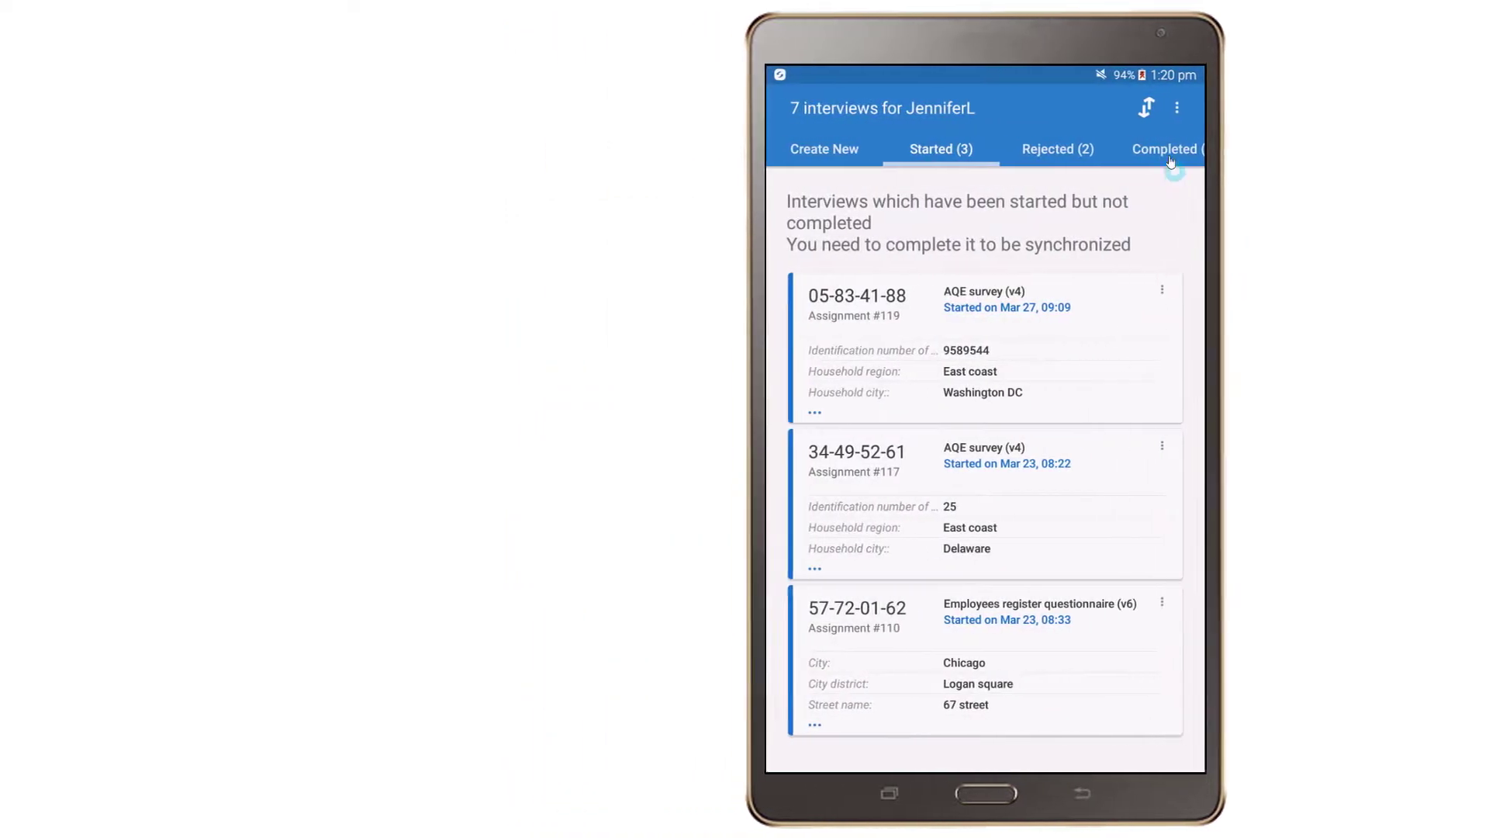
- From the Completed list, discard interview 27-76-07-64 via its options menu and confirm
click(1165, 149)
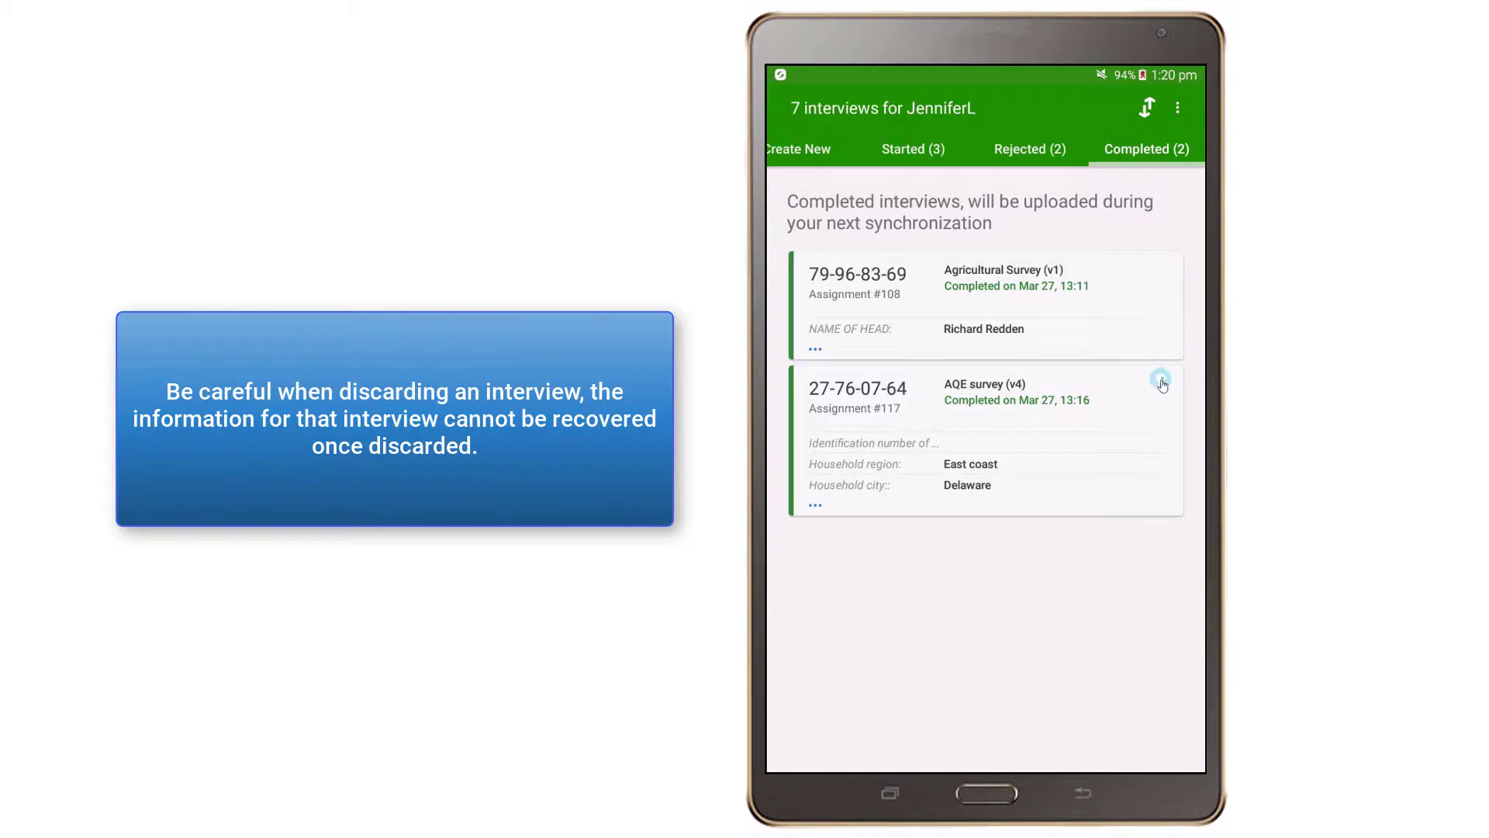
click(1162, 385)
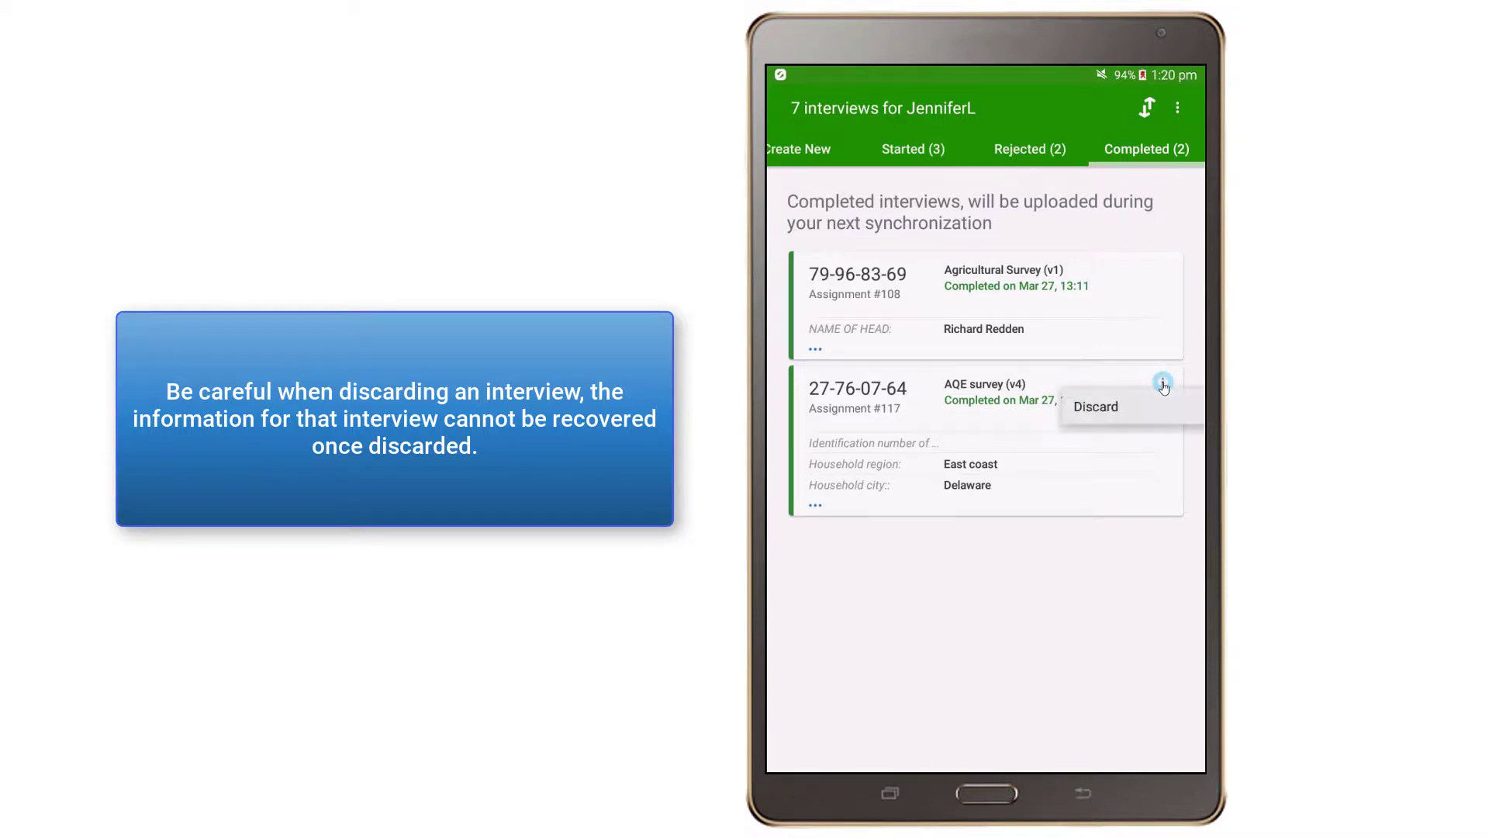
click(1162, 383)
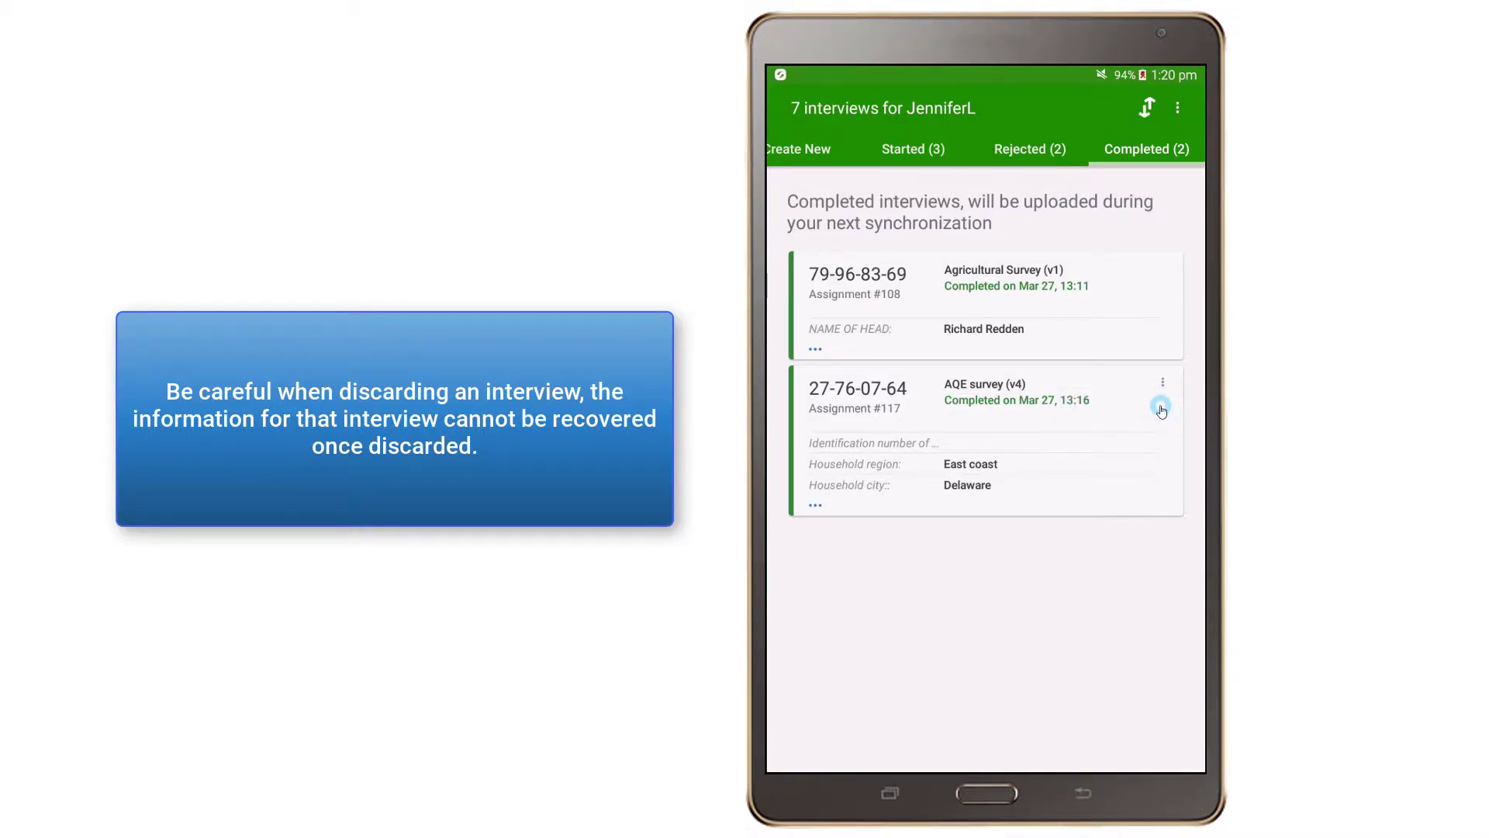
click(1160, 408)
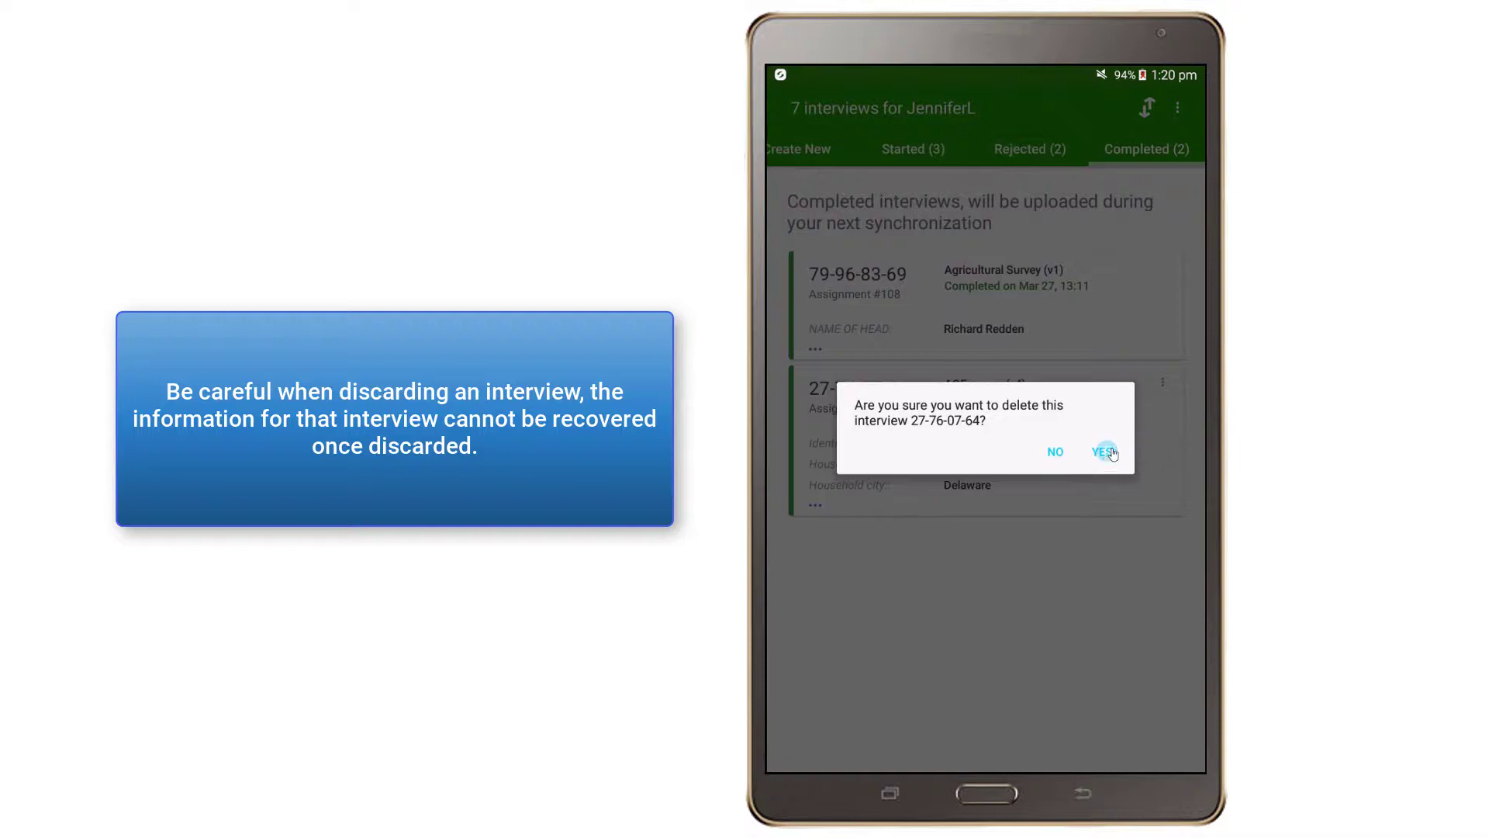
click(1103, 451)
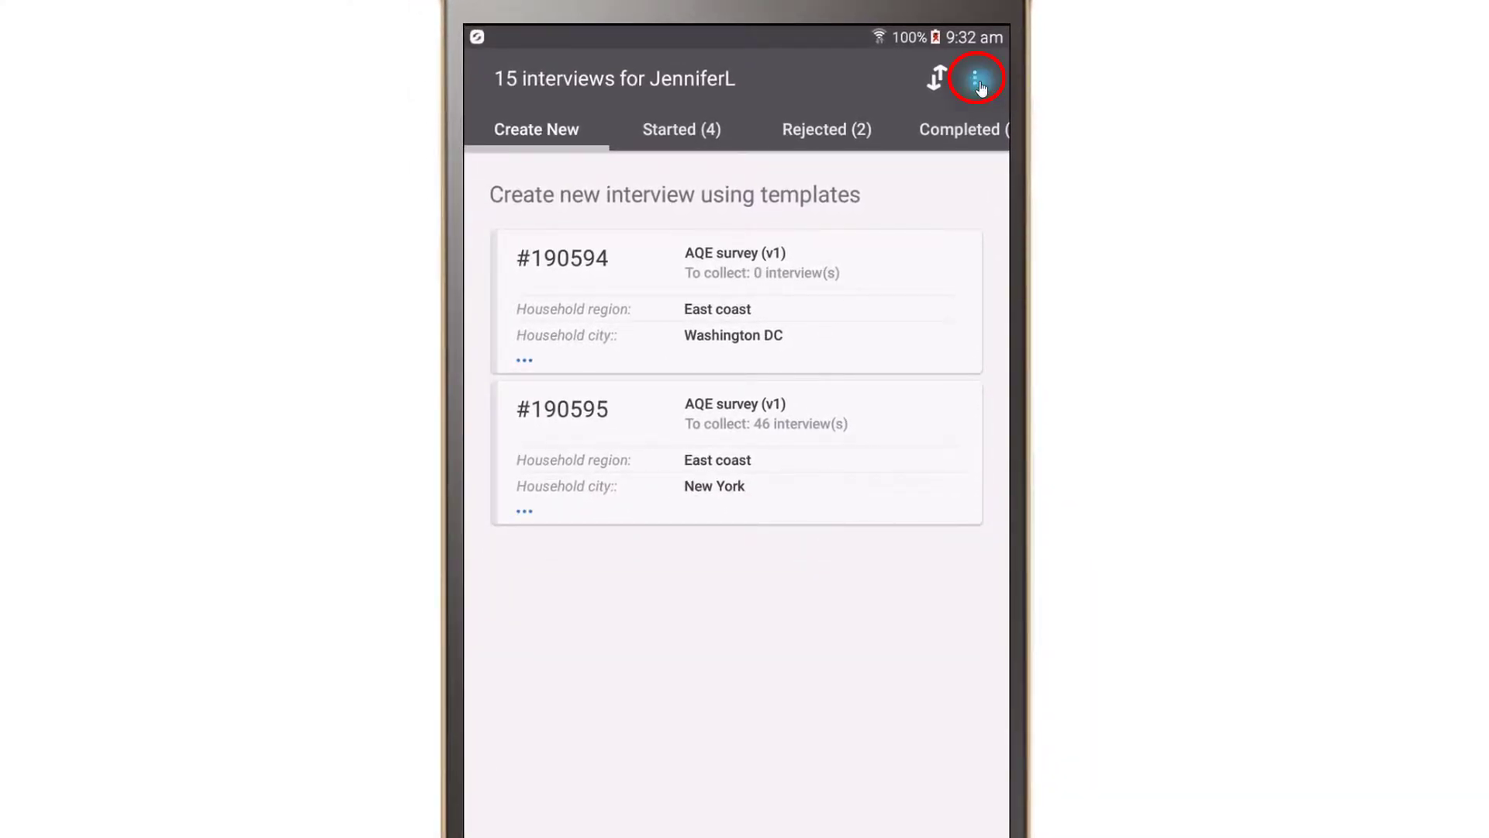
- Search interviews and assignments for '190597', then return to the dashboard
click(976, 78)
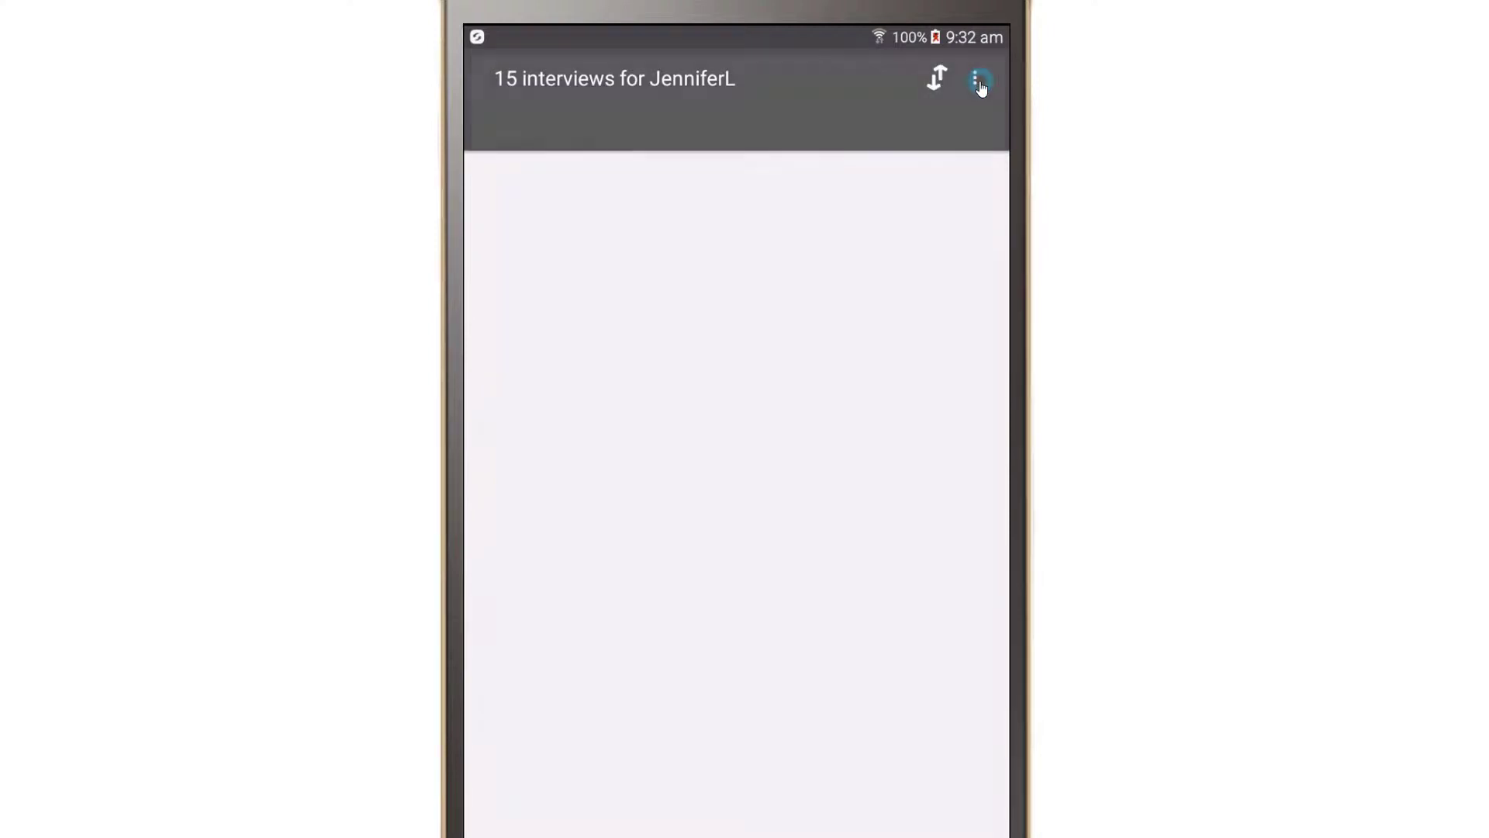
click(981, 77)
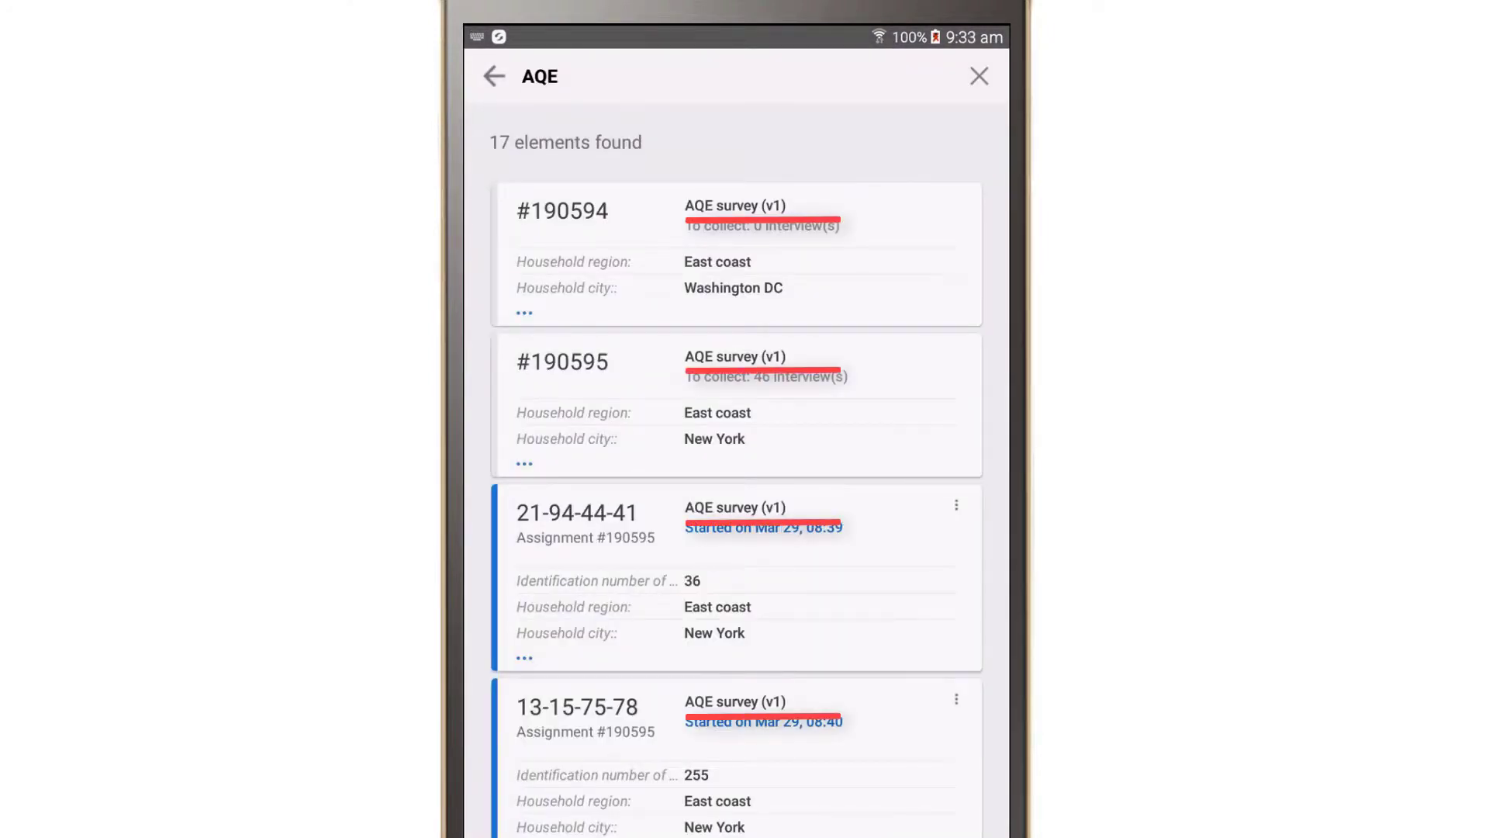
text(190597)
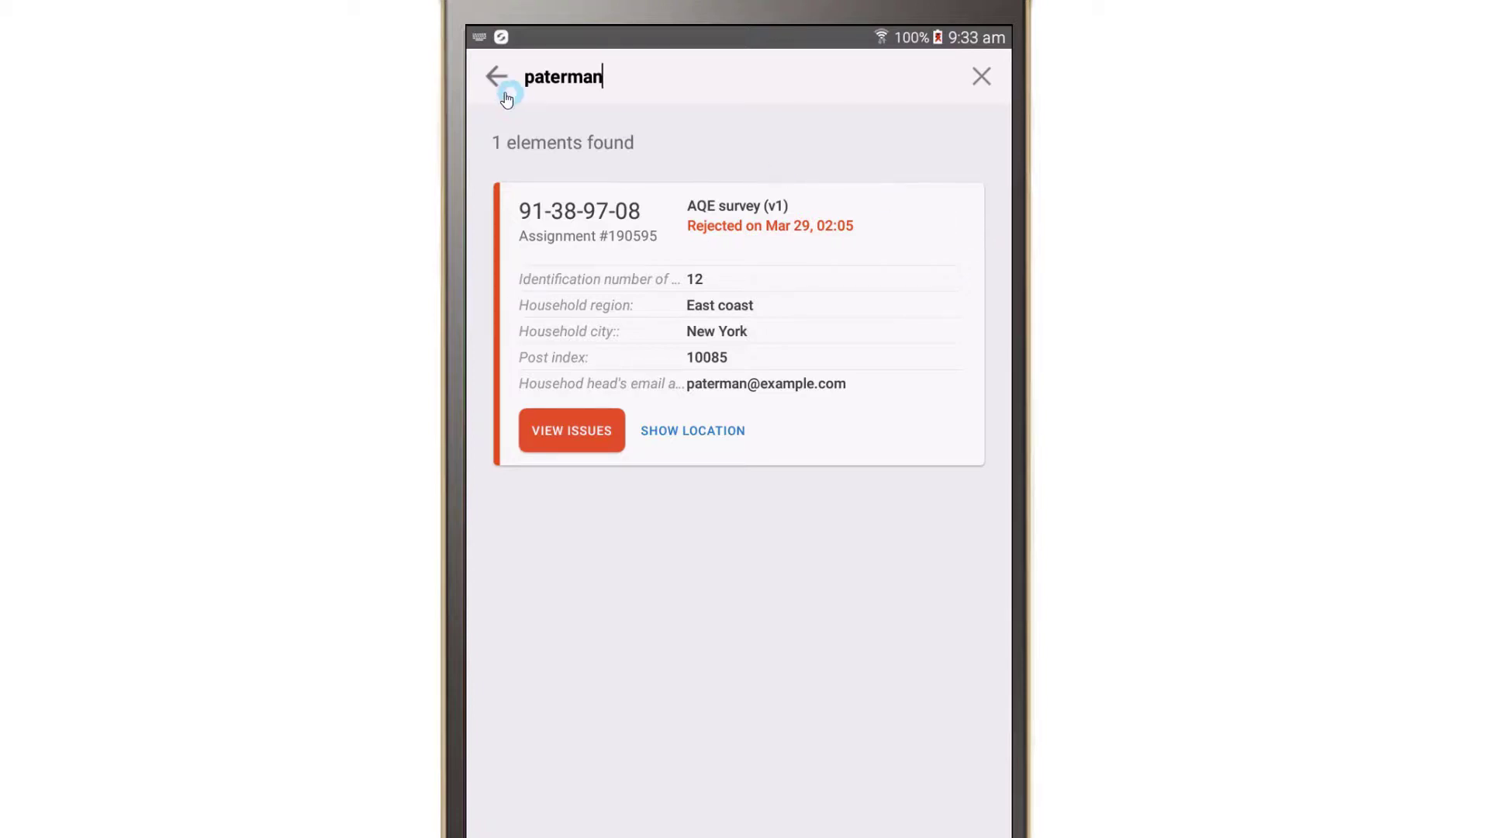
click(495, 76)
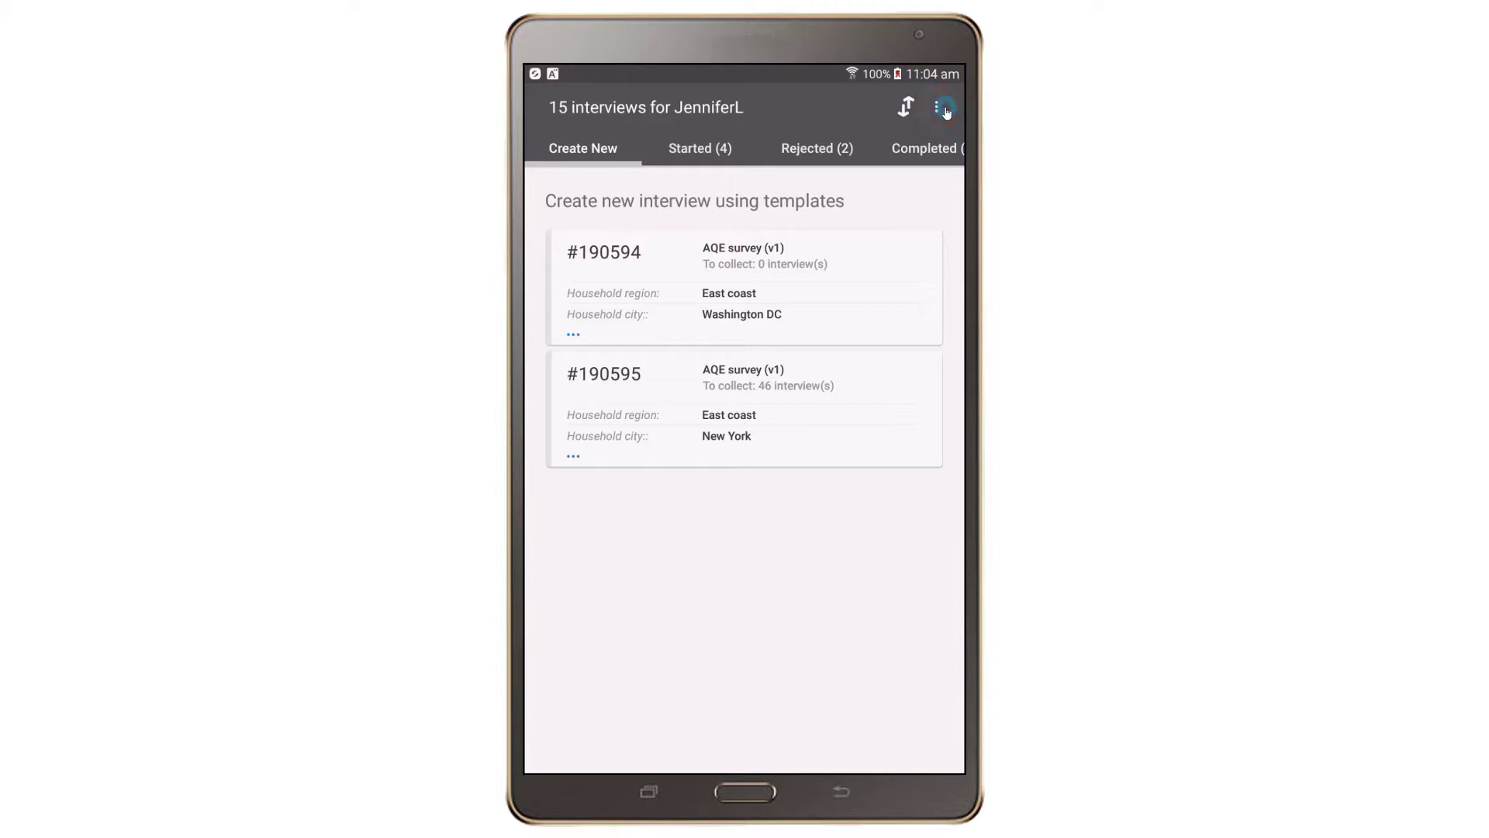
- Synchronize the offline maps with the server, adding Kenia-Rural, St. Lucia and others
click(942, 107)
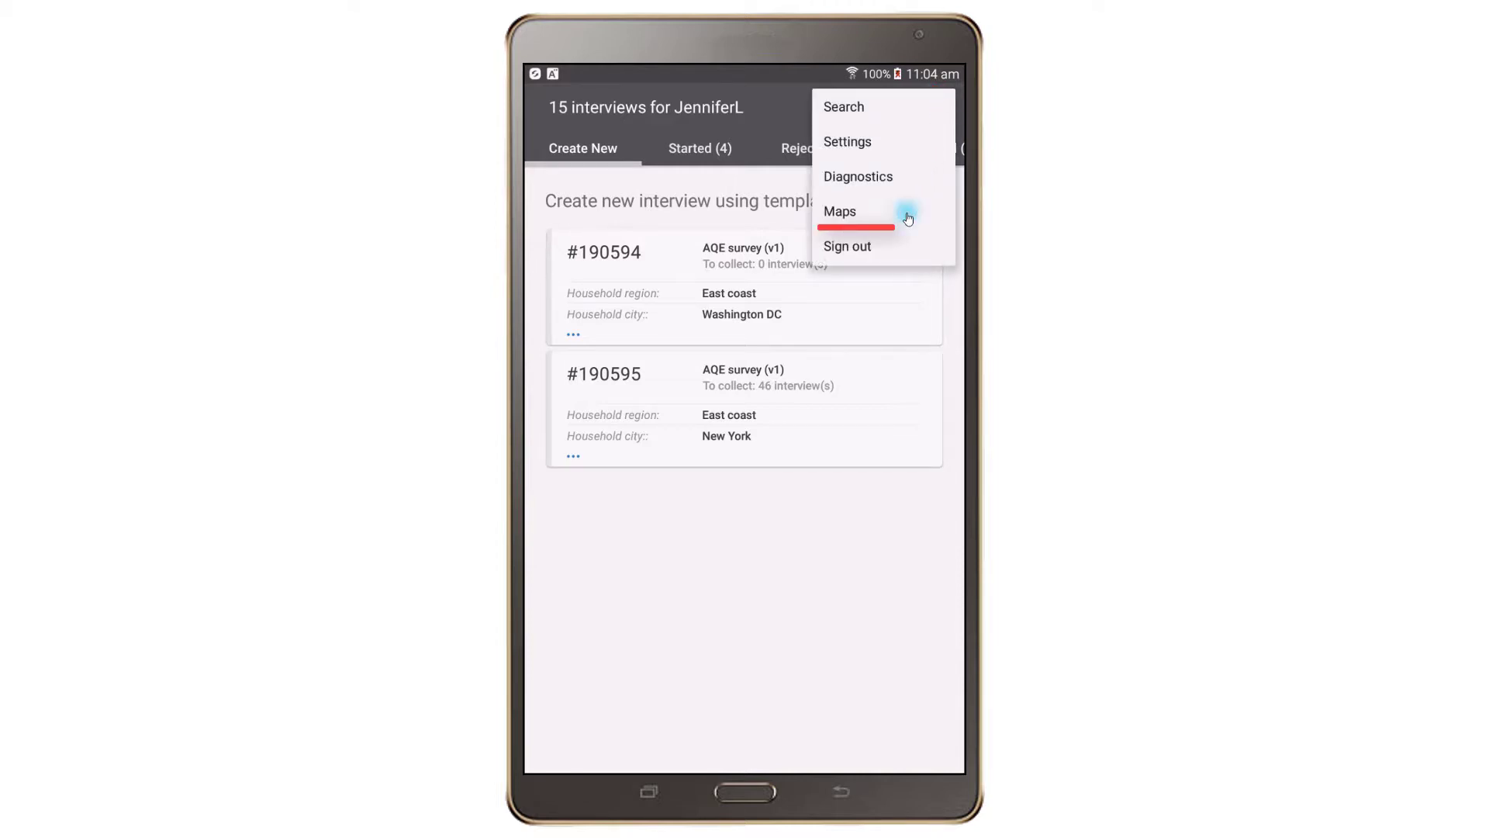
click(840, 211)
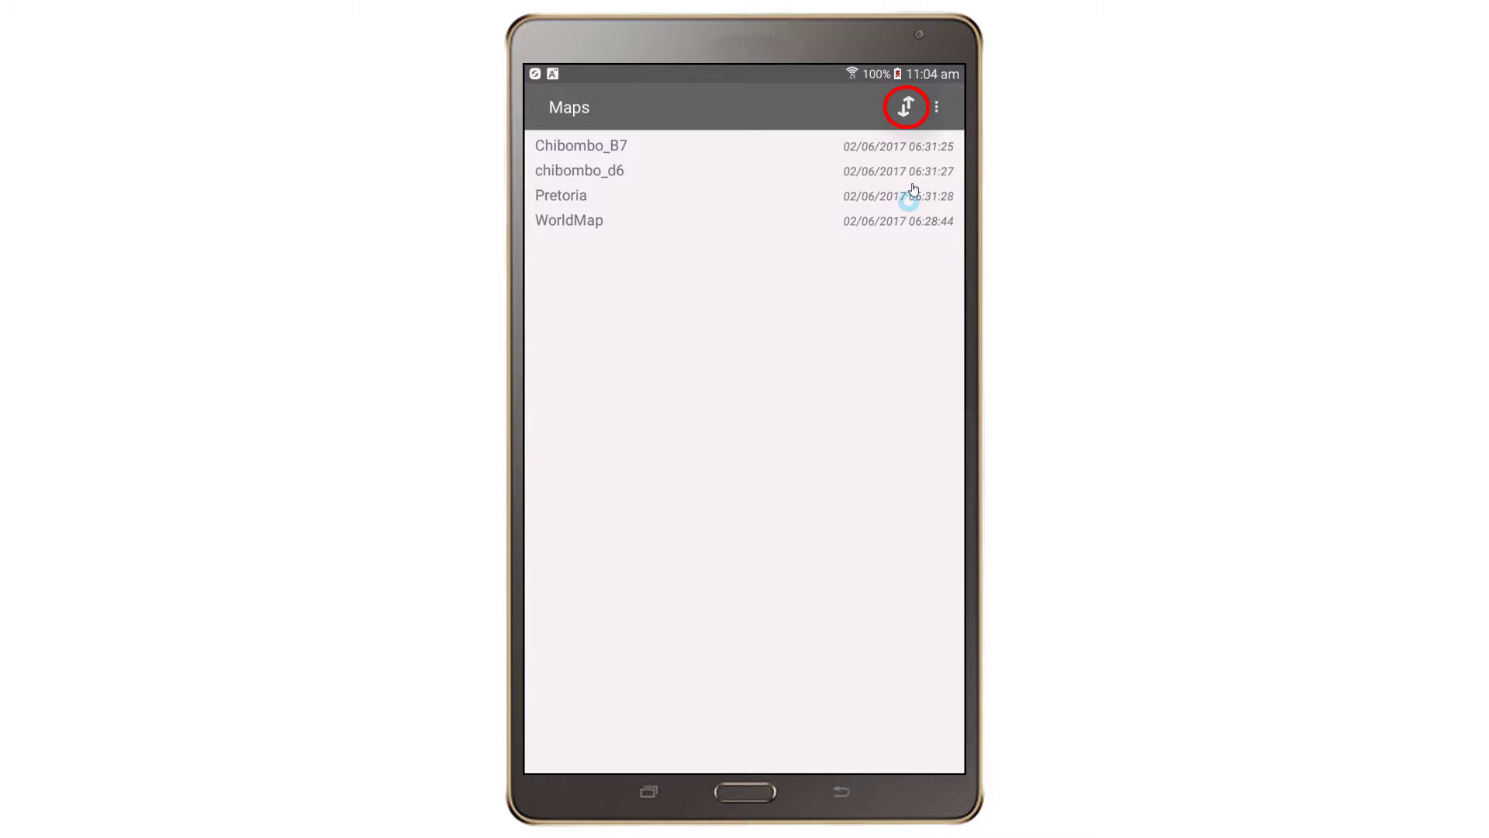
click(905, 107)
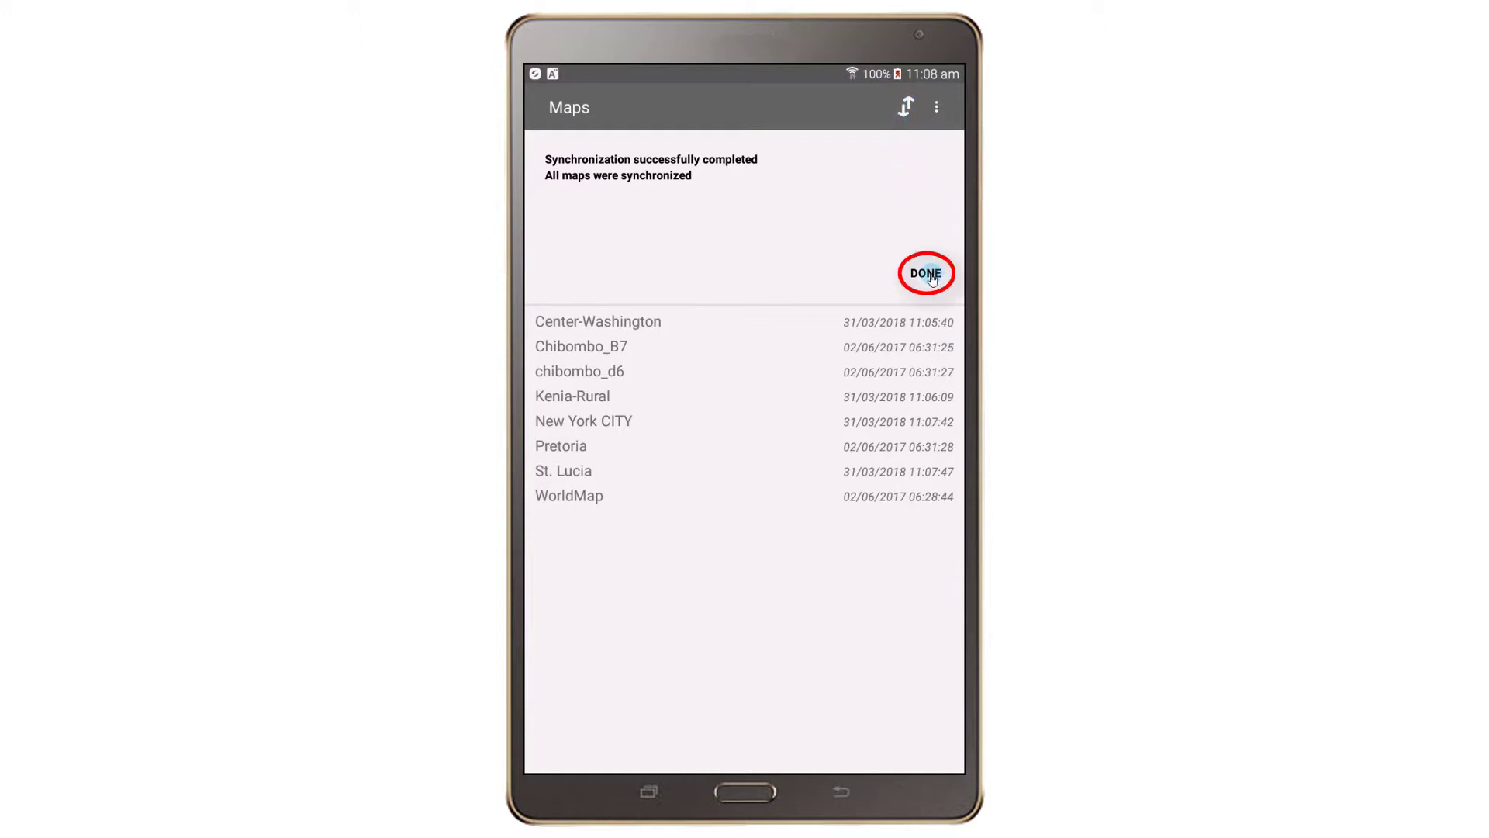
click(924, 273)
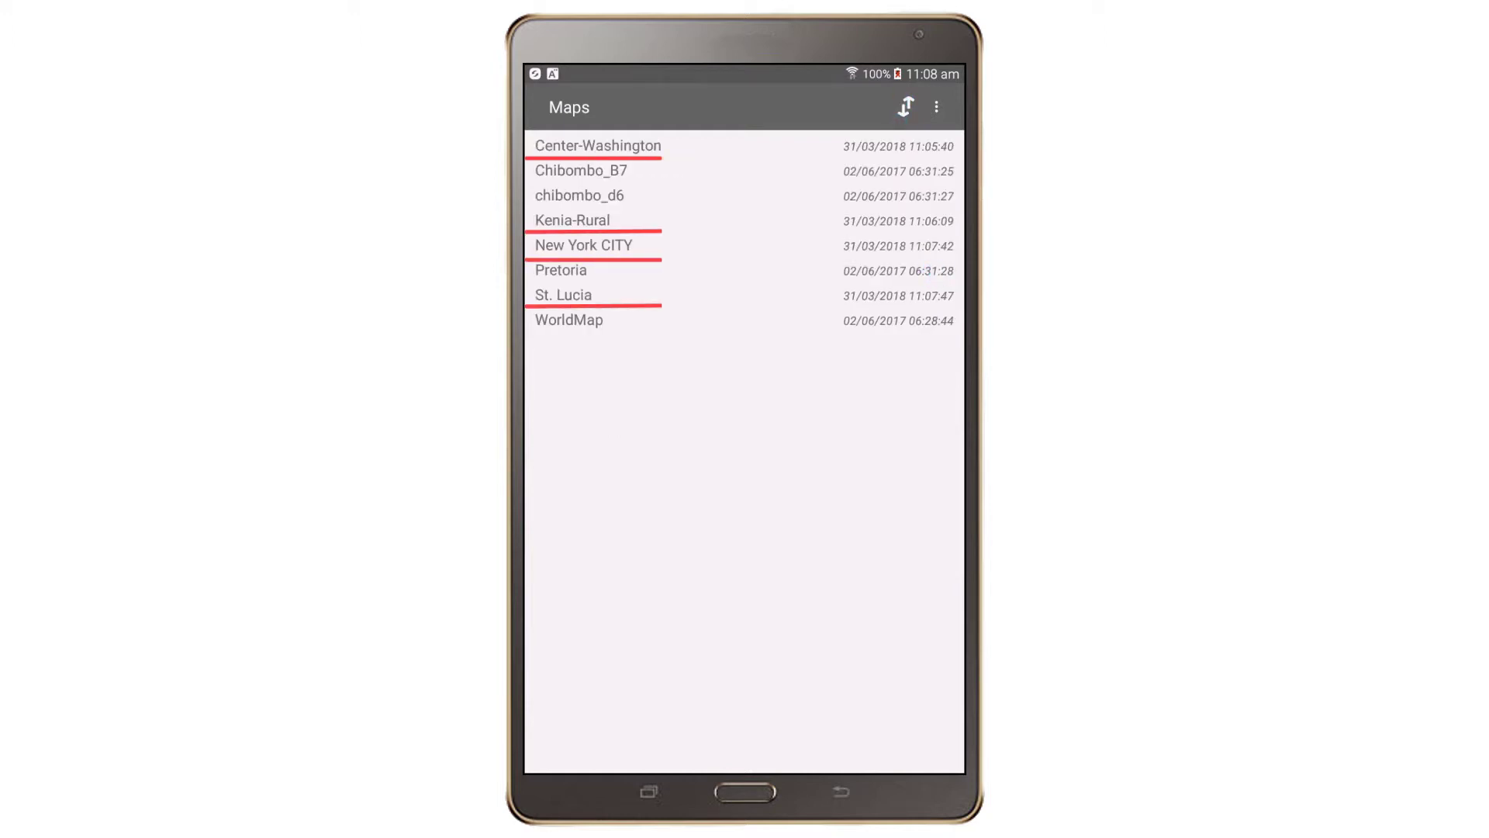
- Return from the Maps screen to the interview dashboard
click(935, 107)
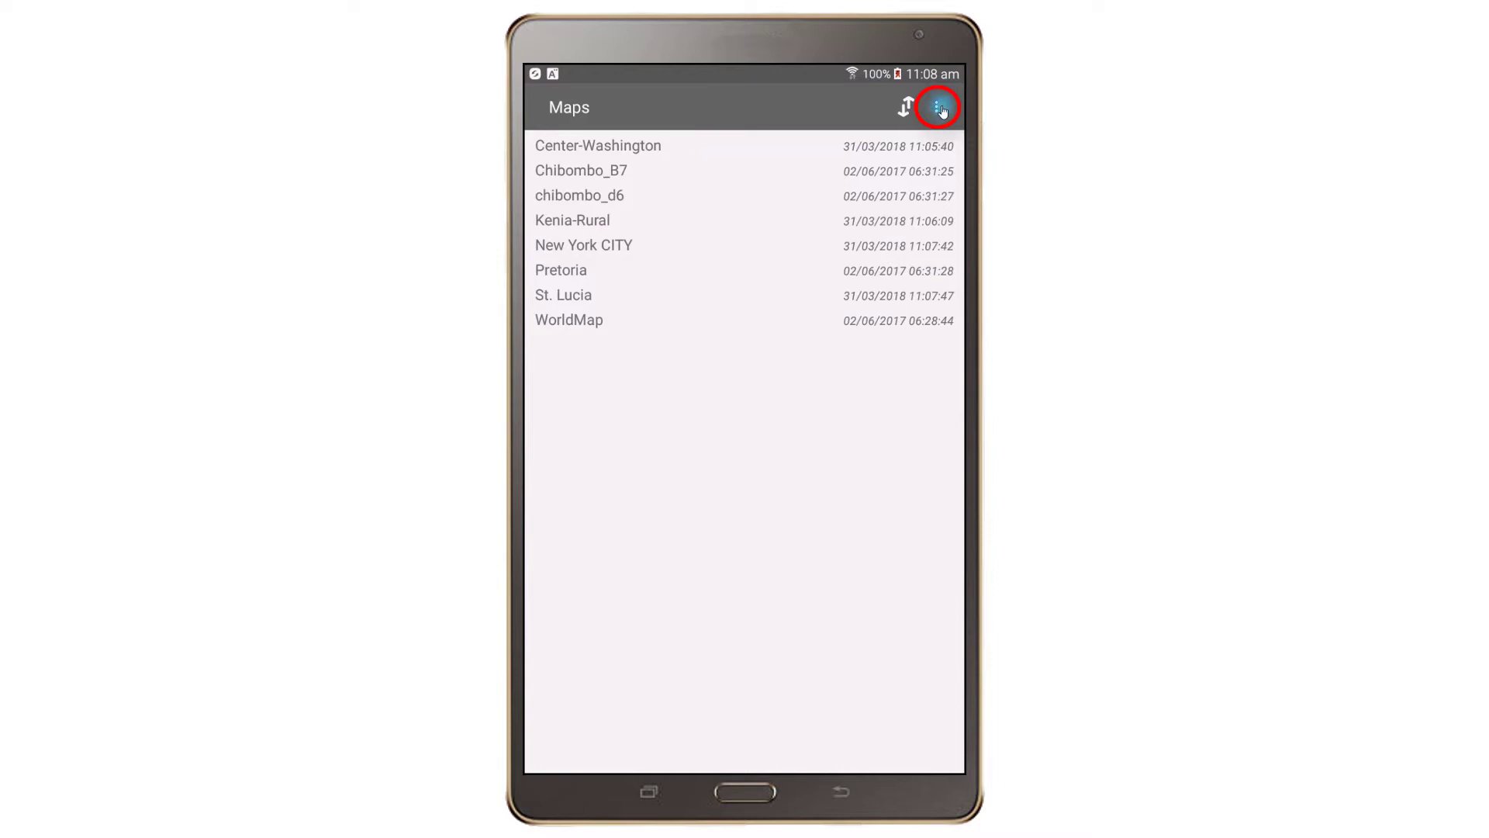
click(937, 107)
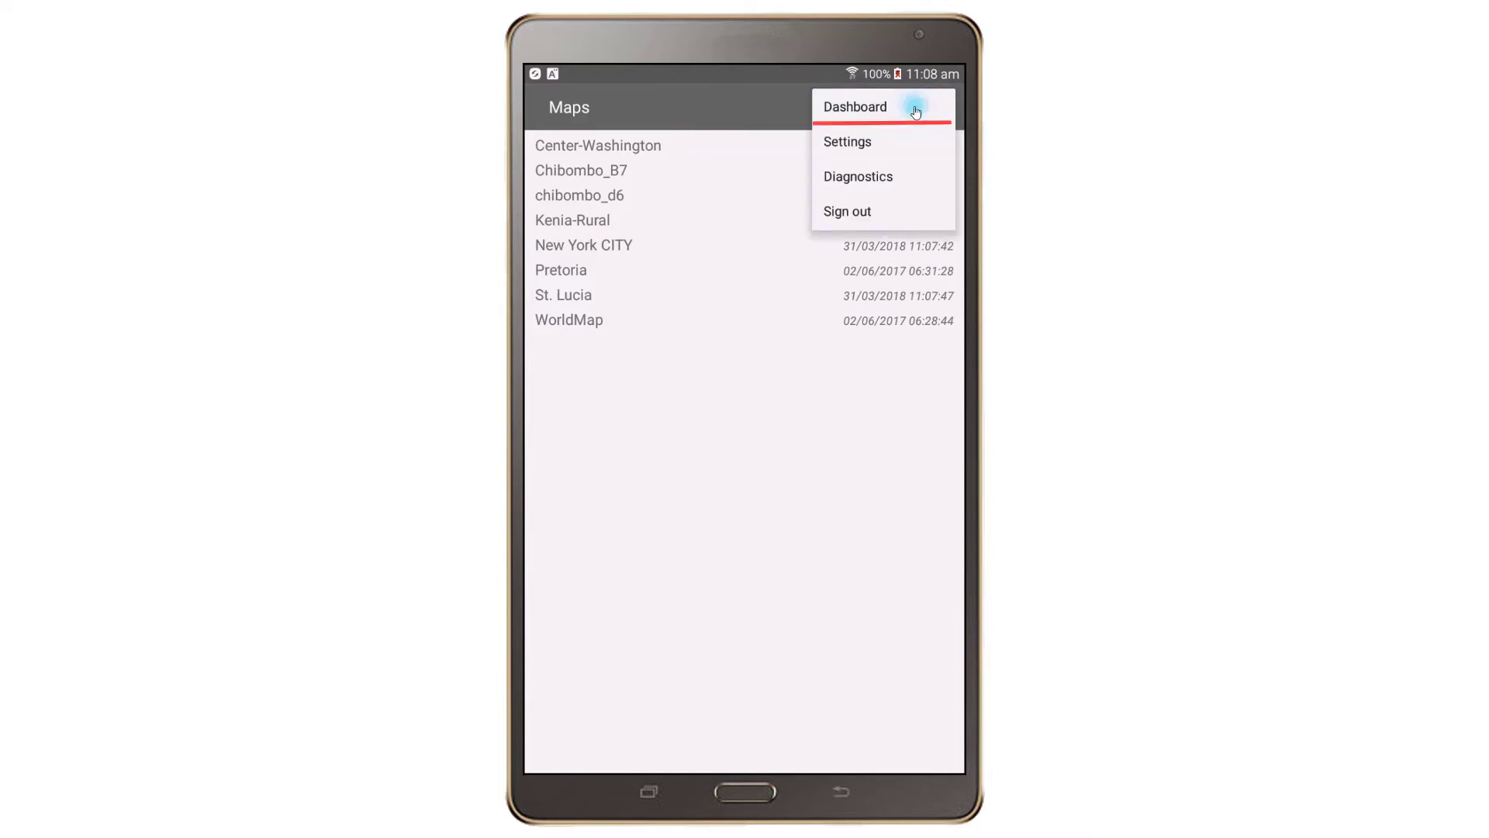
click(853, 107)
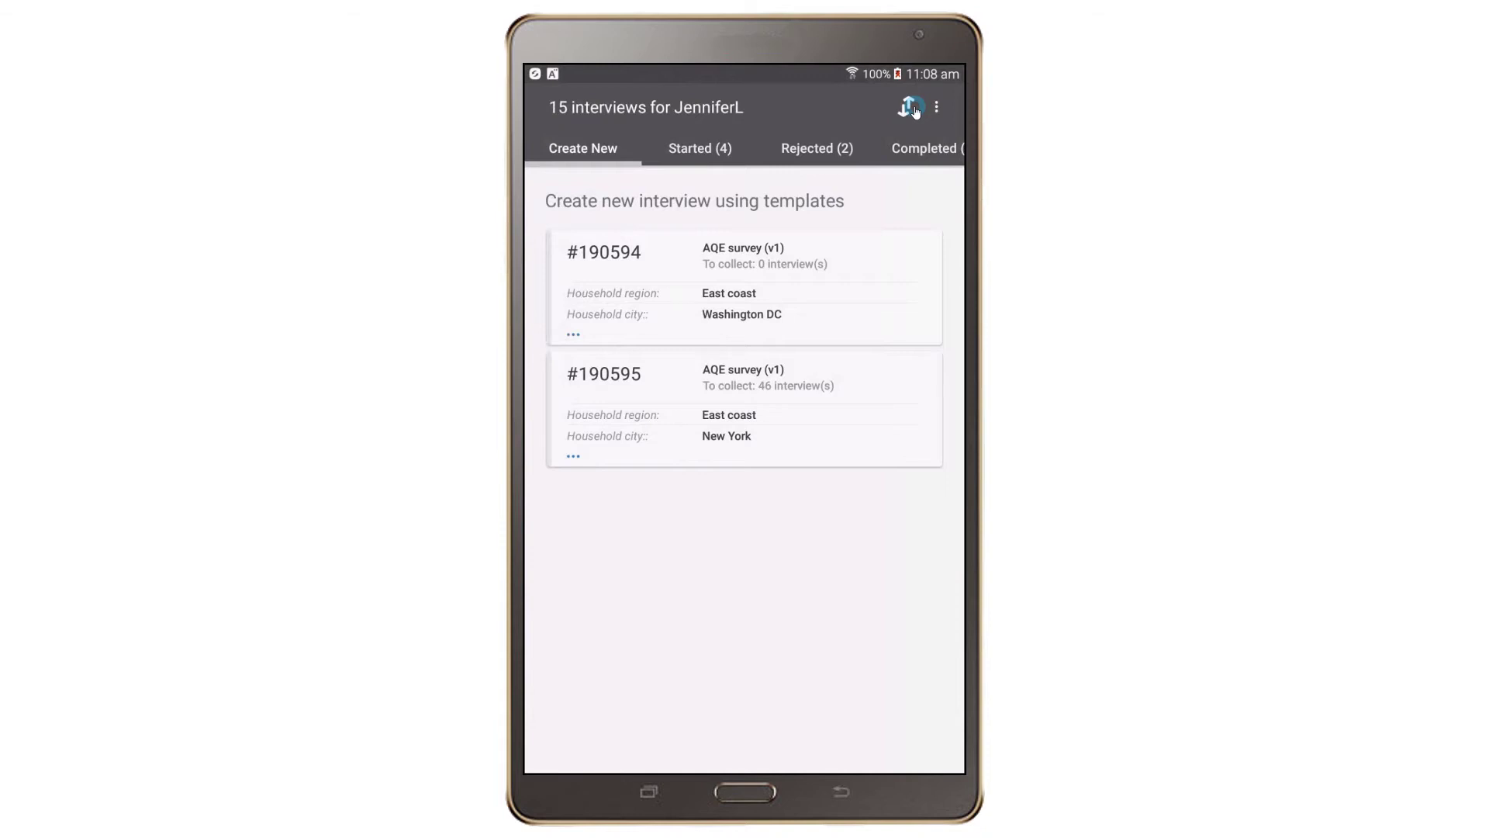